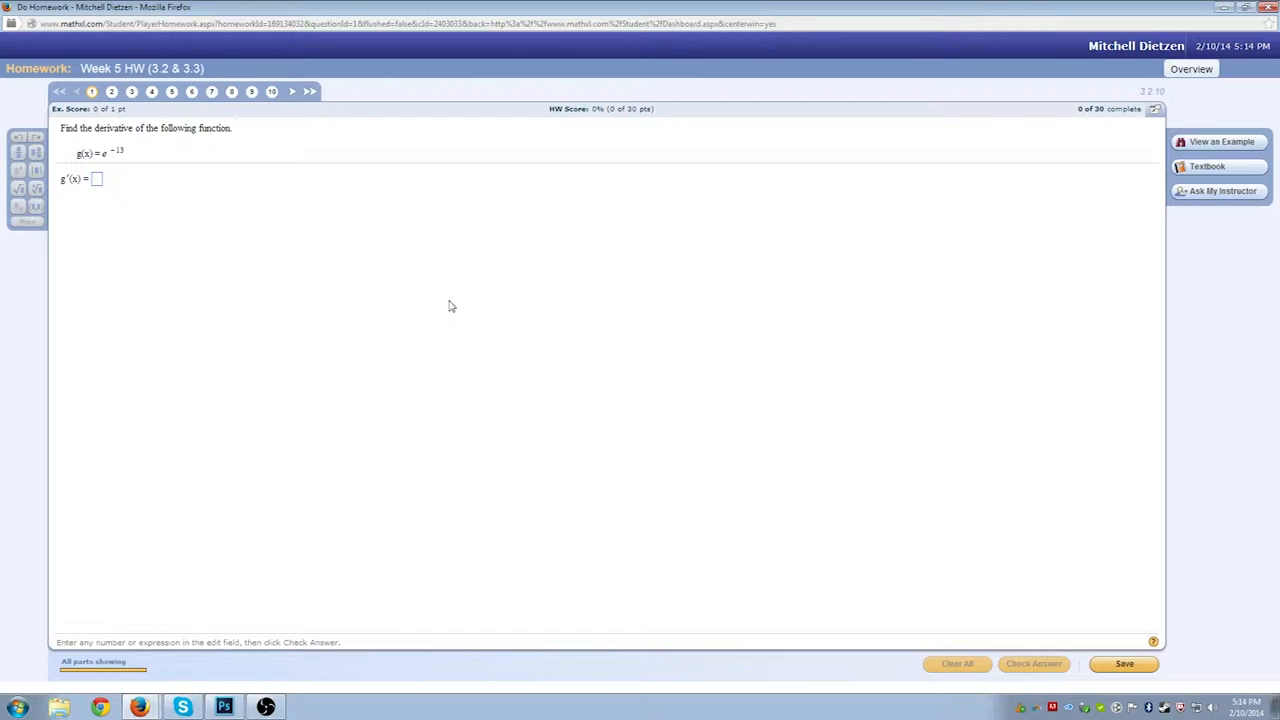
mouse_move(292, 260)
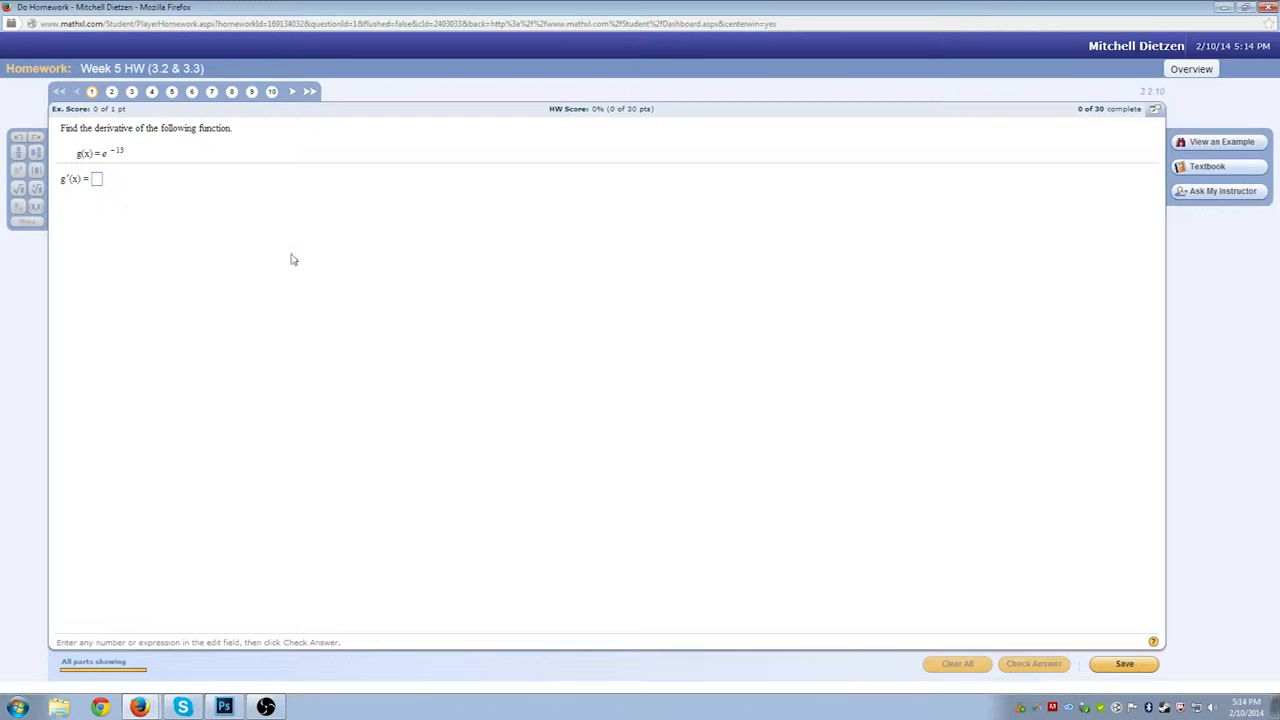
mouse_move(180, 238)
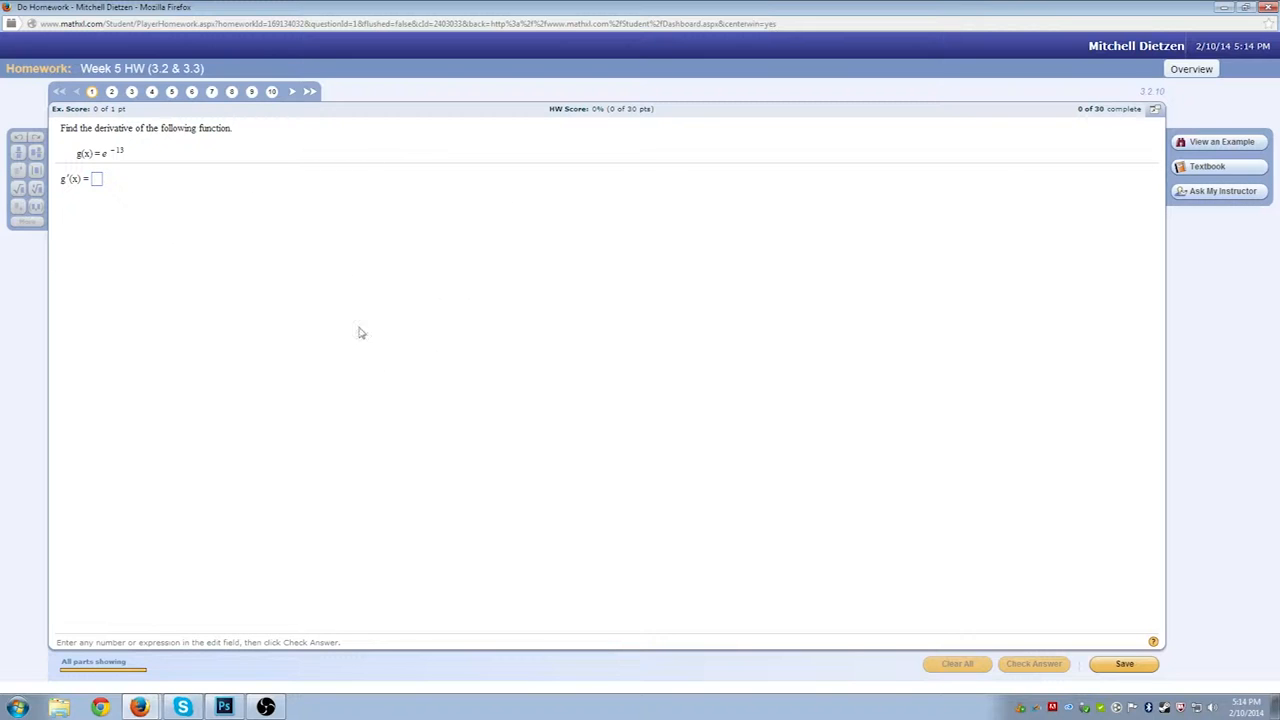
mouse_move(122, 152)
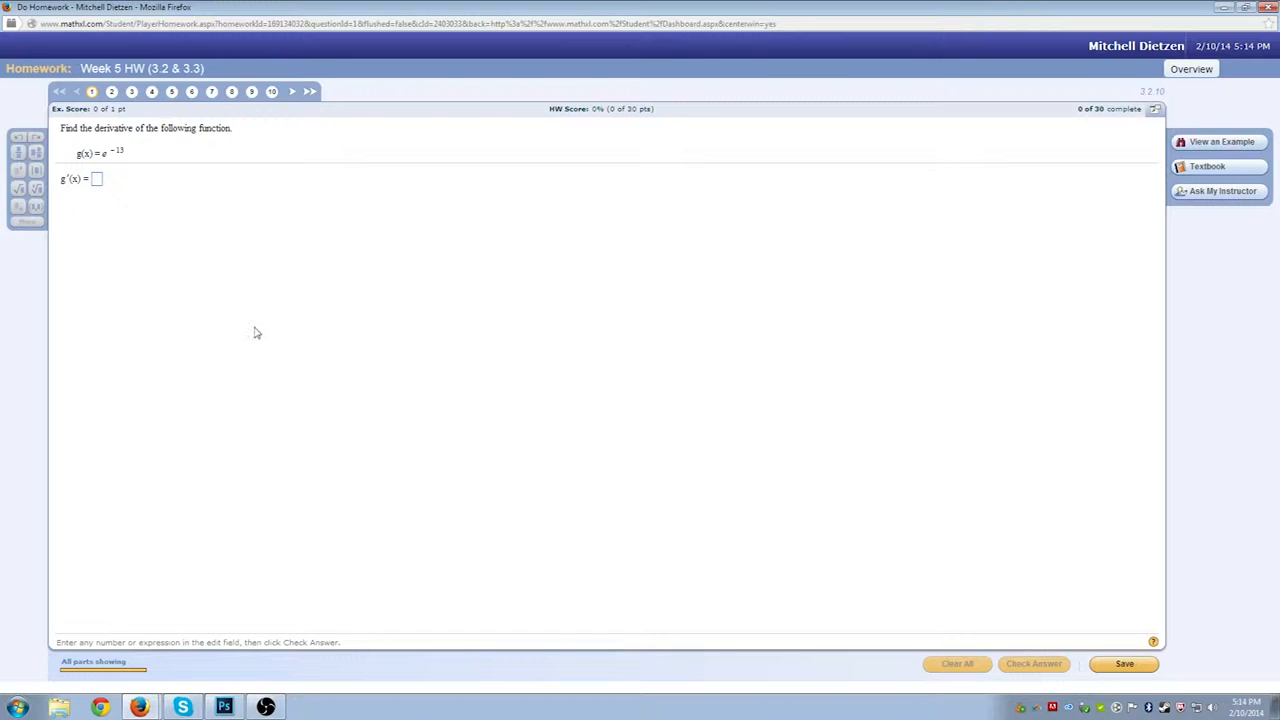
mouse_move(174, 214)
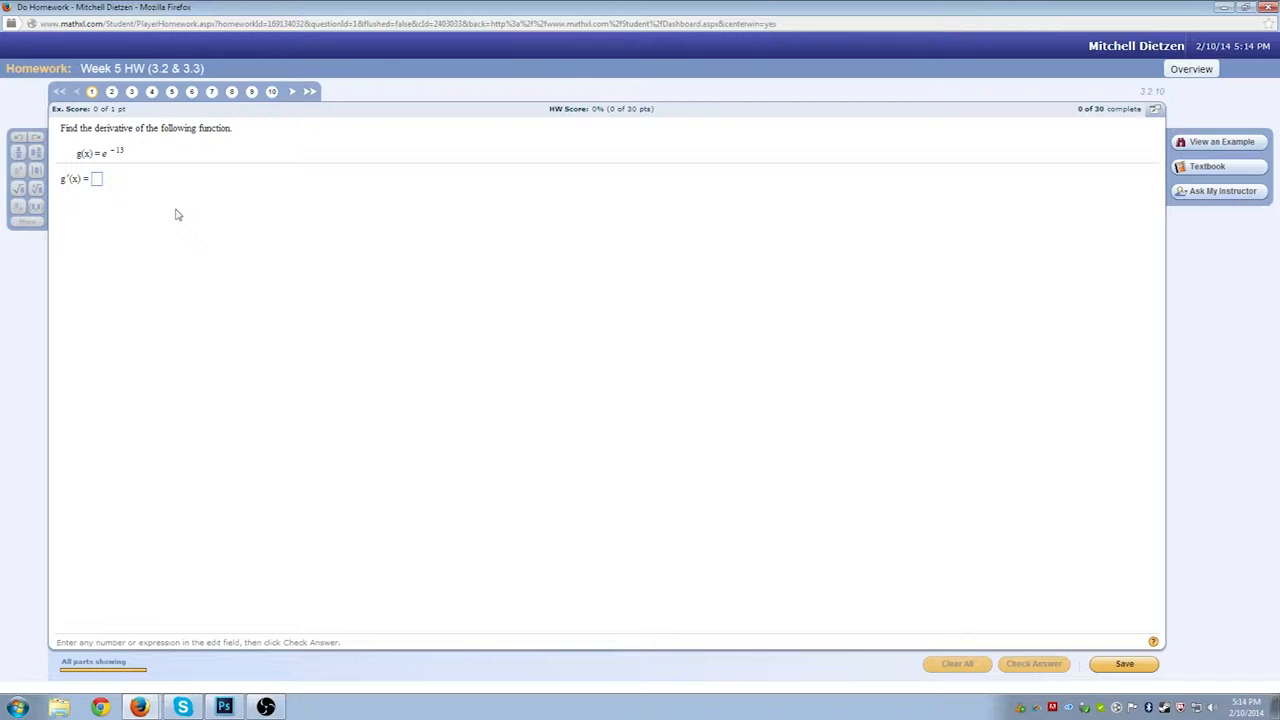
mouse_move(96, 164)
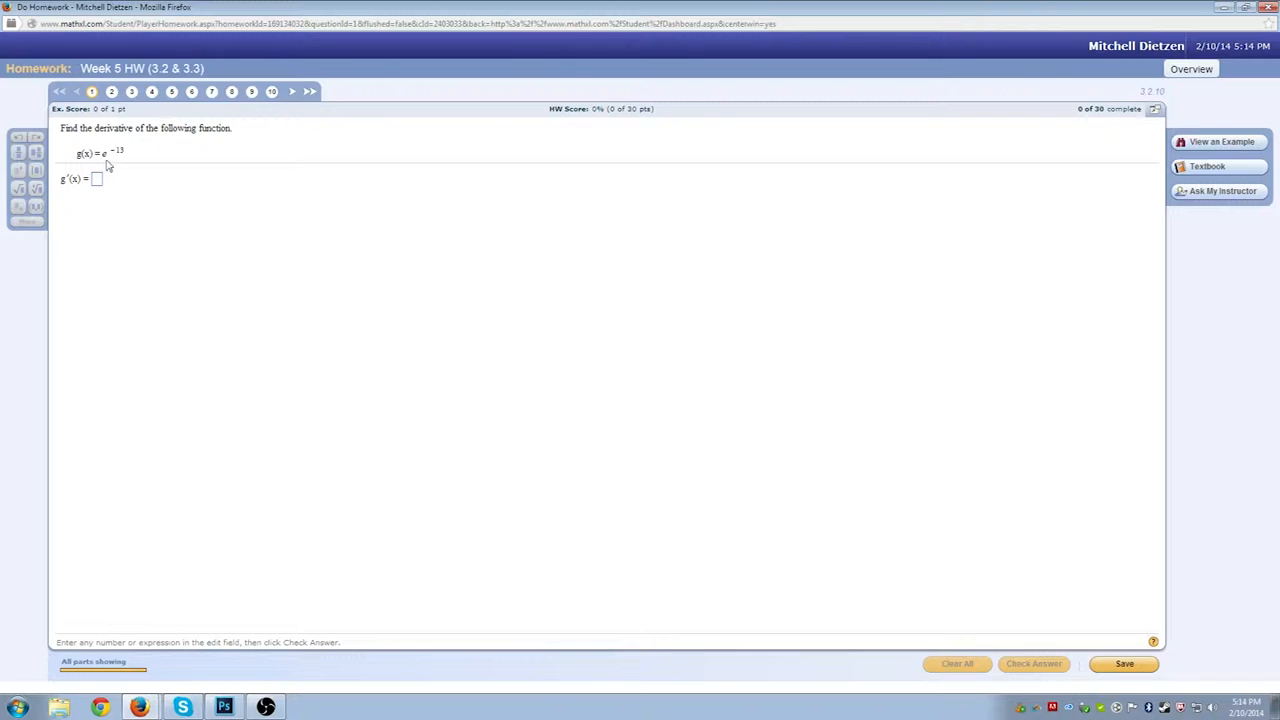
mouse_move(66, 190)
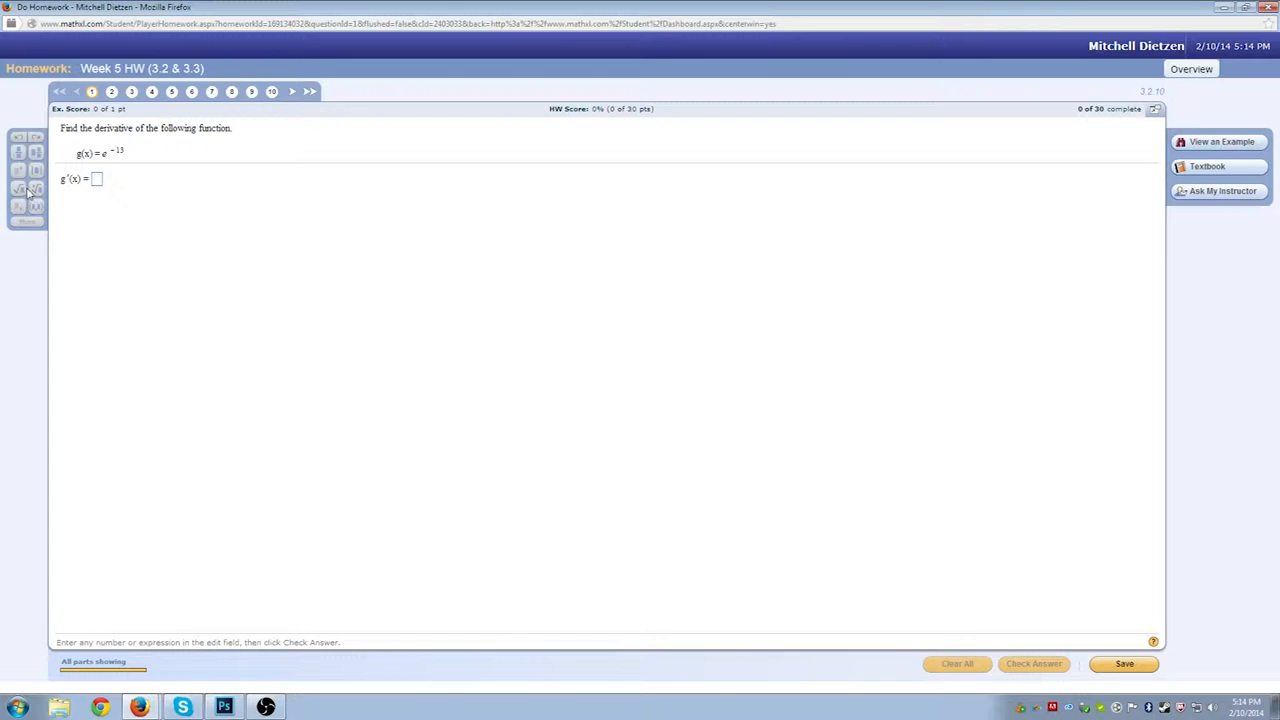
mouse_move(160, 216)
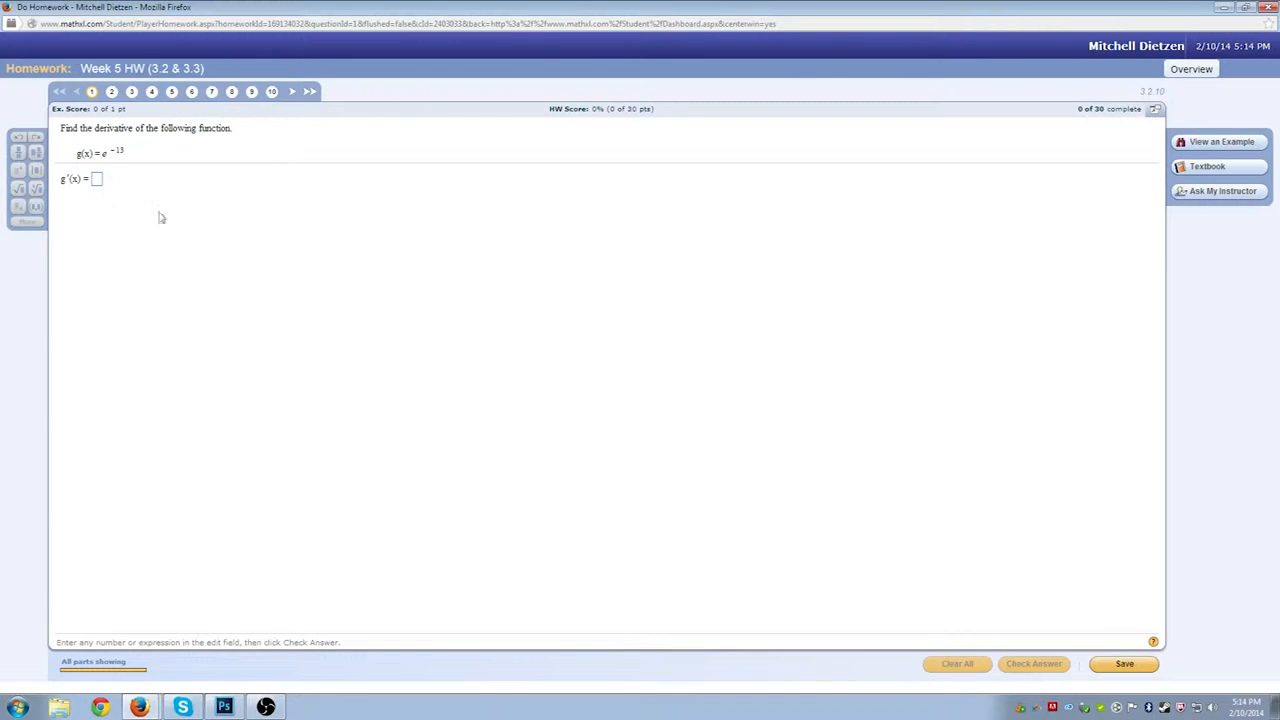
mouse_move(176, 238)
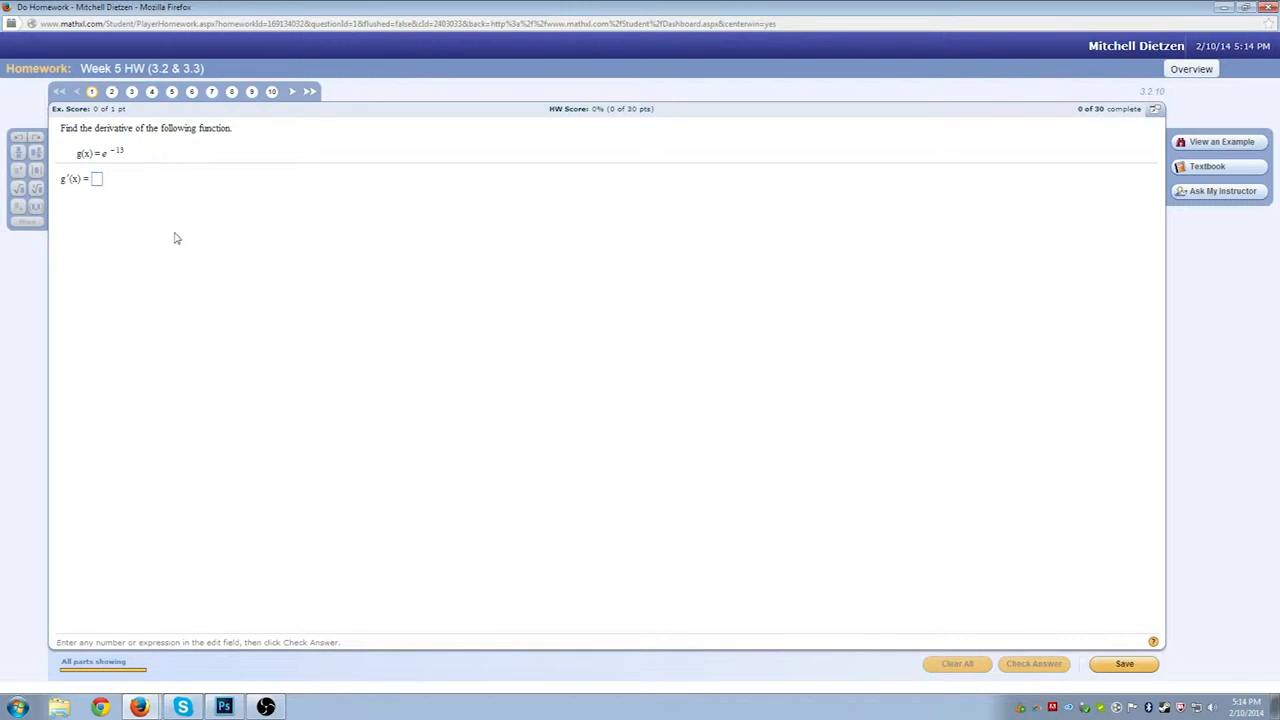
mouse_move(354, 316)
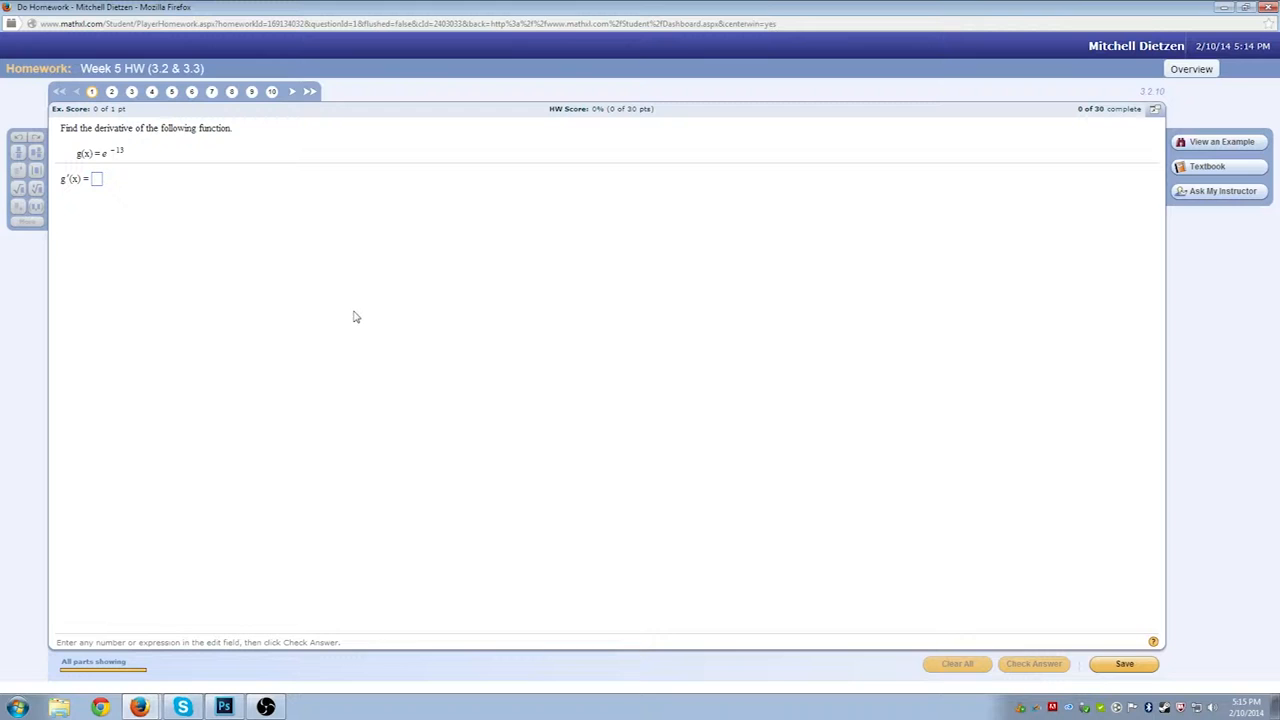
mouse_move(80, 190)
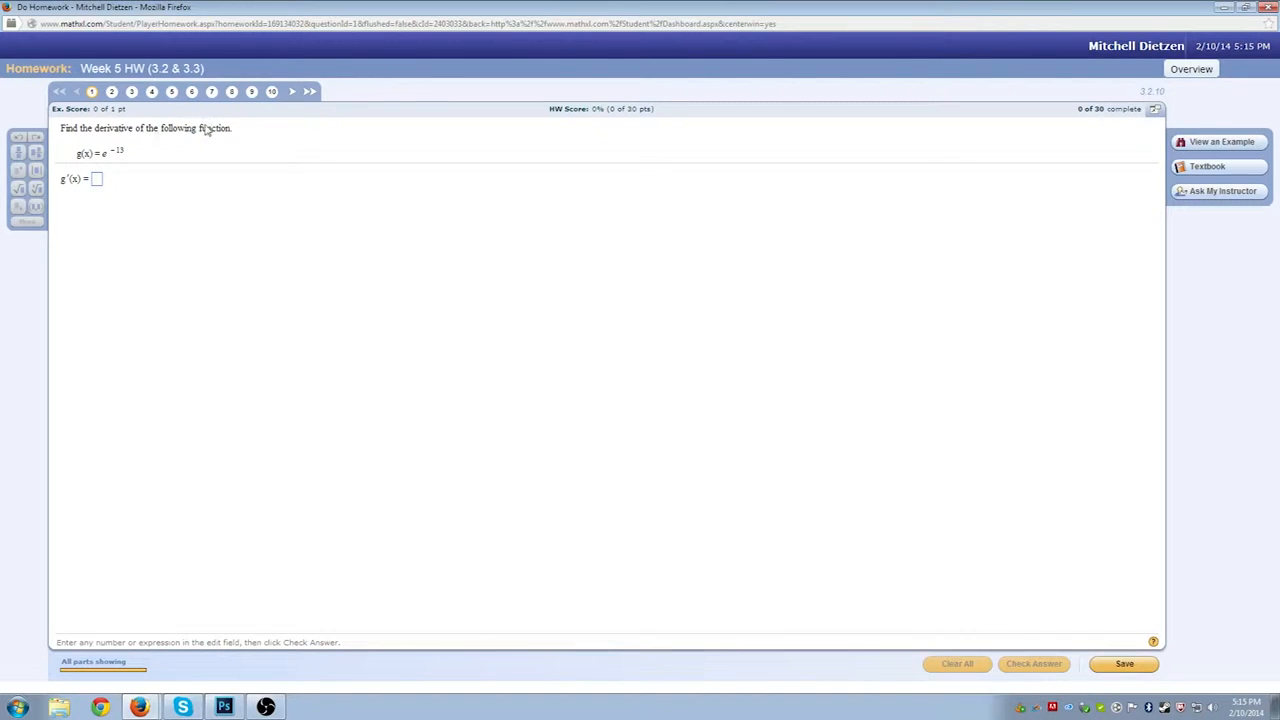
mouse_move(124, 158)
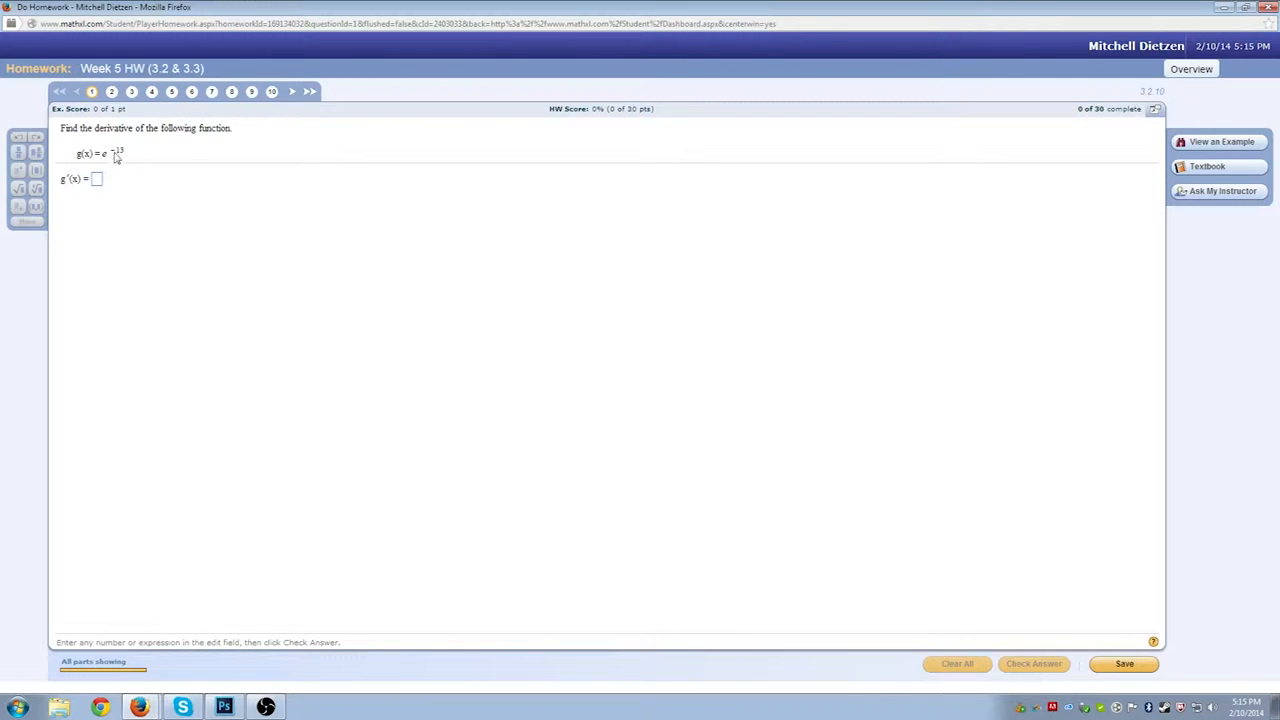
mouse_move(136, 204)
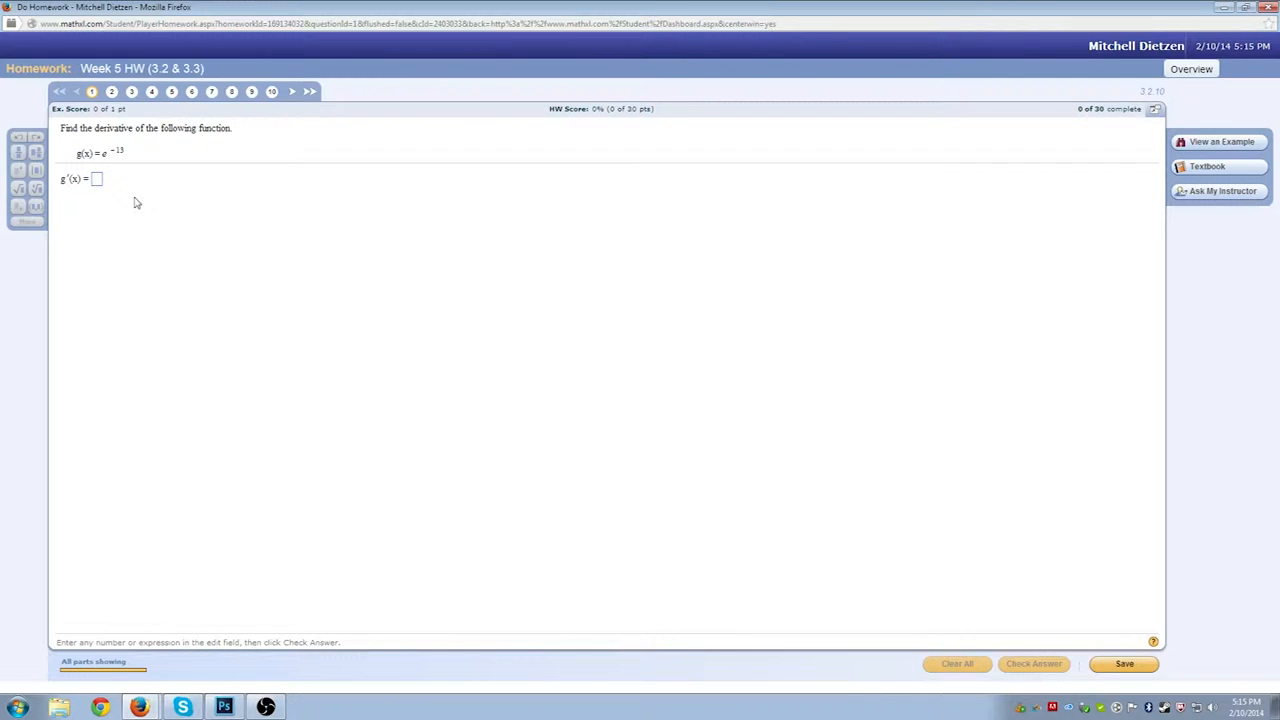
mouse_move(600, 384)
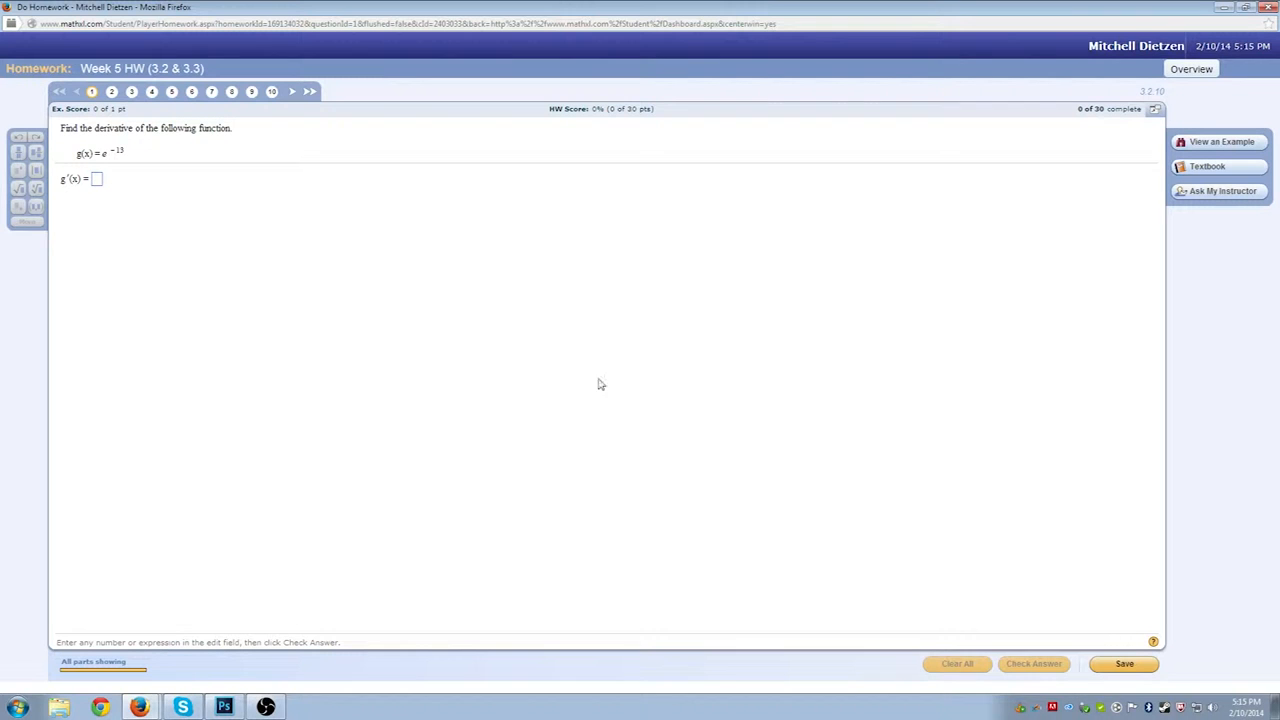
mouse_move(218, 480)
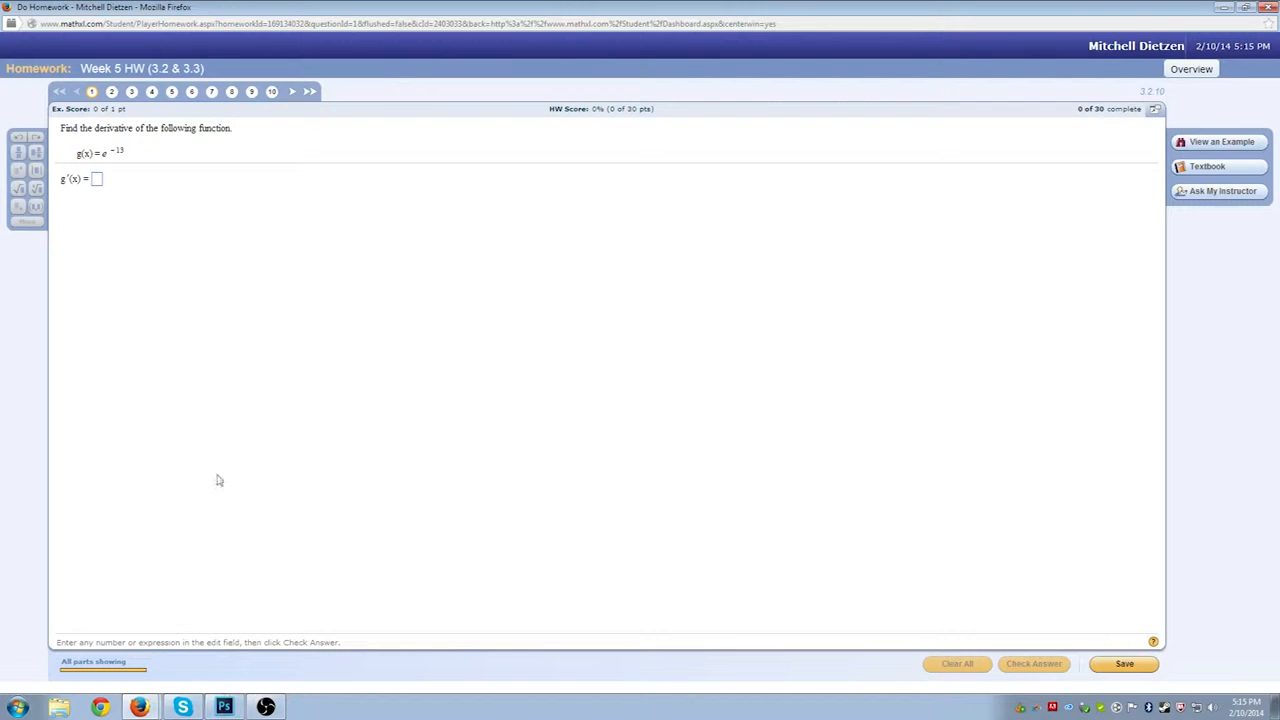
- Enter −13e as the derivative of g(x), check it, and dismiss the incorrect feedback
left_click(98, 180)
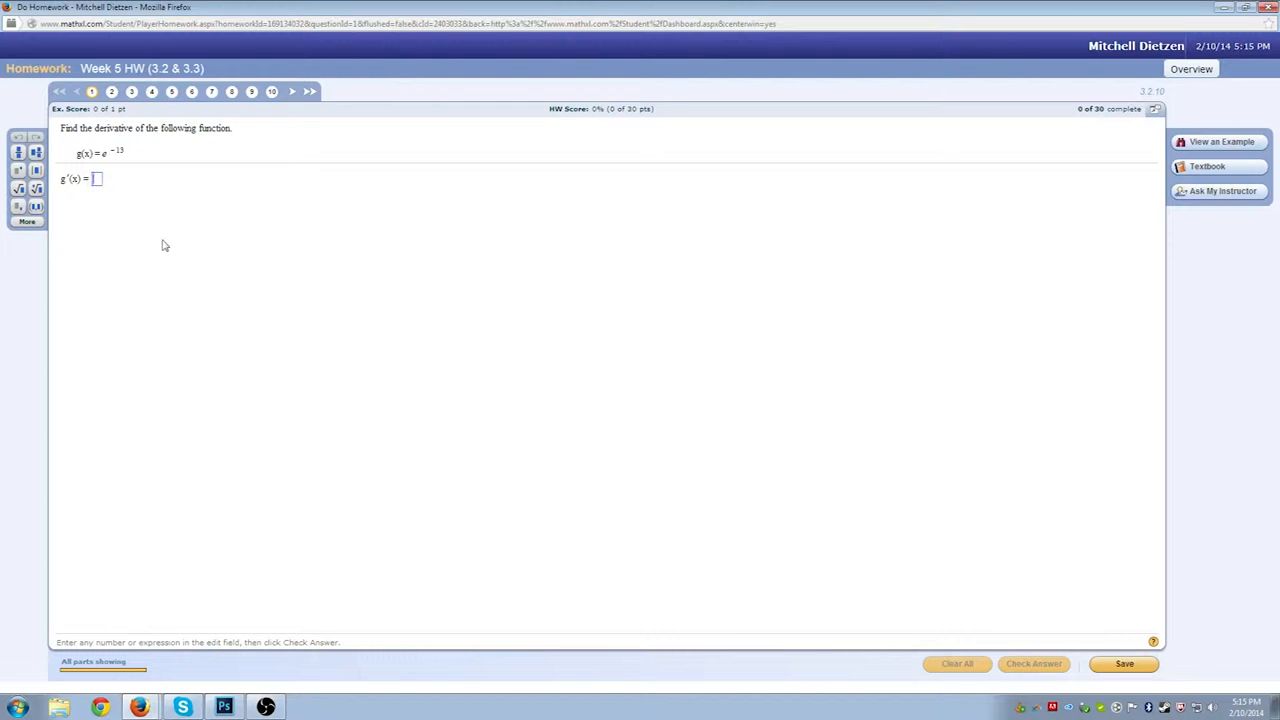
mouse_move(318, 240)
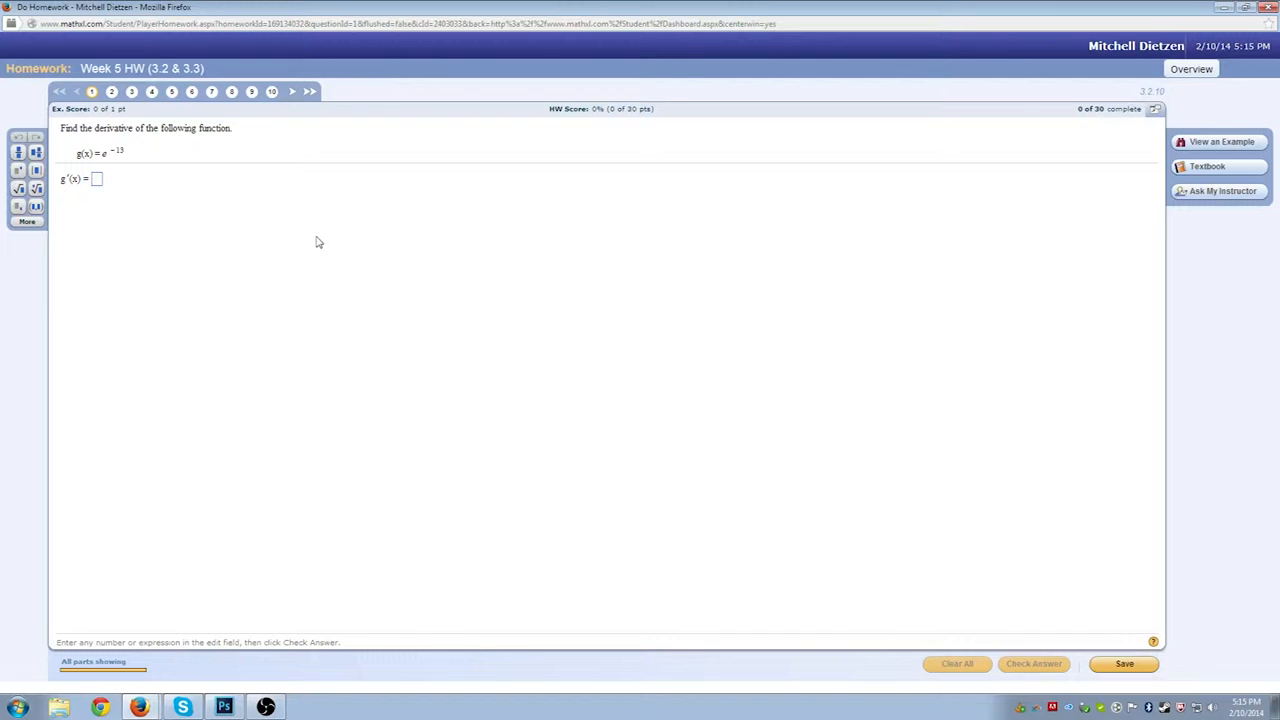
type("13")
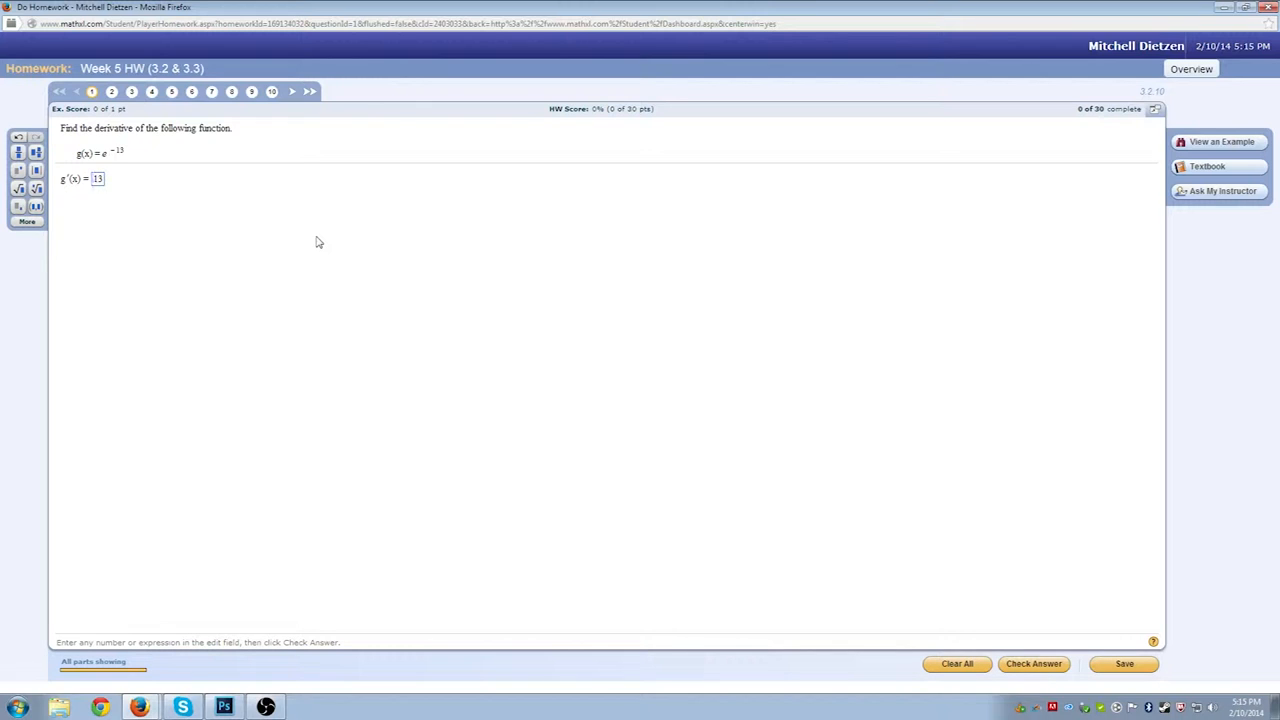
type("-13")
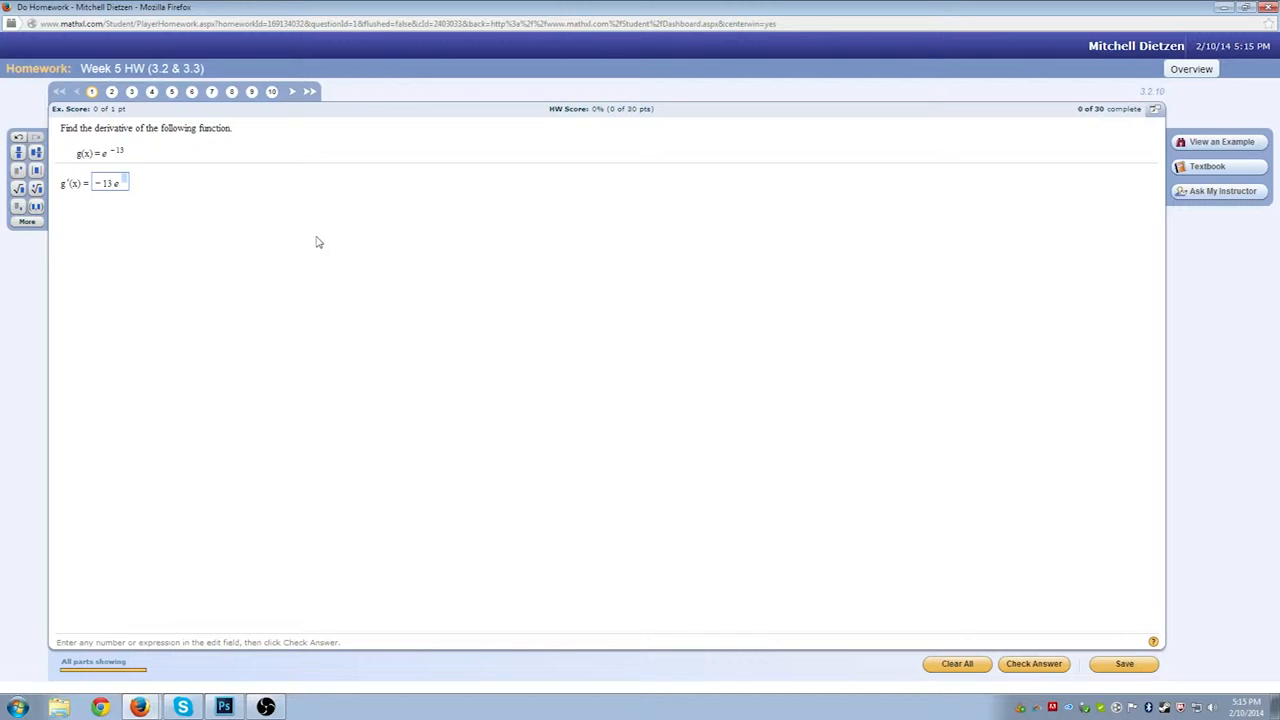
left_click(1034, 664)
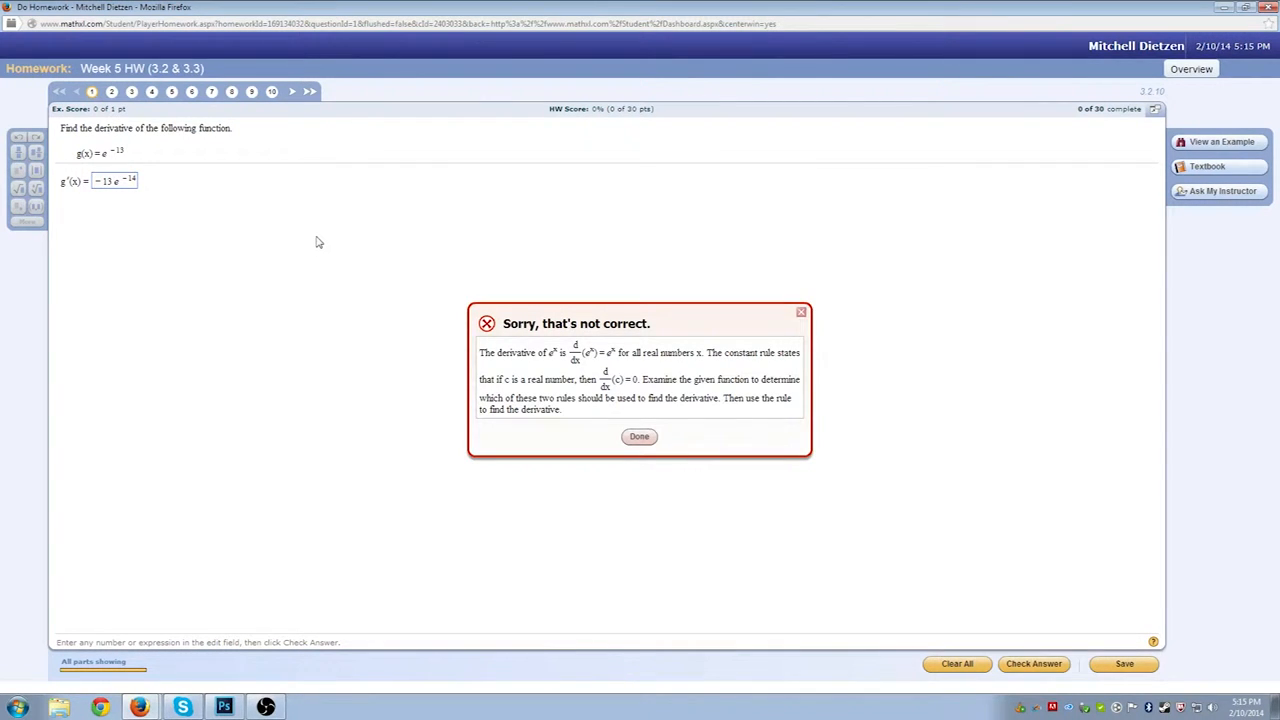
left_click(640, 436)
type("0")
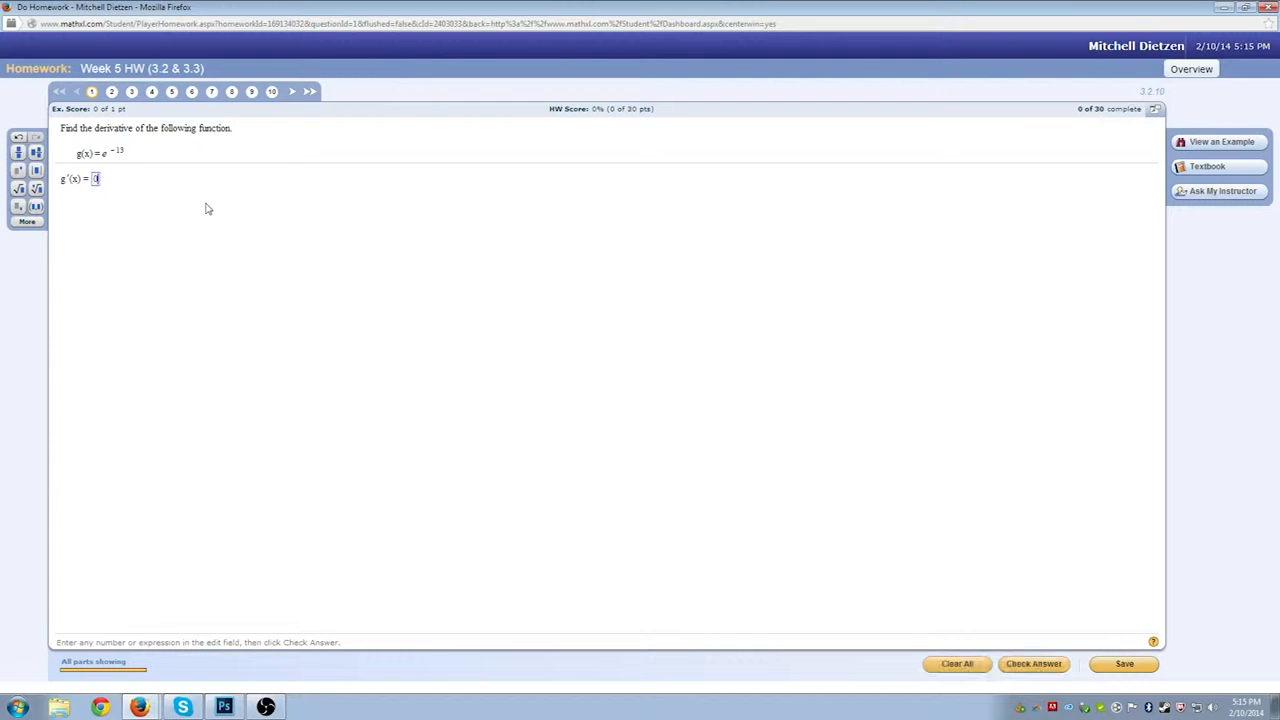
left_click(1040, 664)
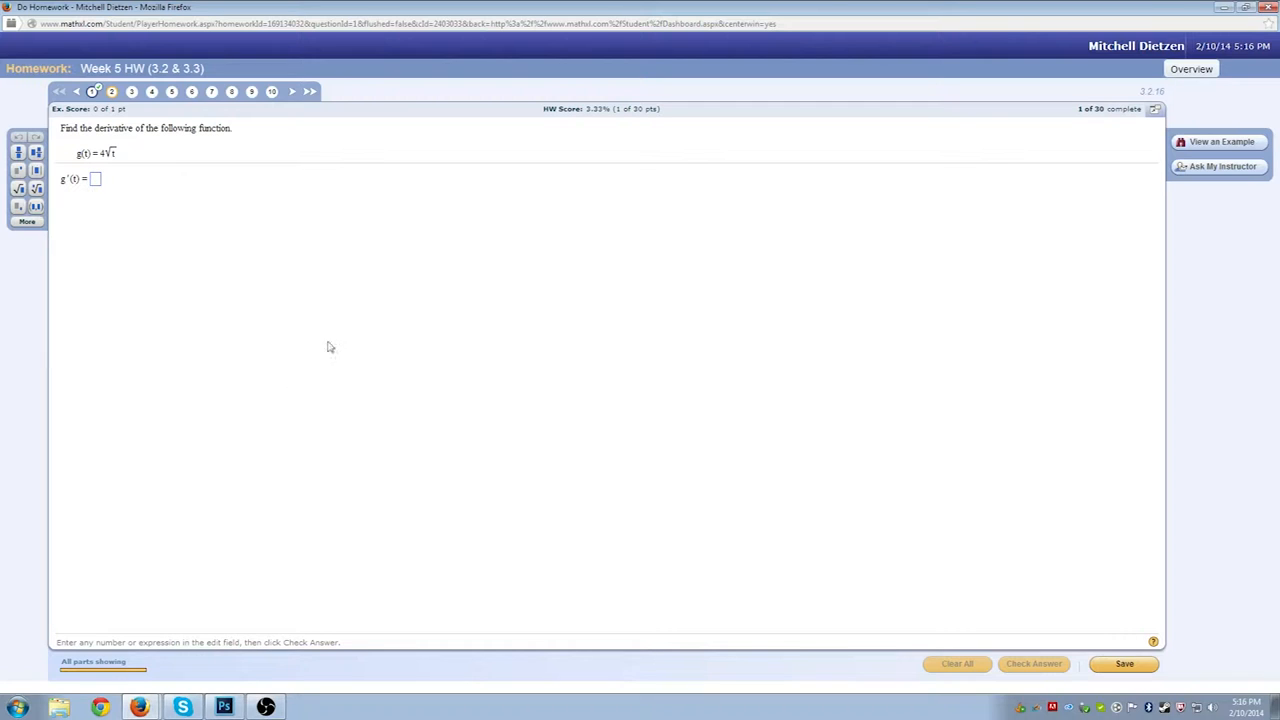
mouse_move(272, 504)
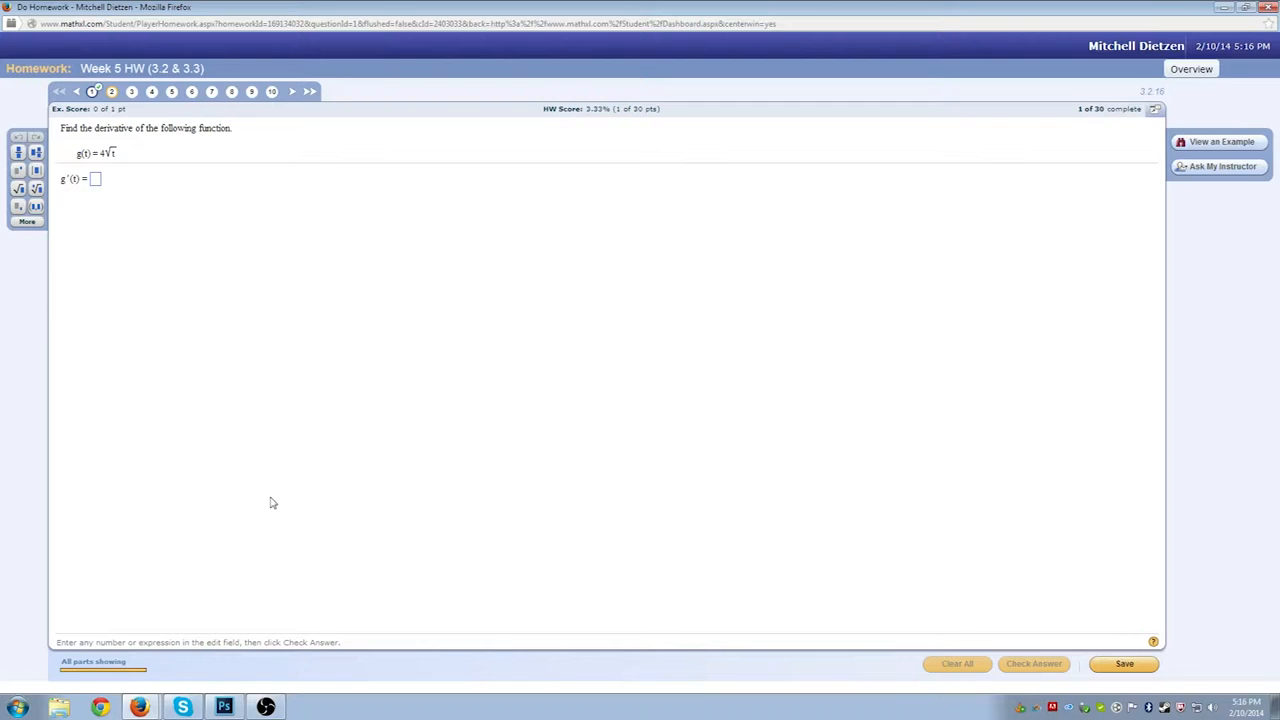
mouse_move(260, 364)
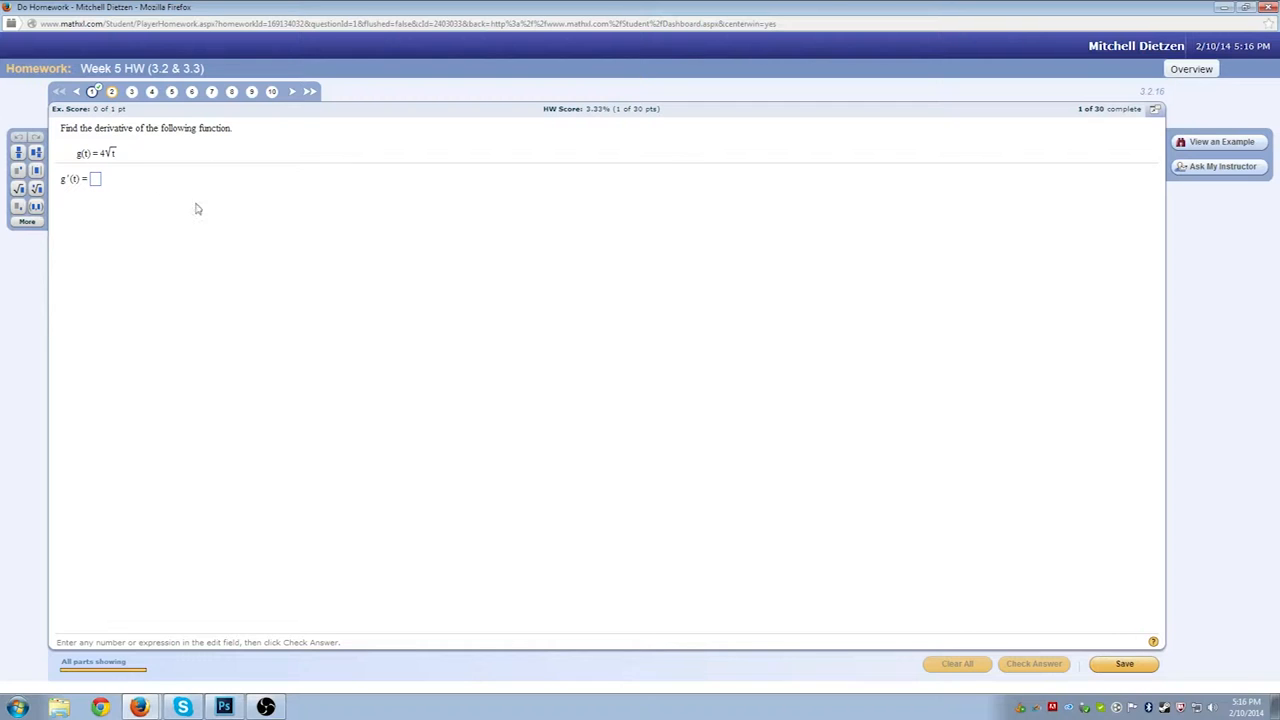
left_click(100, 180)
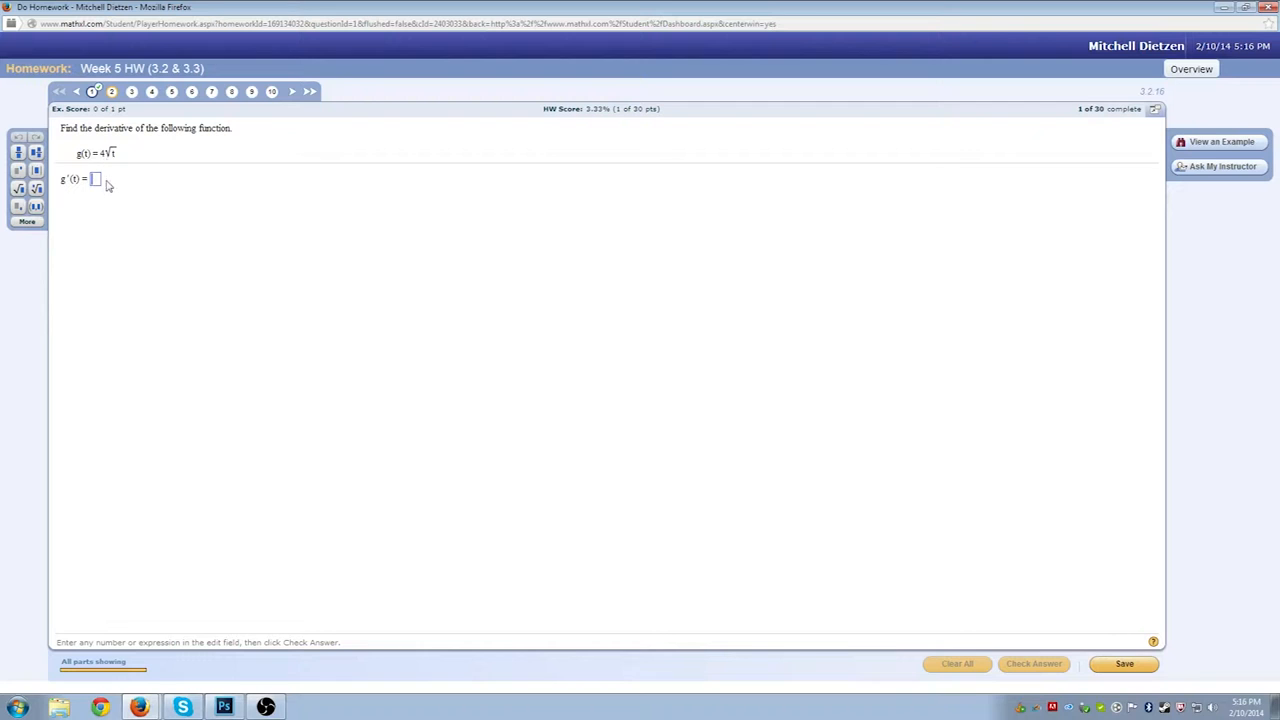
mouse_move(120, 194)
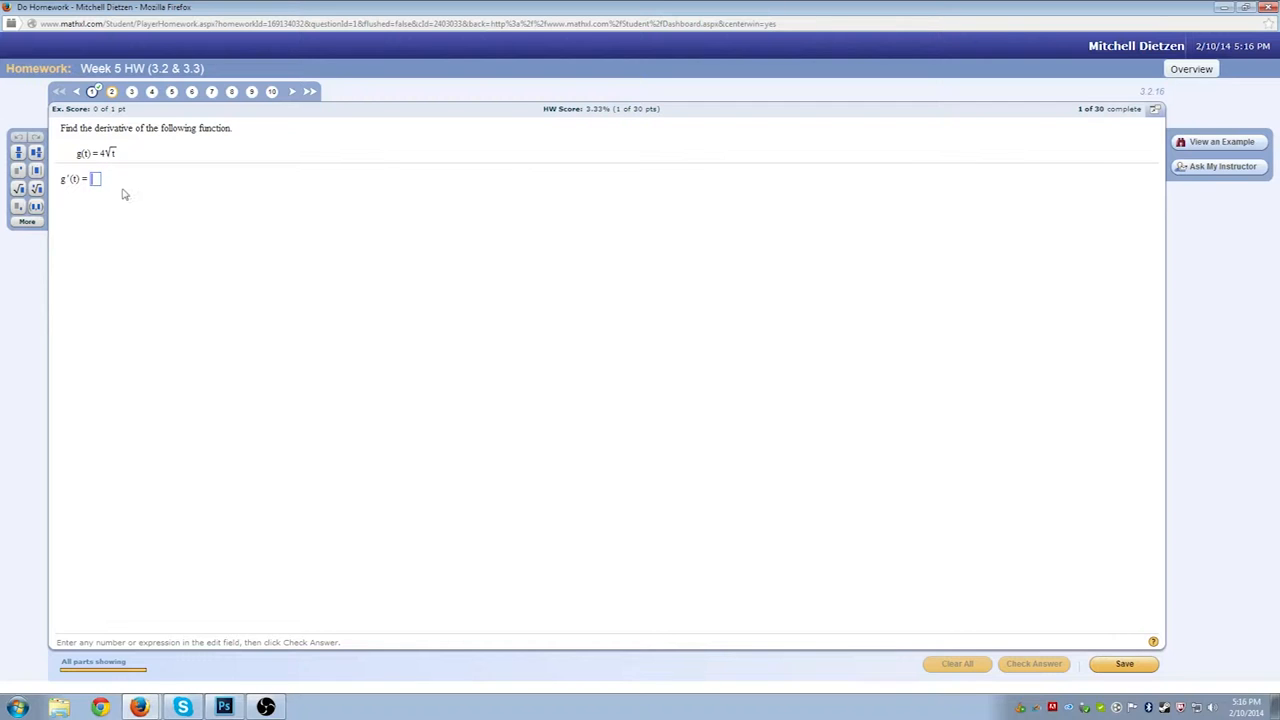
- View the worked square-root derivative example and reveal its Constant Multiple and Power Rule steps
left_click(1224, 140)
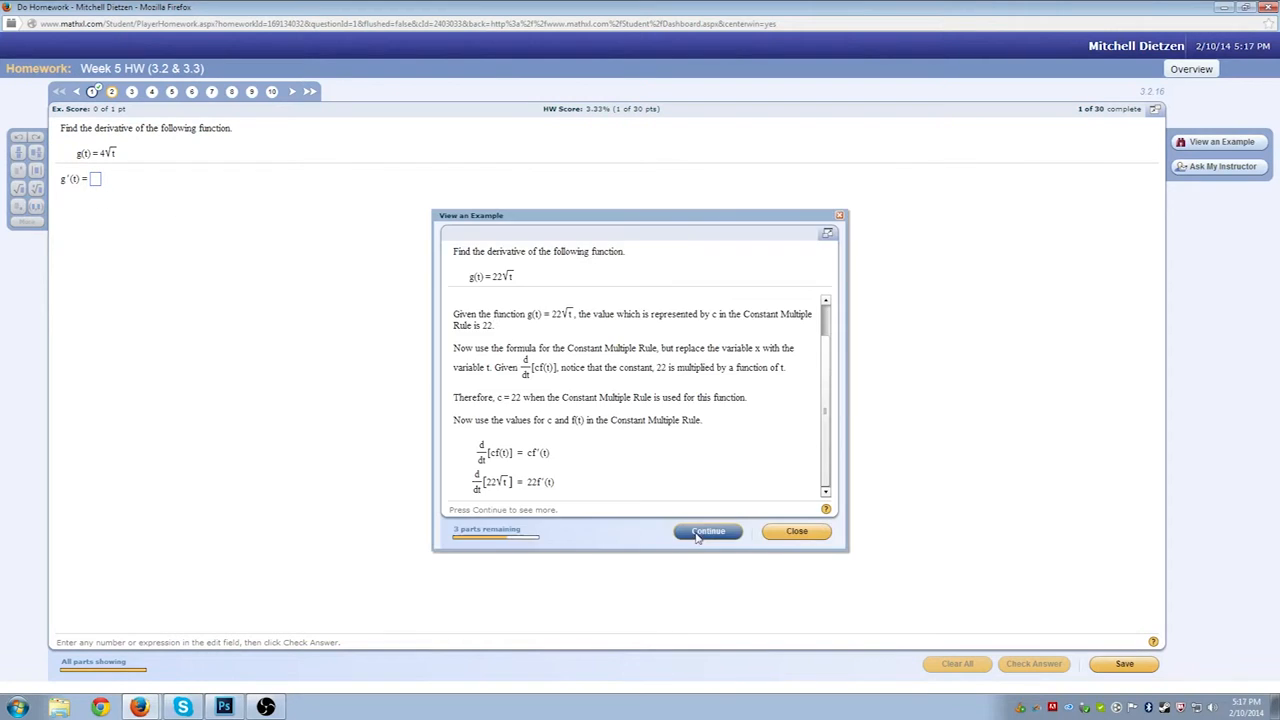
left_click(708, 532)
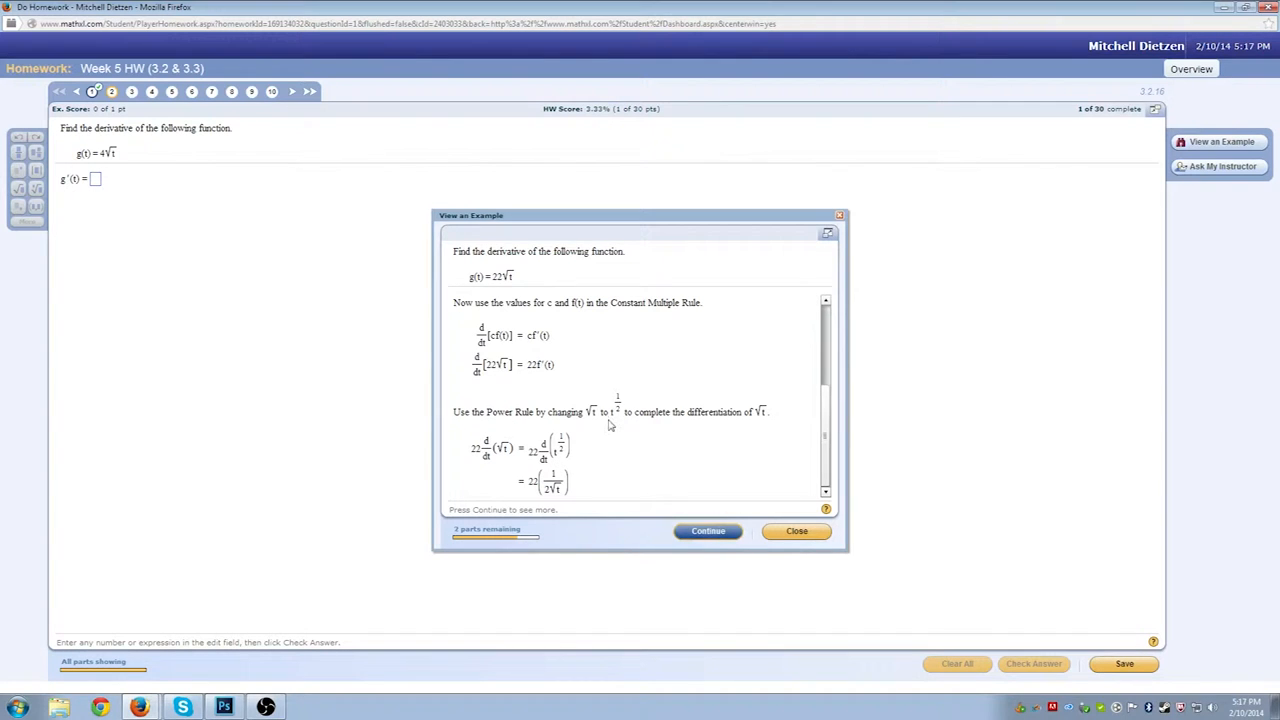
mouse_move(674, 432)
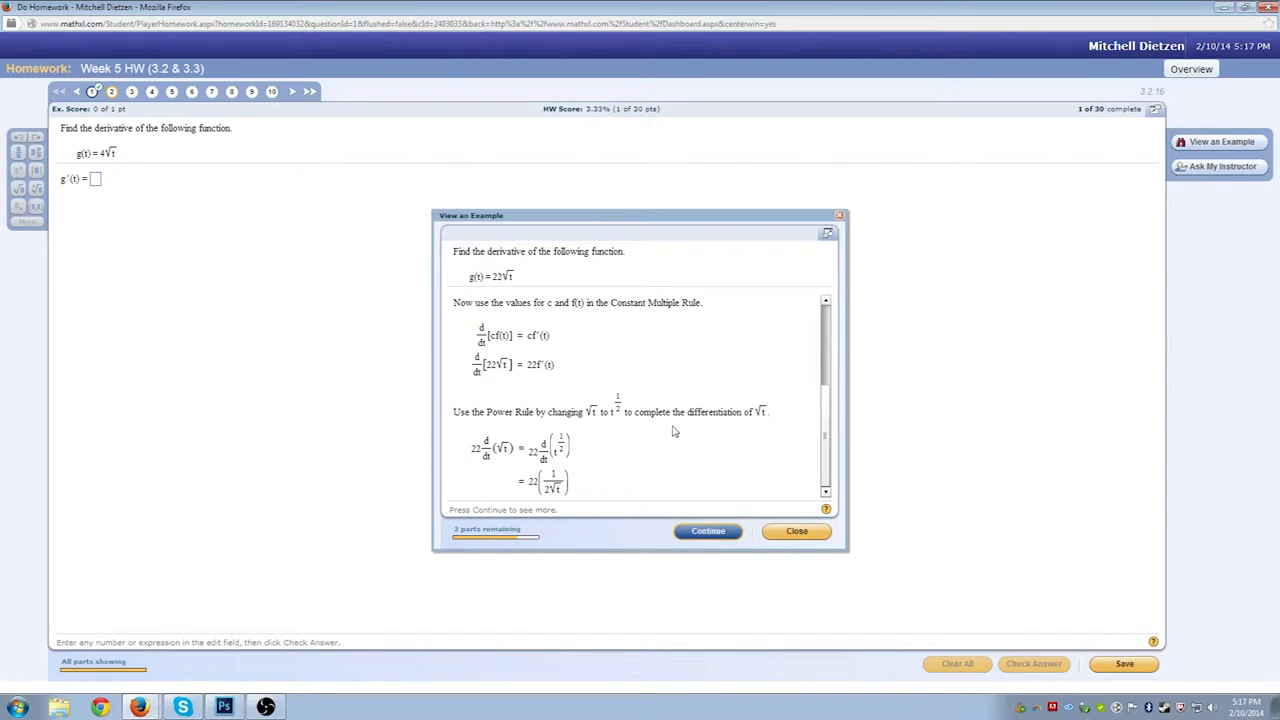
mouse_move(726, 446)
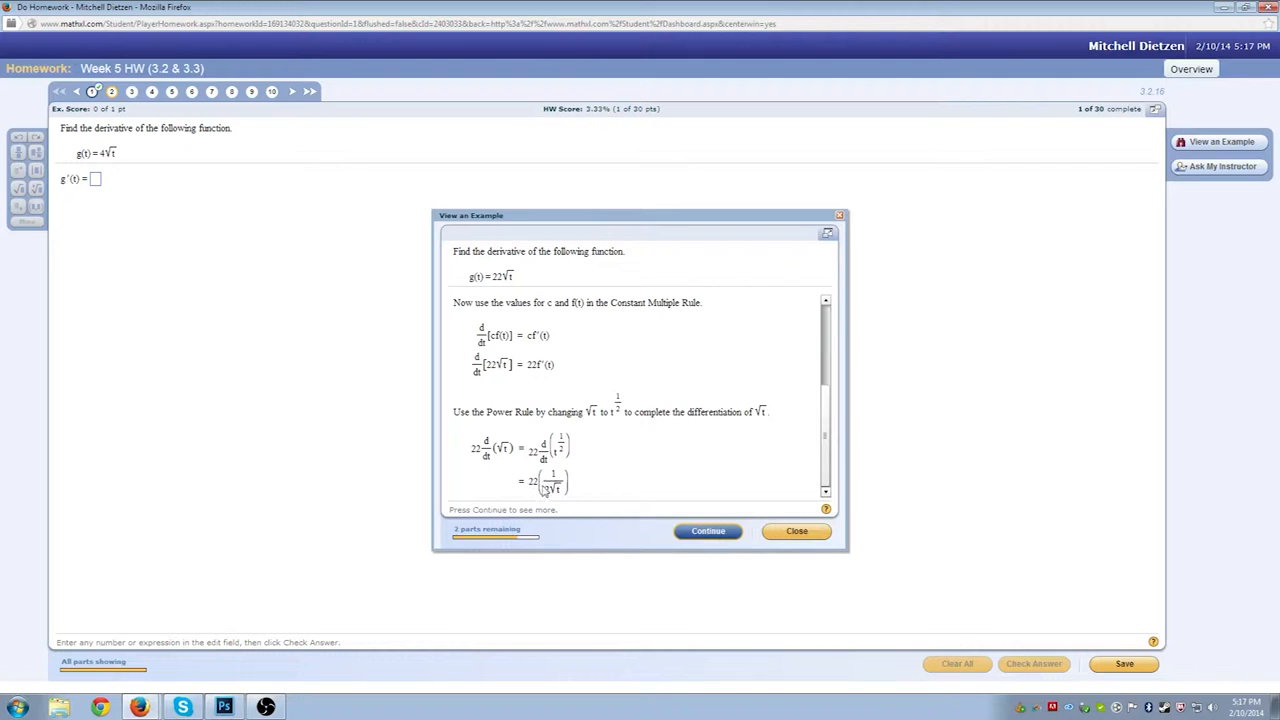
mouse_move(568, 500)
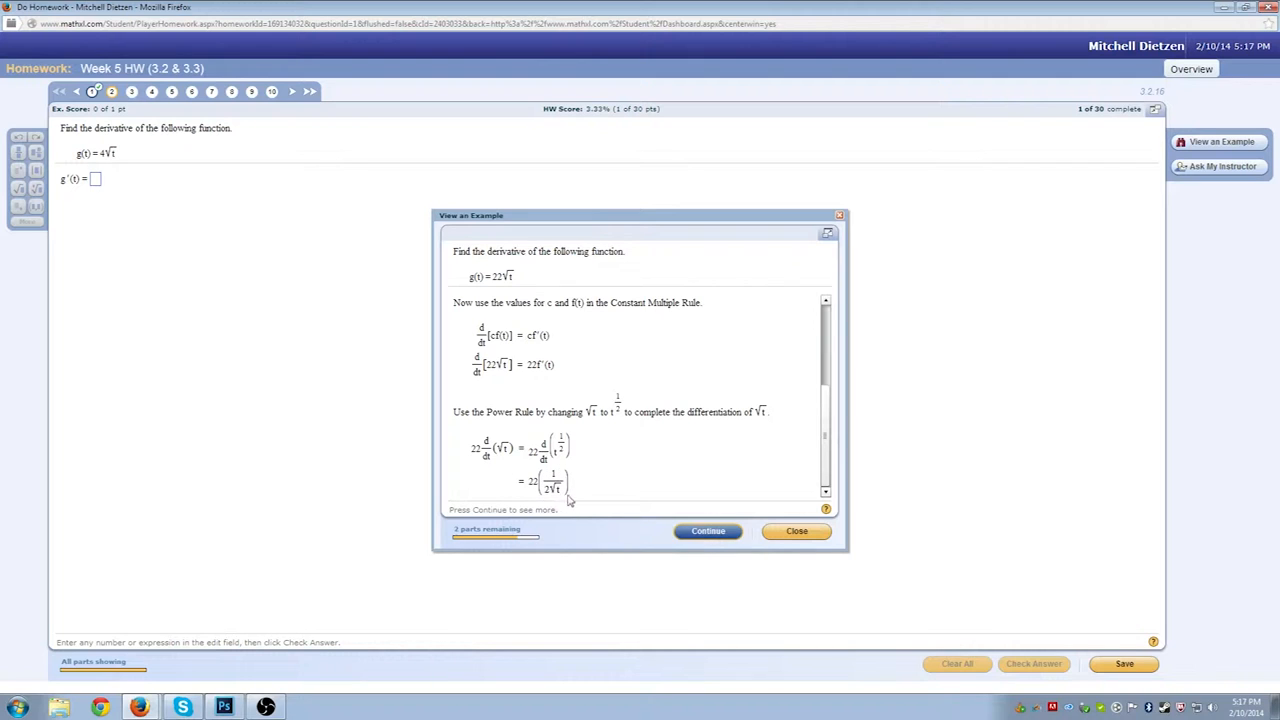
mouse_move(584, 502)
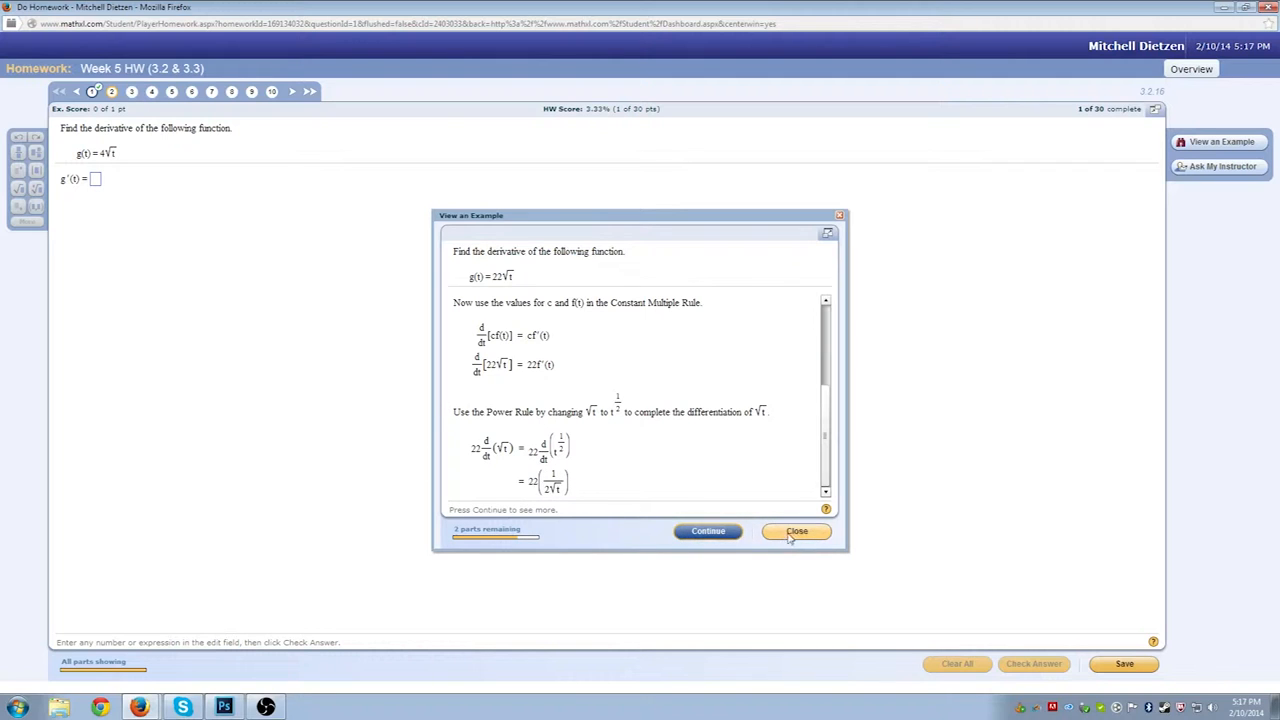
- Close the example, try a fraction answer with 4 for g'(x), and dismiss the incorrect feedback
left_click(796, 532)
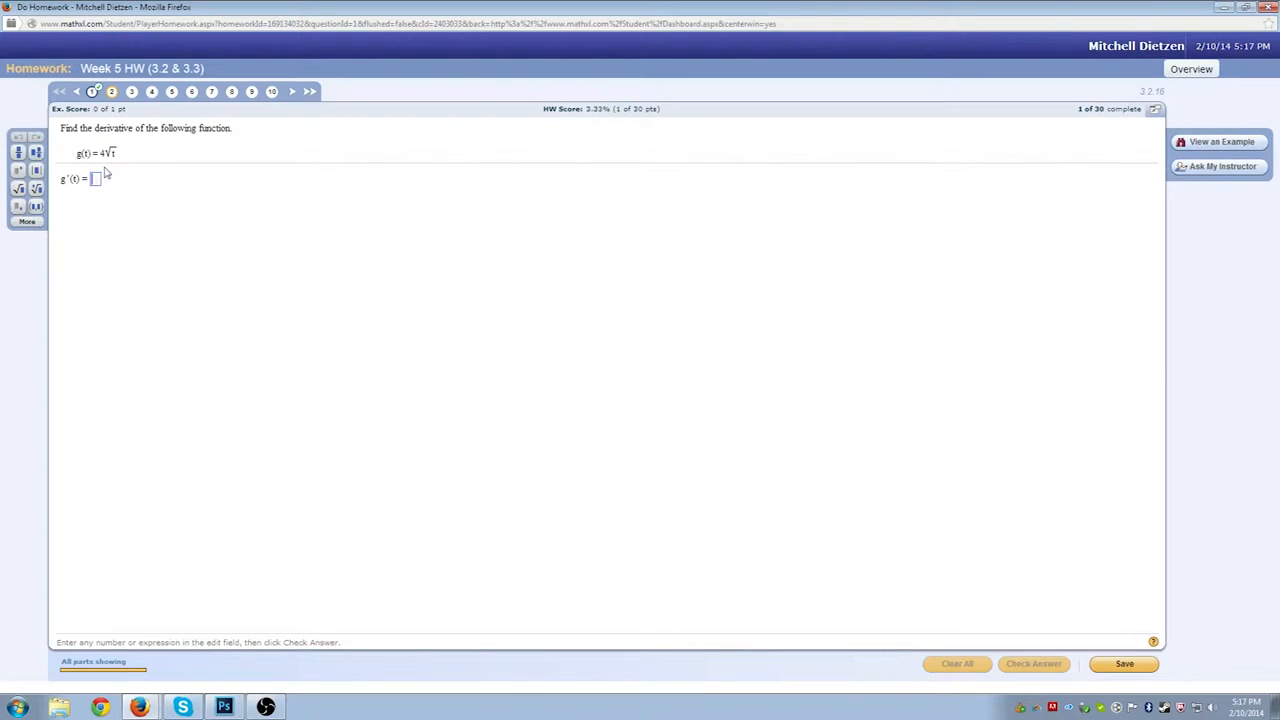
type("4(1/2t")
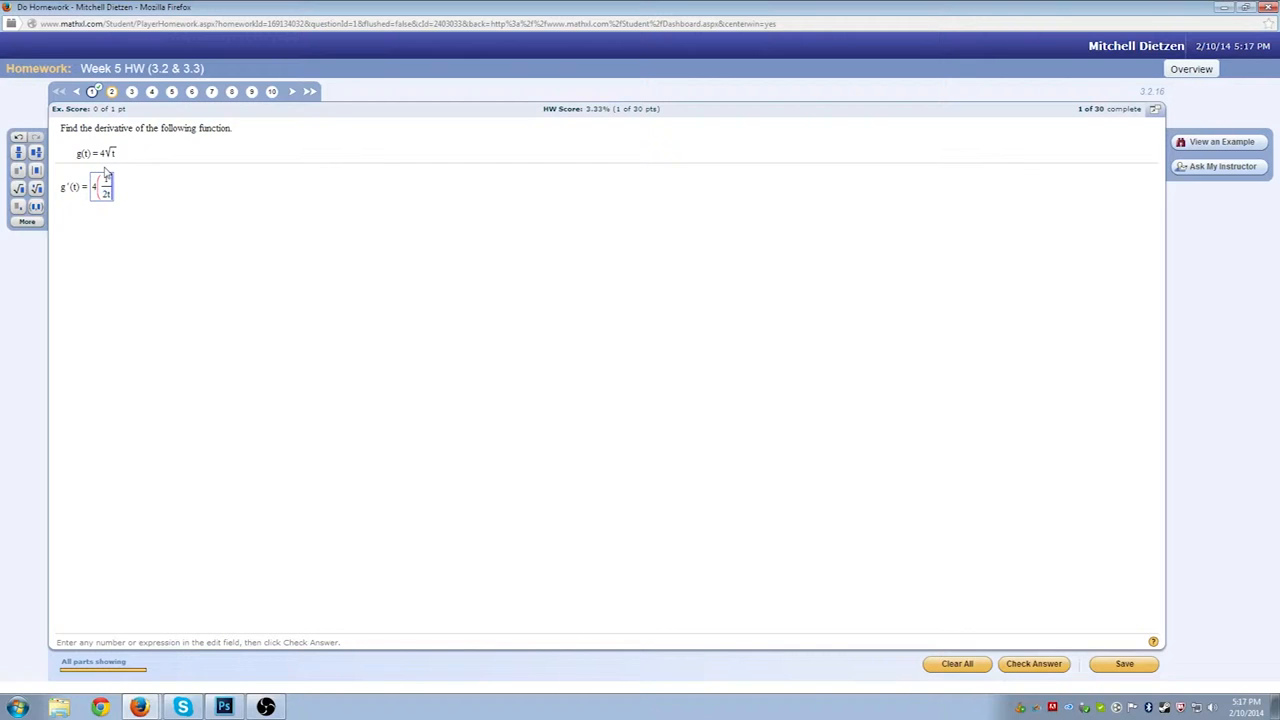
left_click(1032, 664)
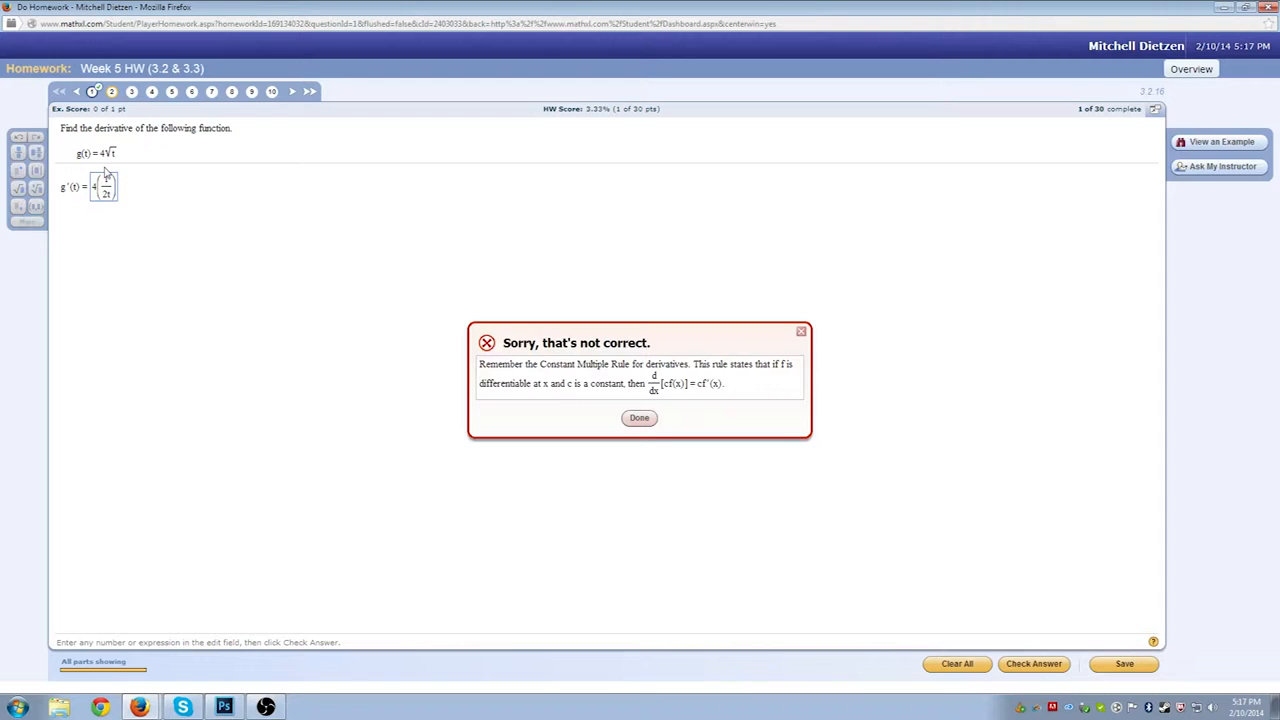
left_click(640, 418)
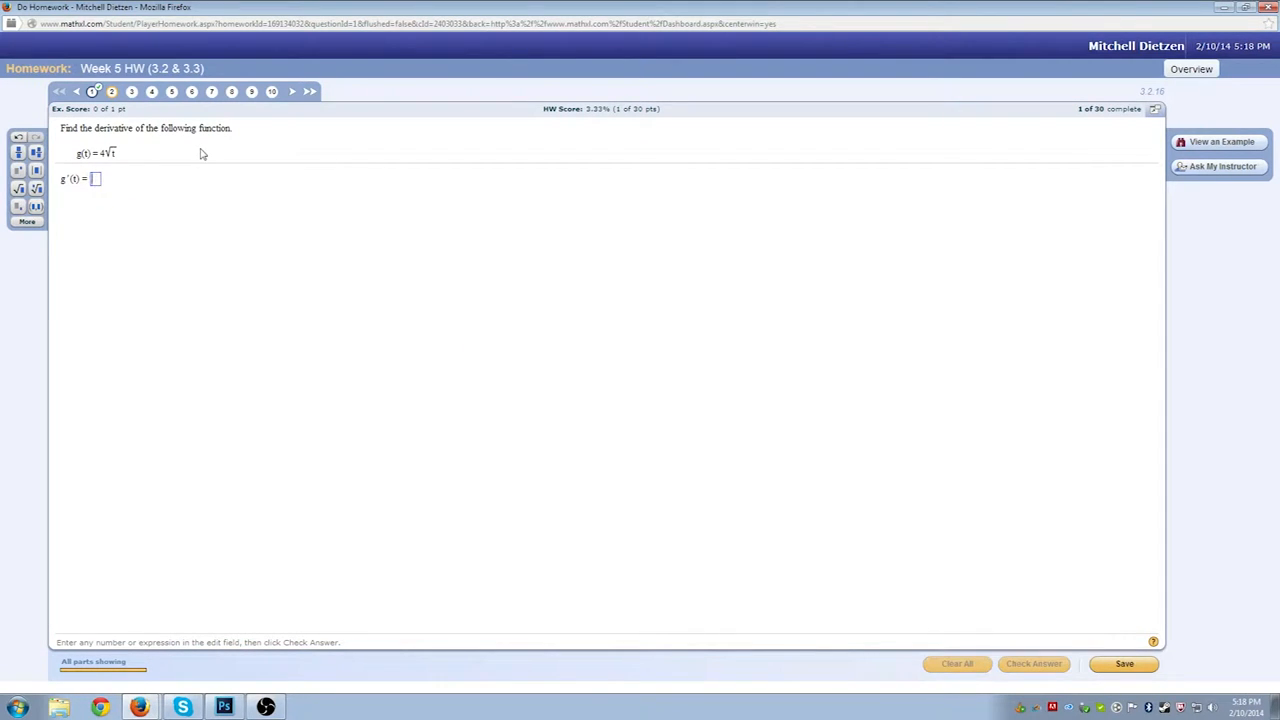
- Get g'(x) = 2/√x accepted, continue to the next problem, and bring up the Photoshop canvas
type("2")
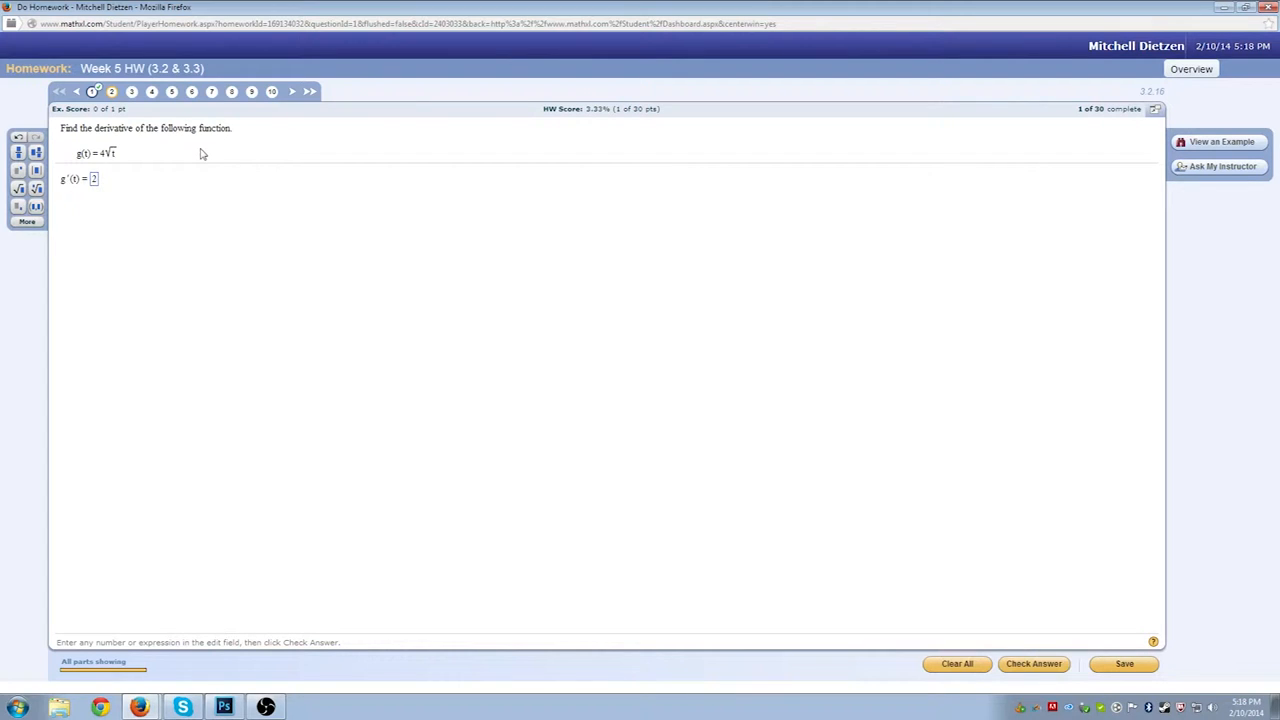
left_click(1032, 664)
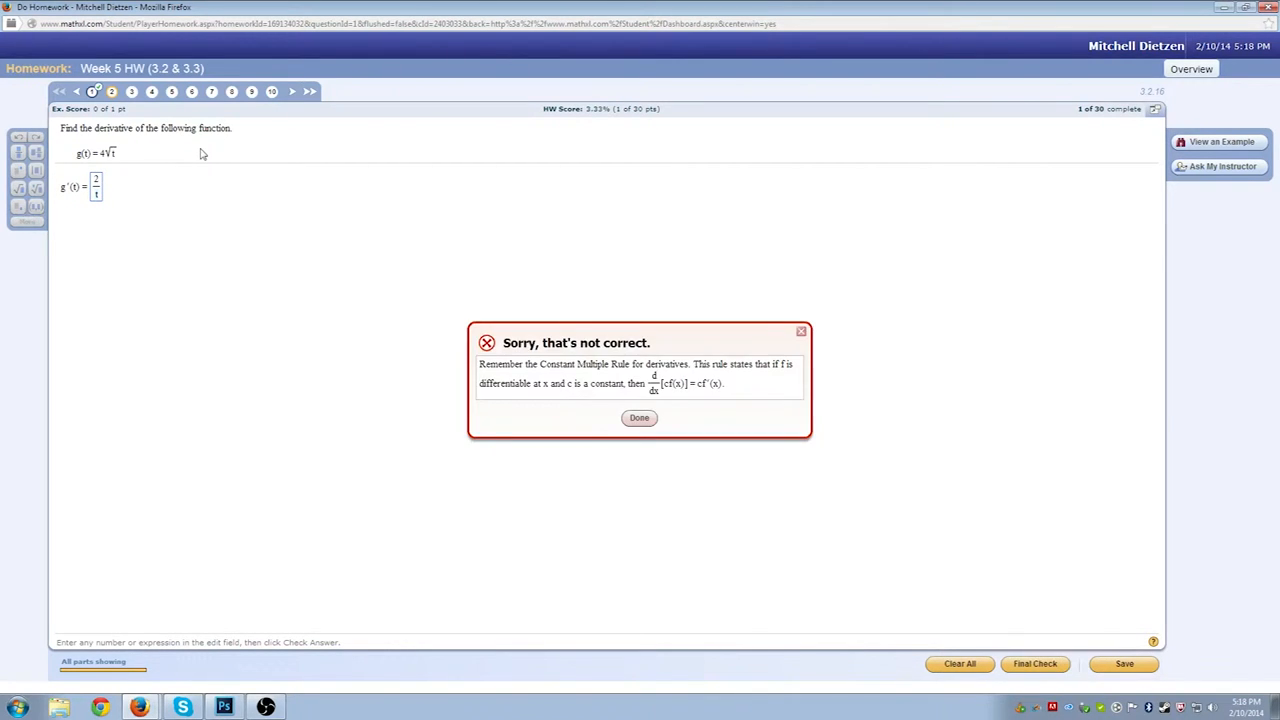
left_click(638, 418)
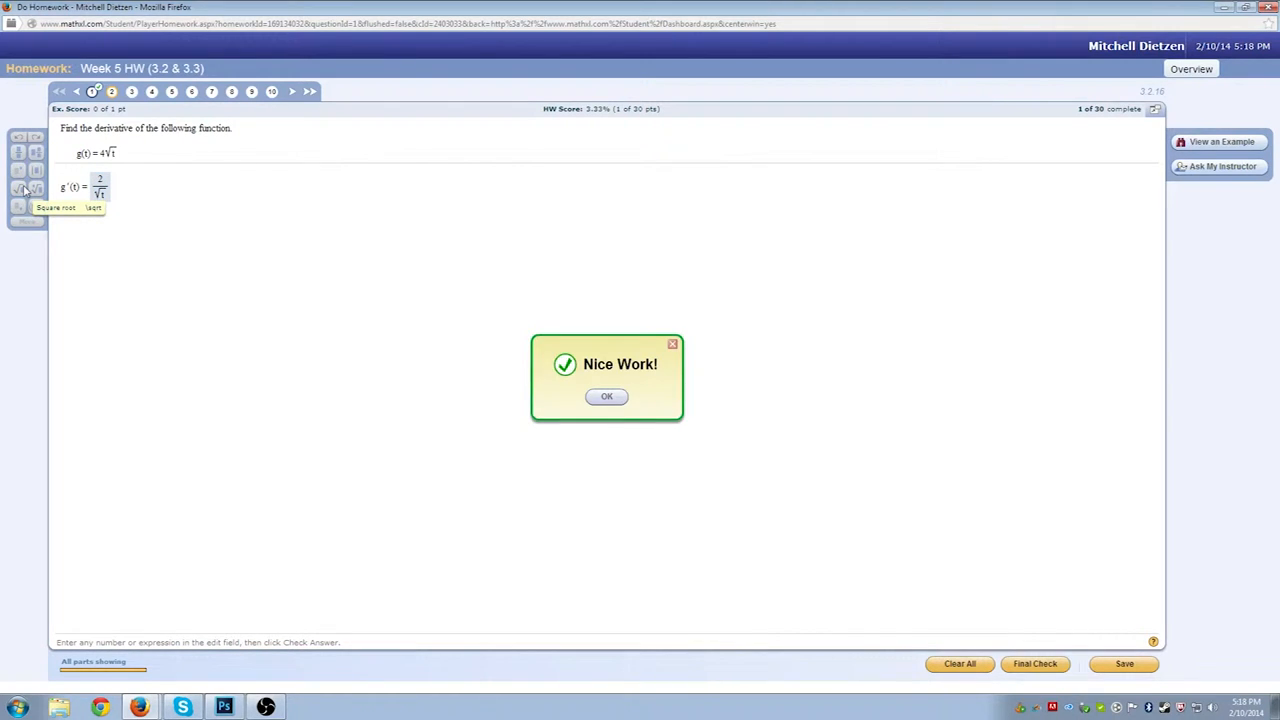
left_click(606, 396)
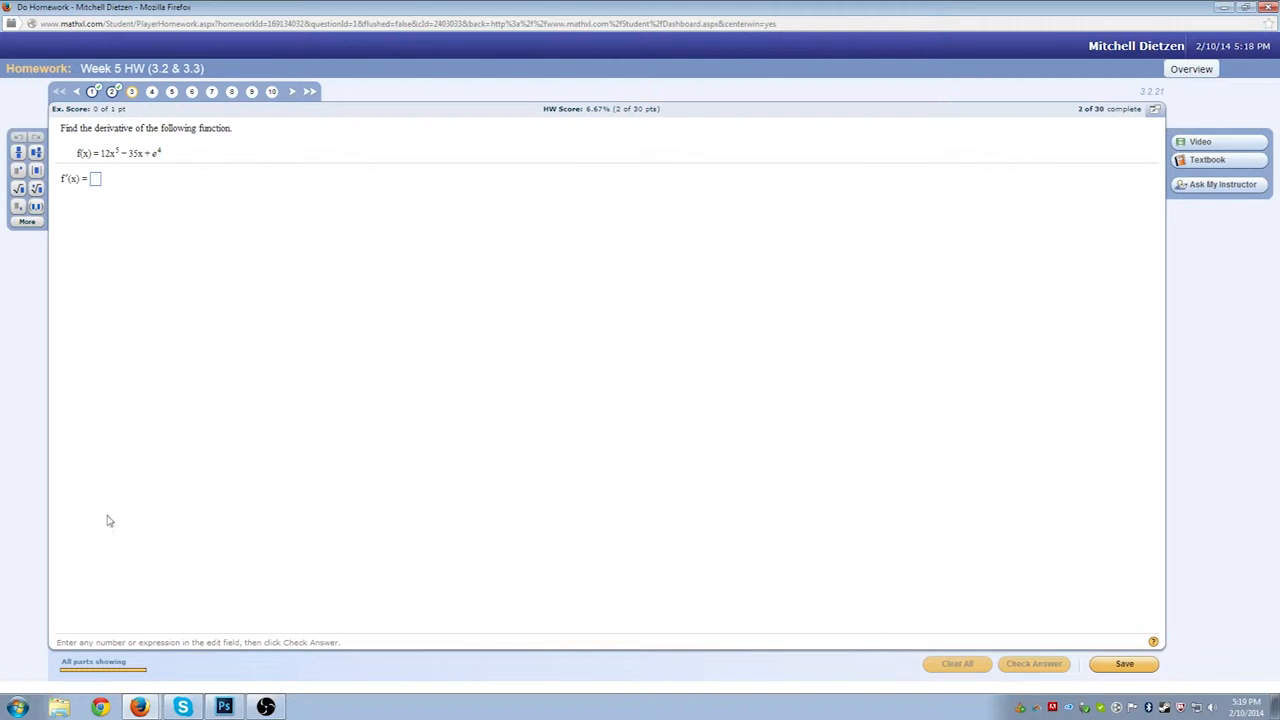
left_click(222, 704)
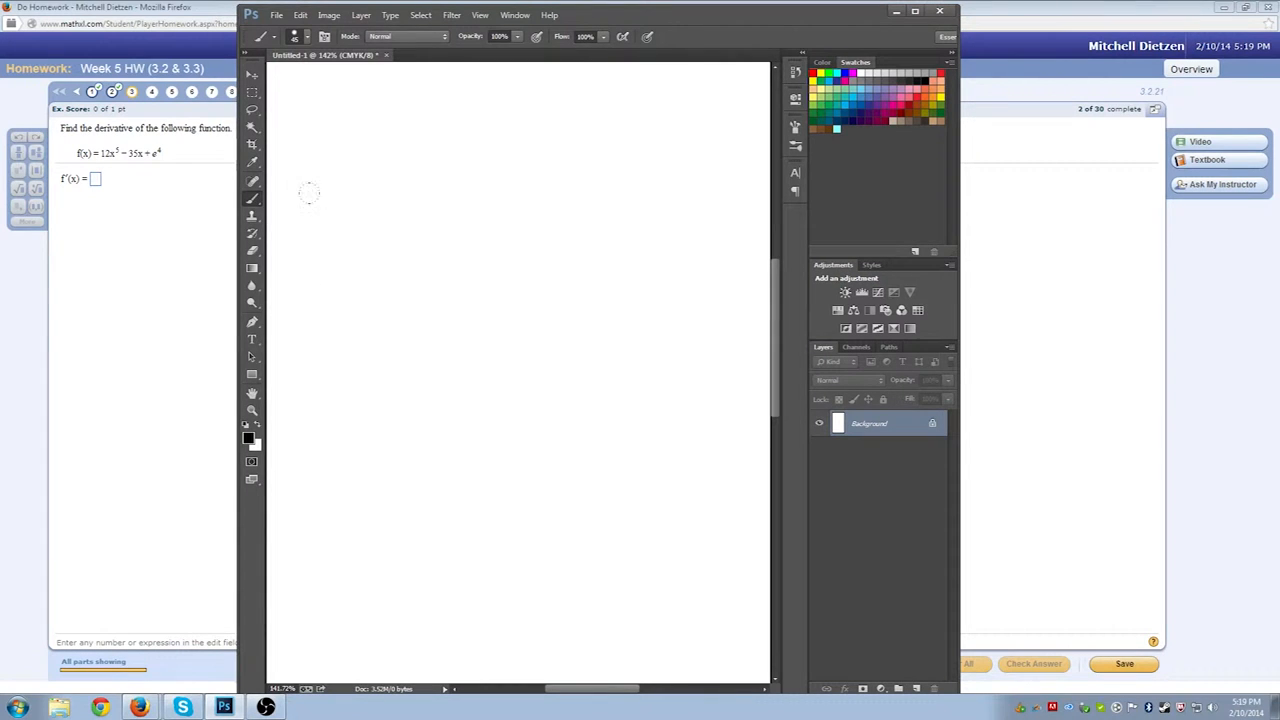
mouse_move(352, 156)
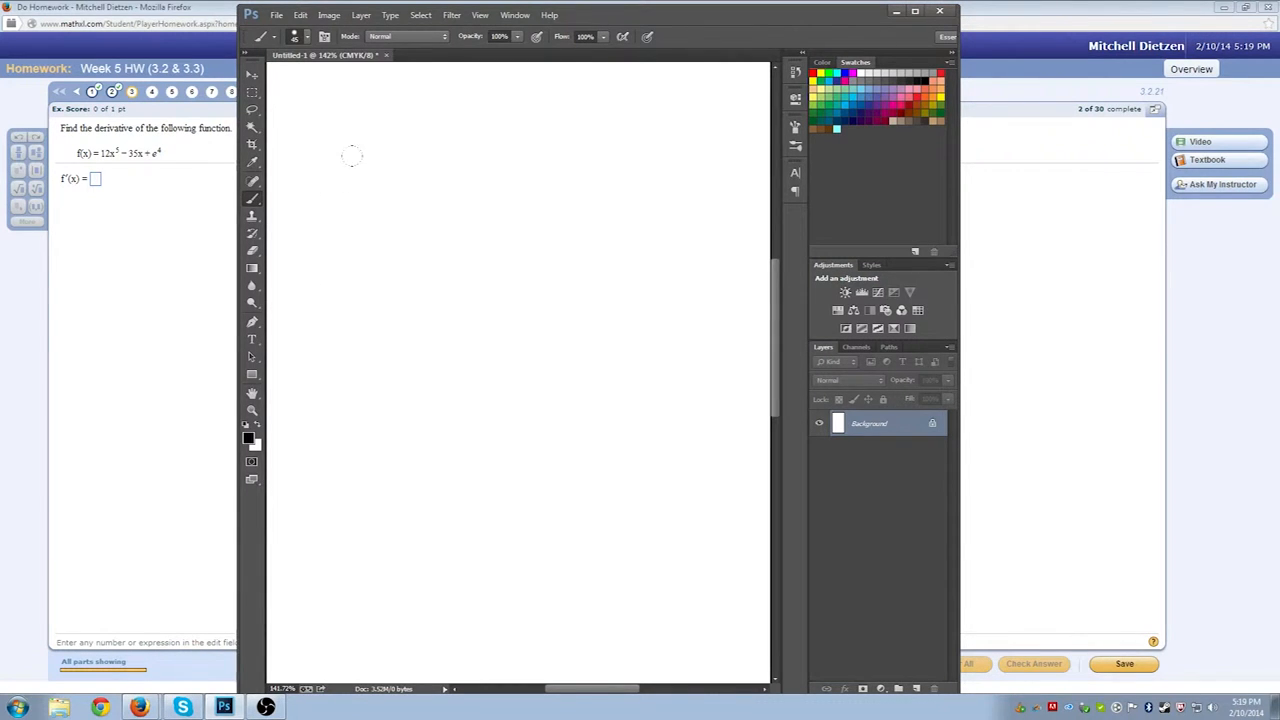
- Hand-write f'(x) = 12·5x⁴ − 35x + … with the e exponent on the canvas
left_click_drag(344, 144, 324, 200)
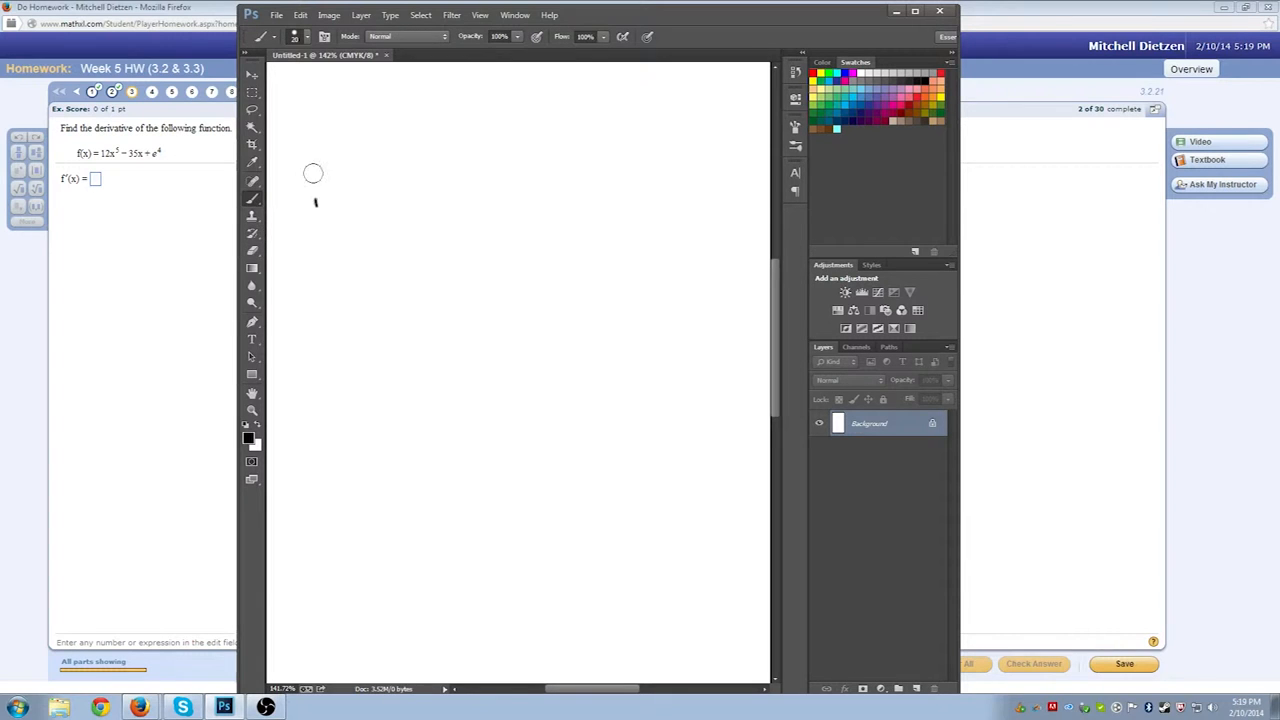
left_click_drag(316, 156, 316, 204)
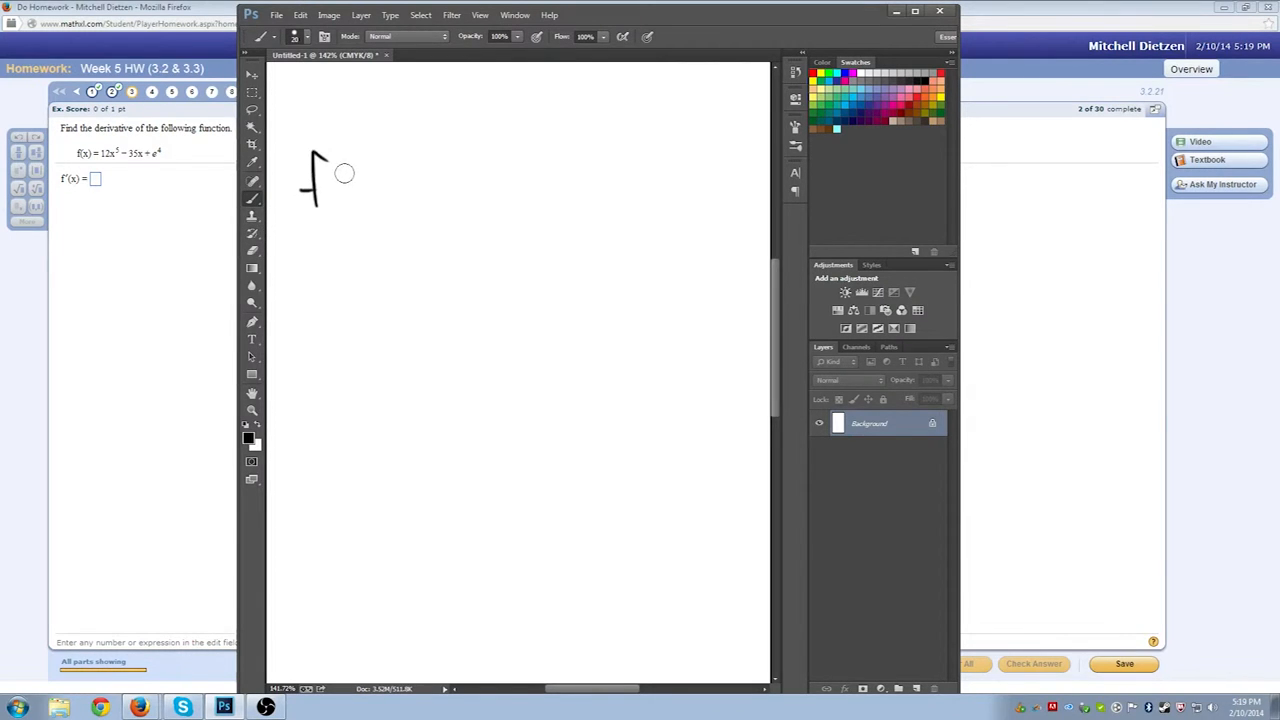
mouse_move(342, 156)
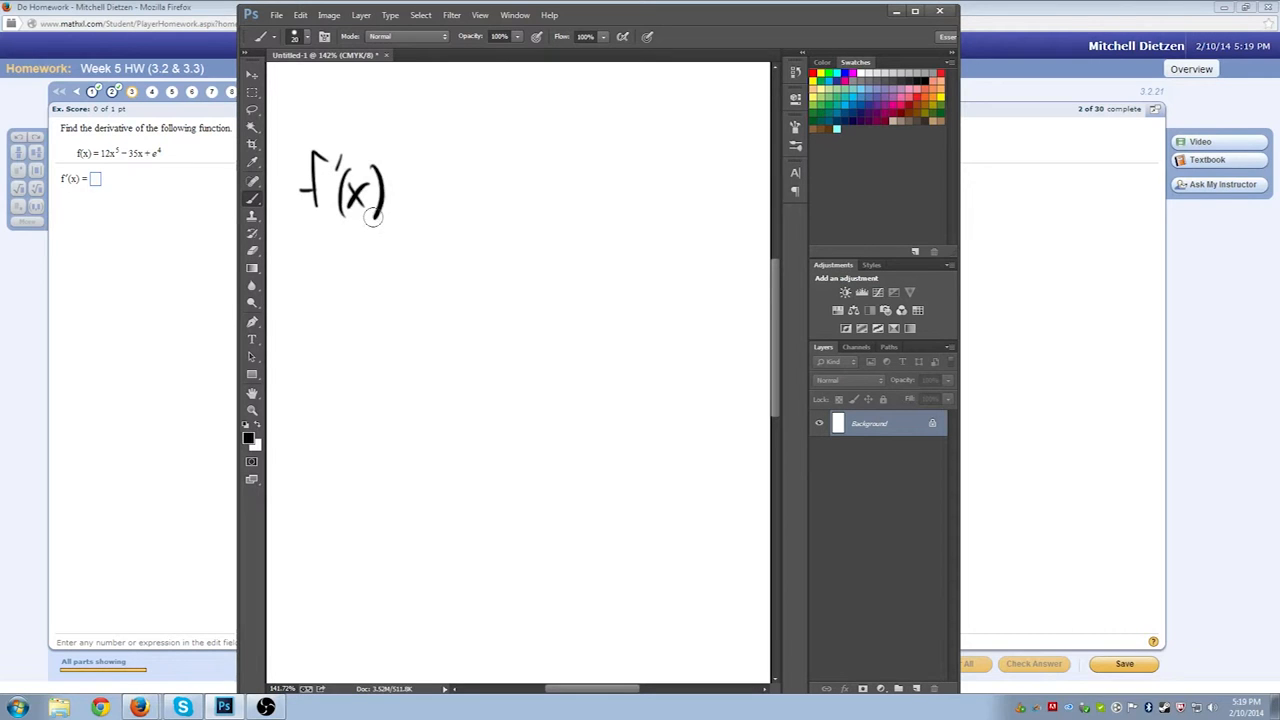
left_click_drag(390, 196, 410, 196)
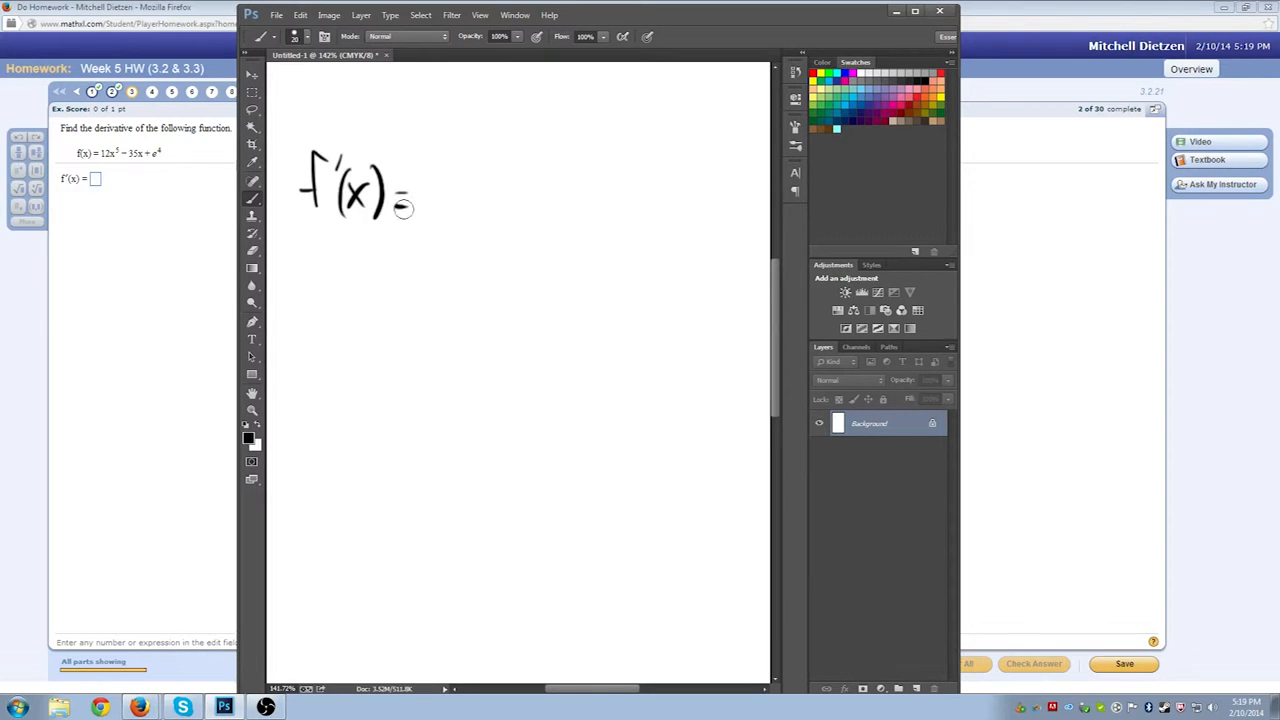
left_click_drag(410, 196, 660, 190)
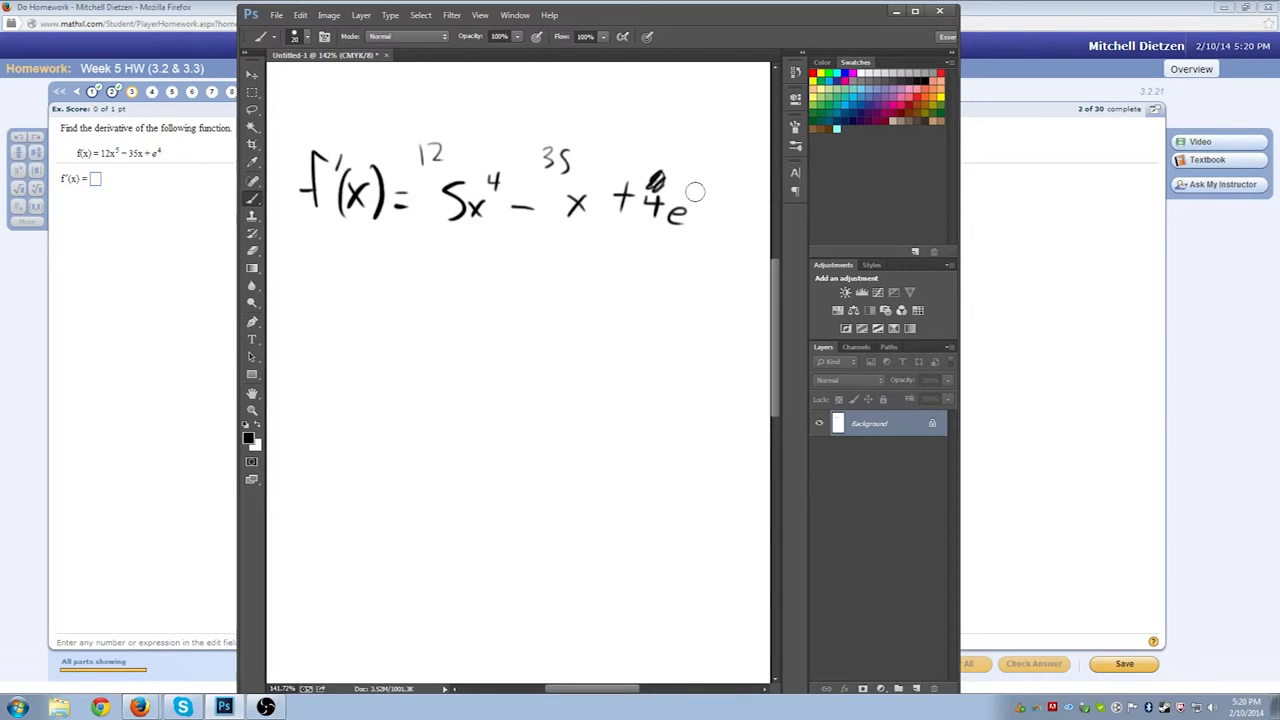
left_click_drag(700, 180, 710, 200)
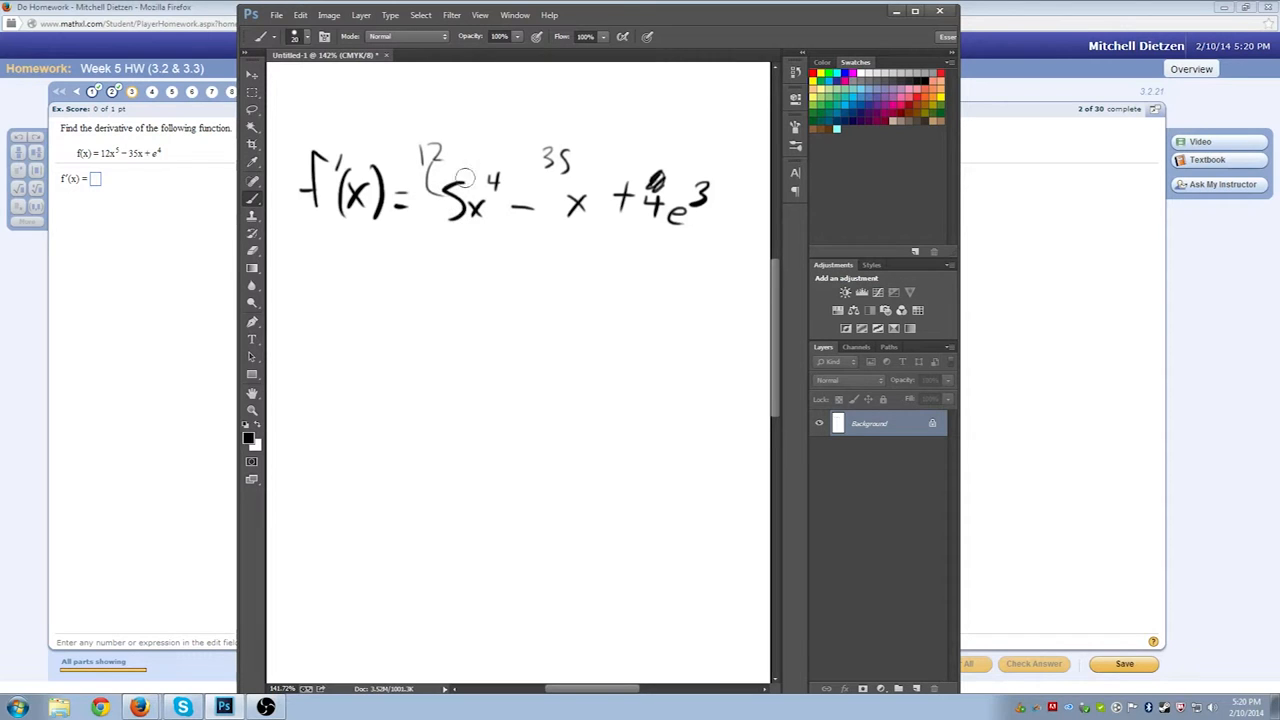
mouse_move(440, 250)
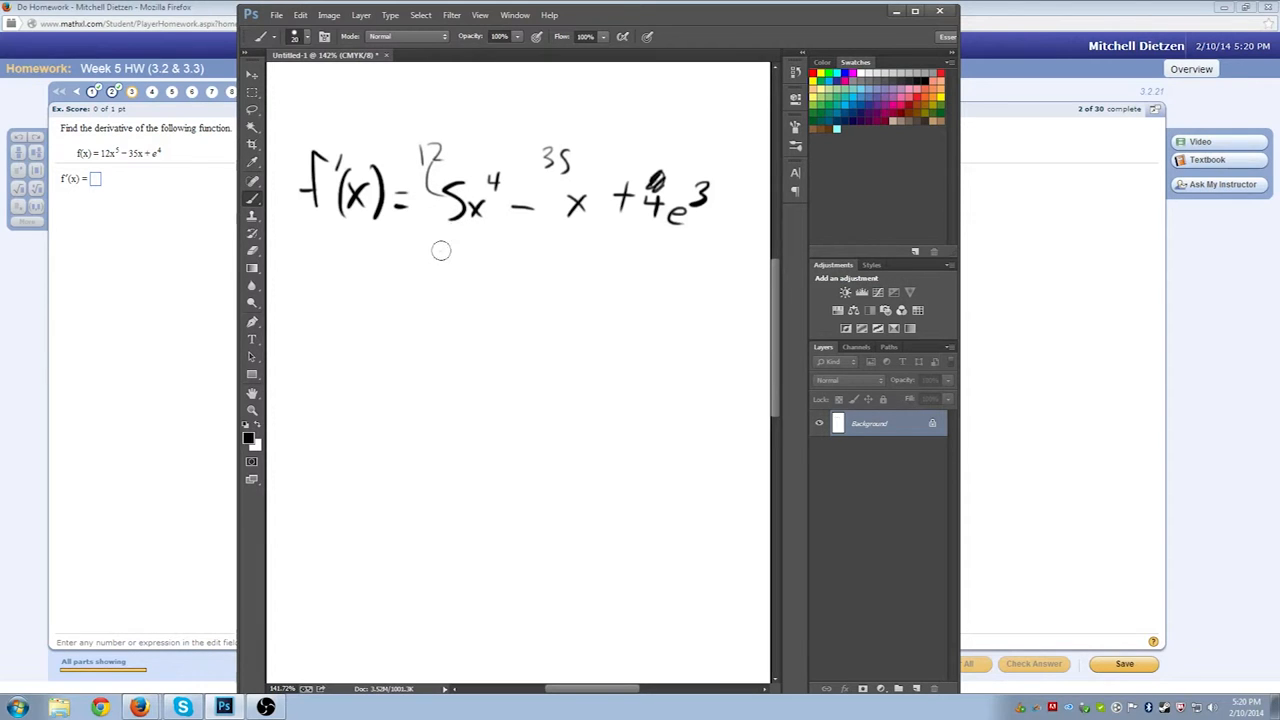
- Write the simplified line 60x⁴ − 35x + beneath it
left_click_drag(420, 270, 500, 276)
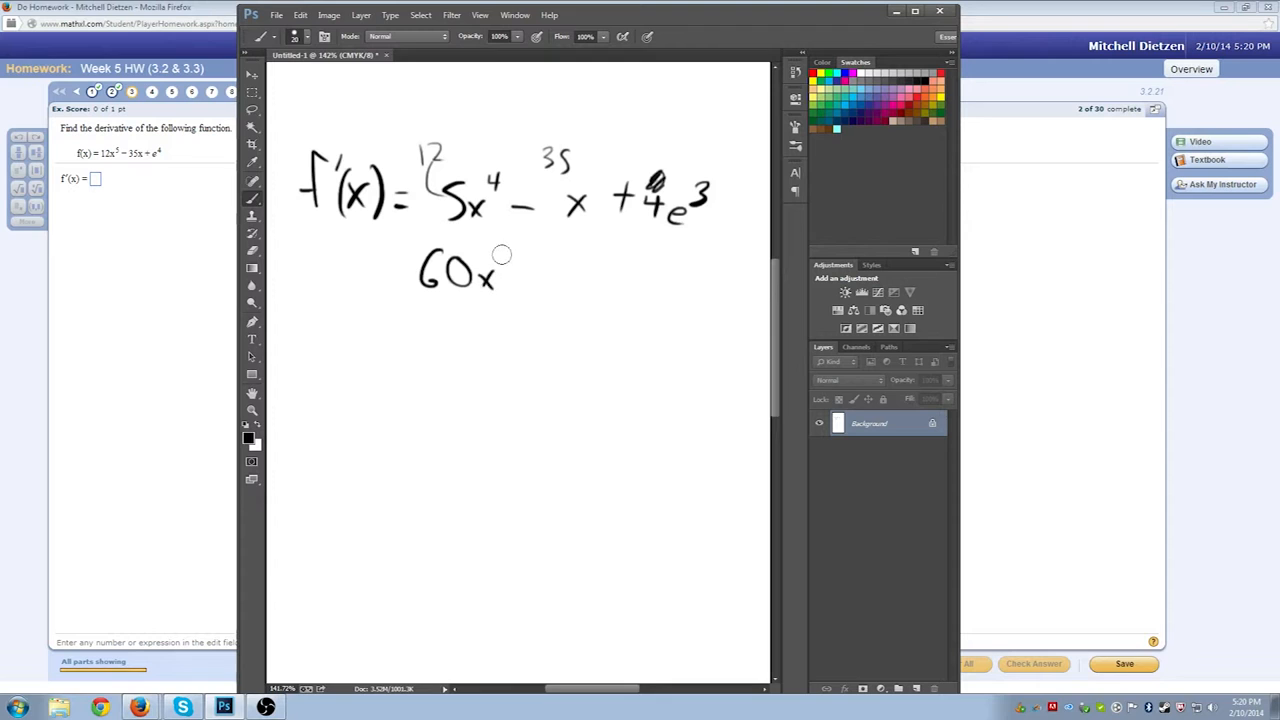
left_click_drag(504, 264, 544, 270)
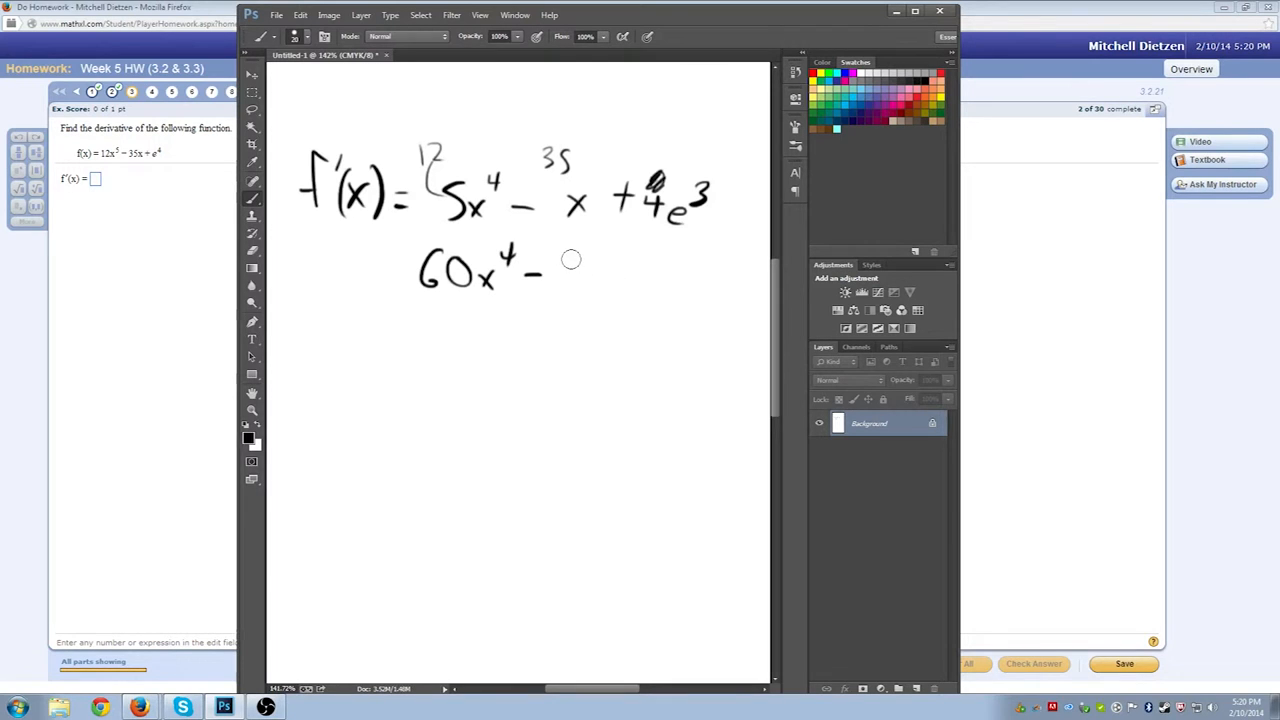
left_click_drag(564, 264, 576, 278)
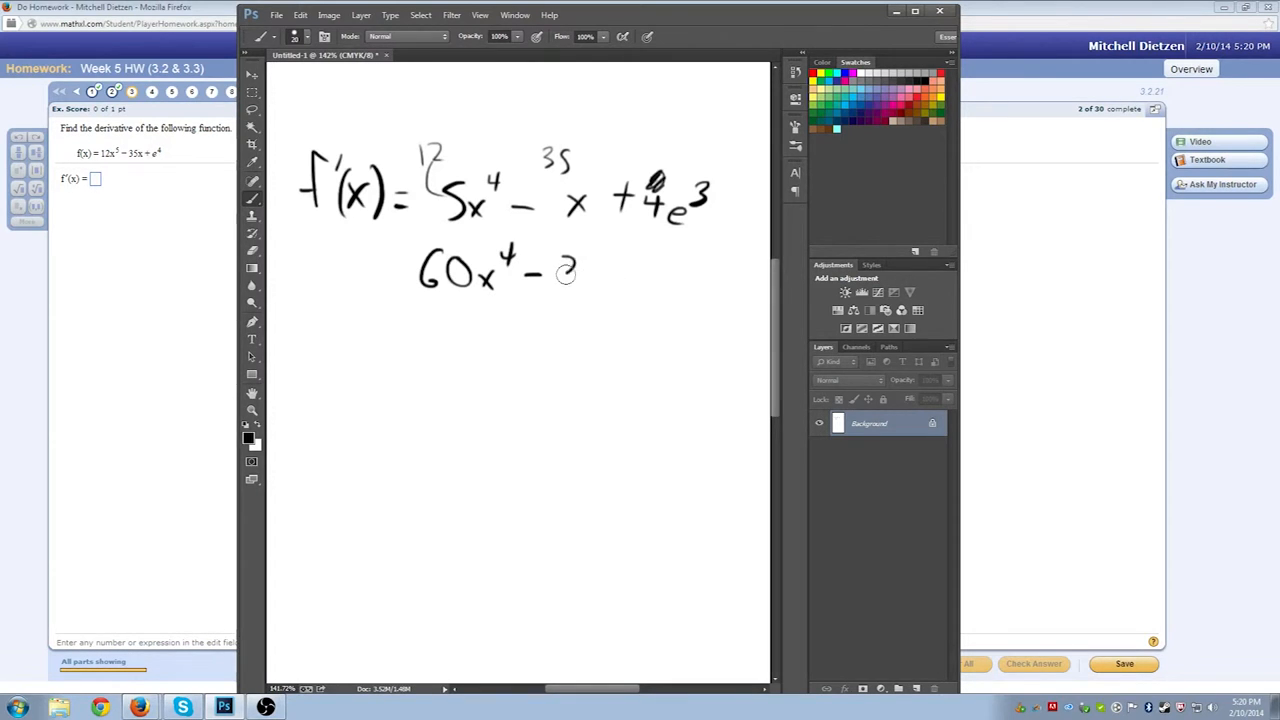
left_click_drag(560, 276, 616, 284)
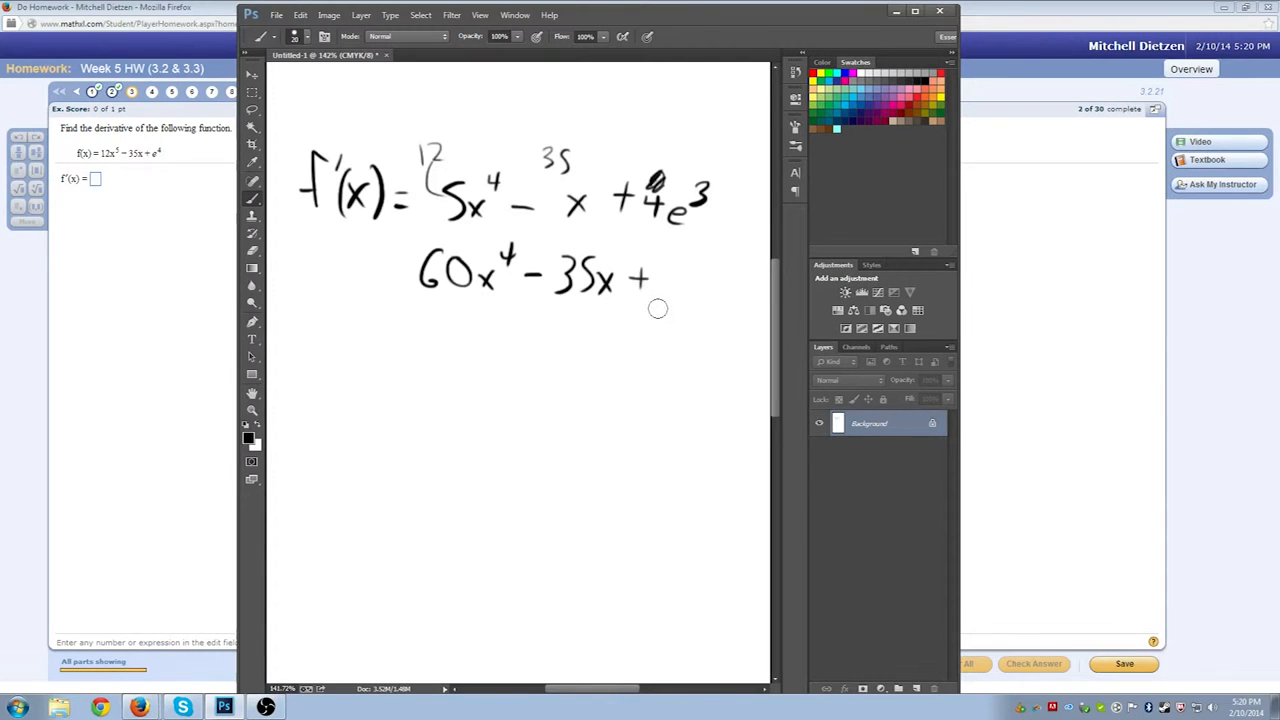
mouse_move(690, 232)
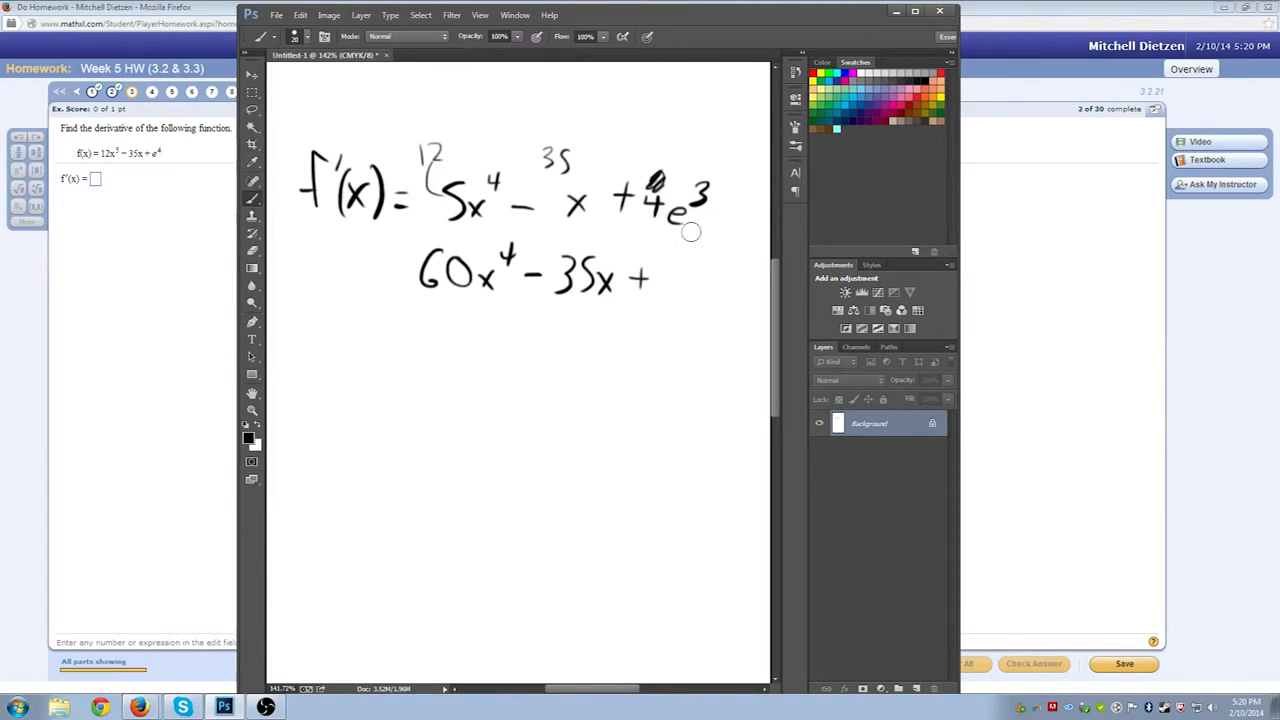
mouse_move(680, 236)
type("60x⁴ −")
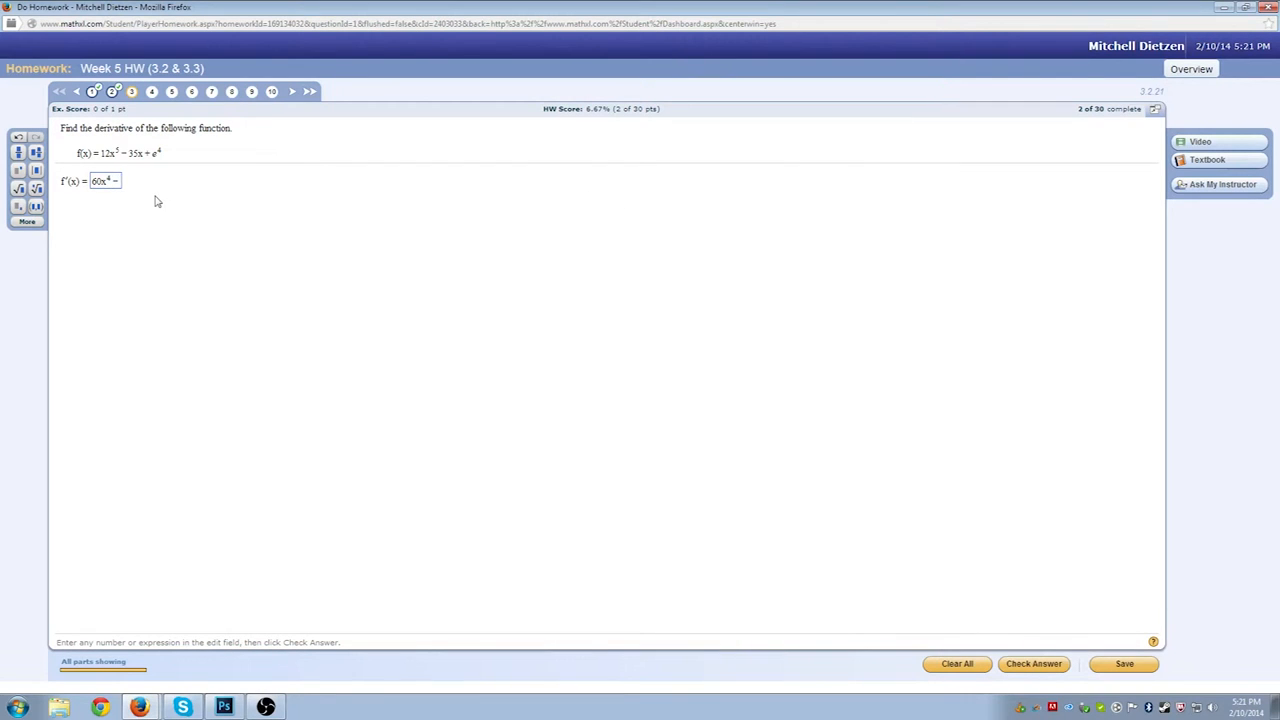
- Complete f'(x) as 60x⁴ − 35x + e and submit it for checking
type("- 35x")
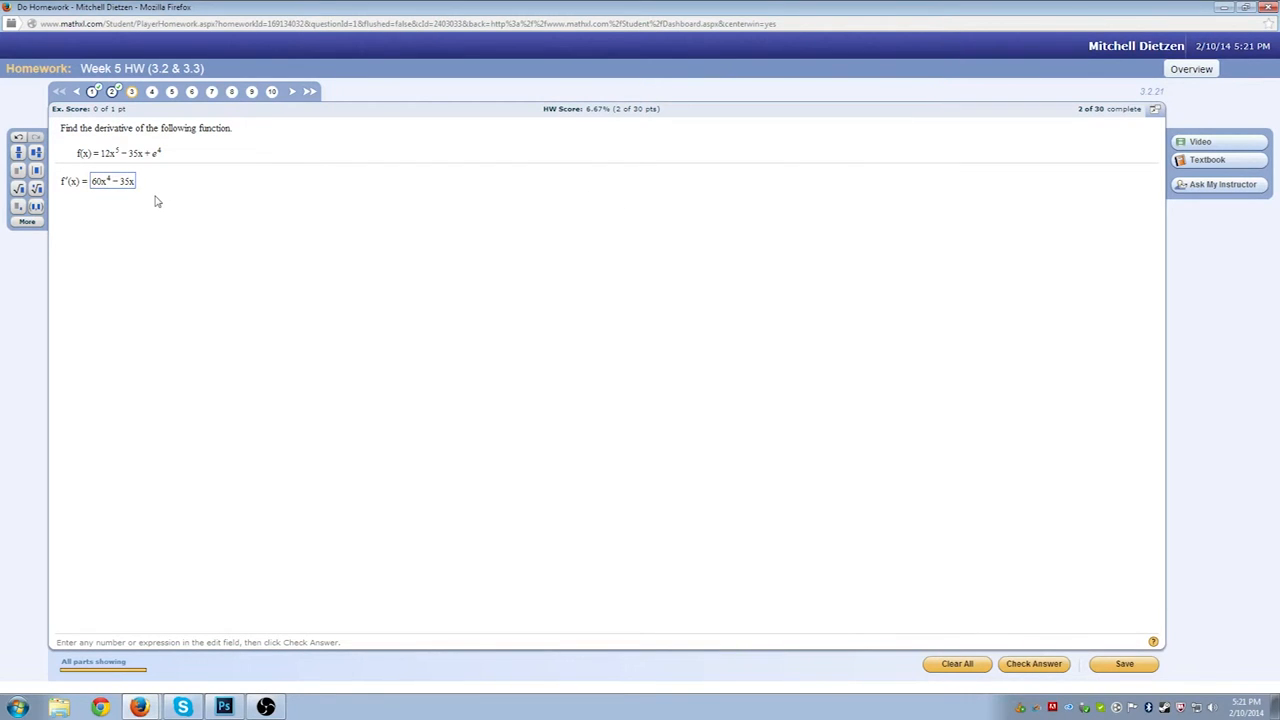
type("+ e")
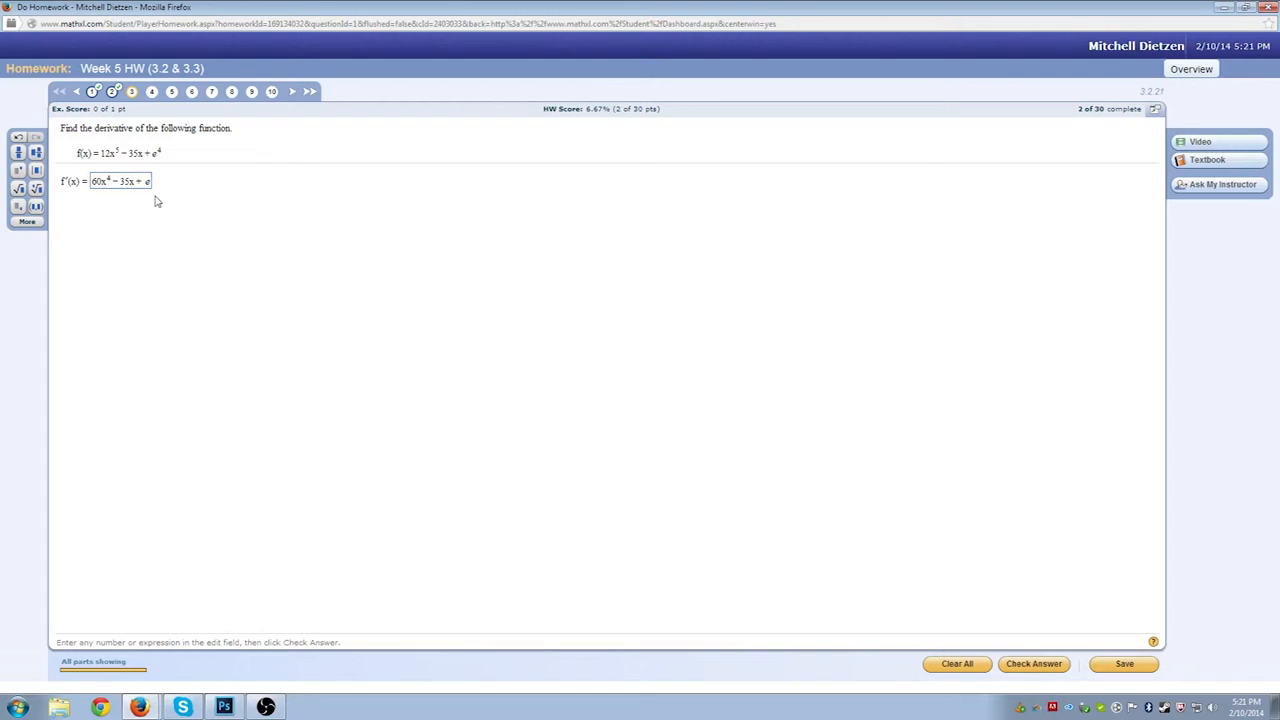
left_click(1034, 664)
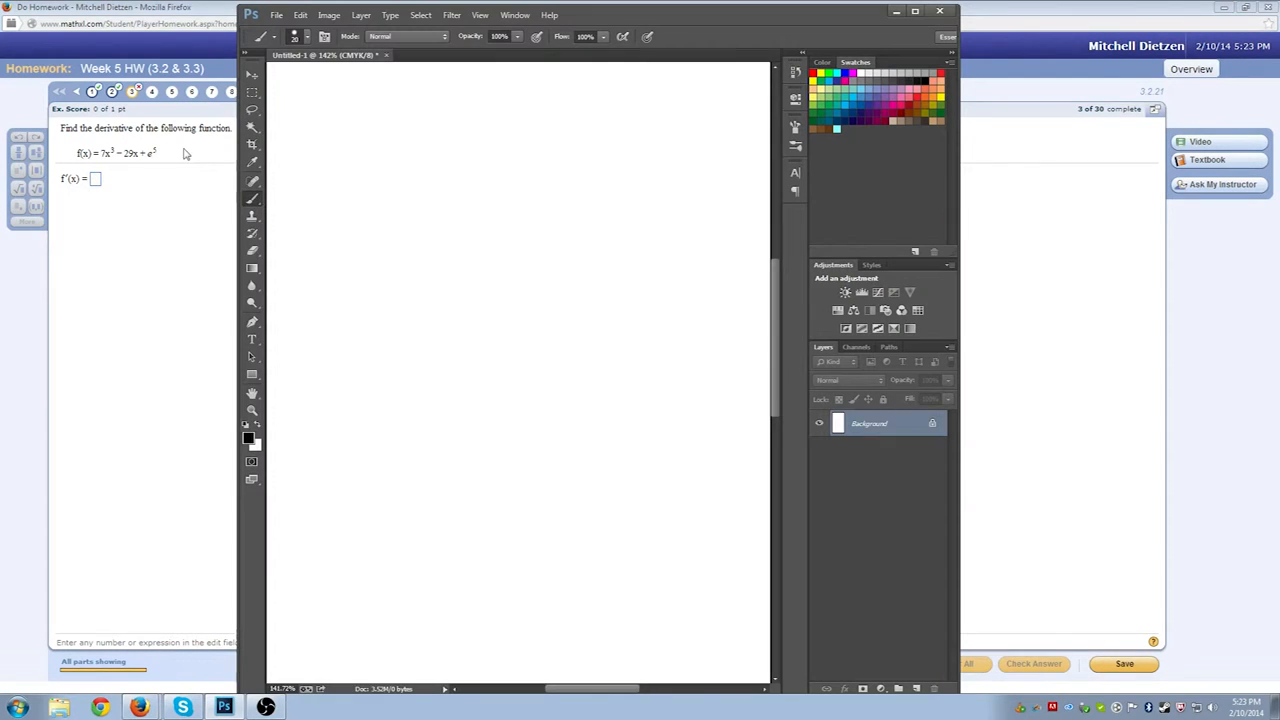
mouse_move(302, 236)
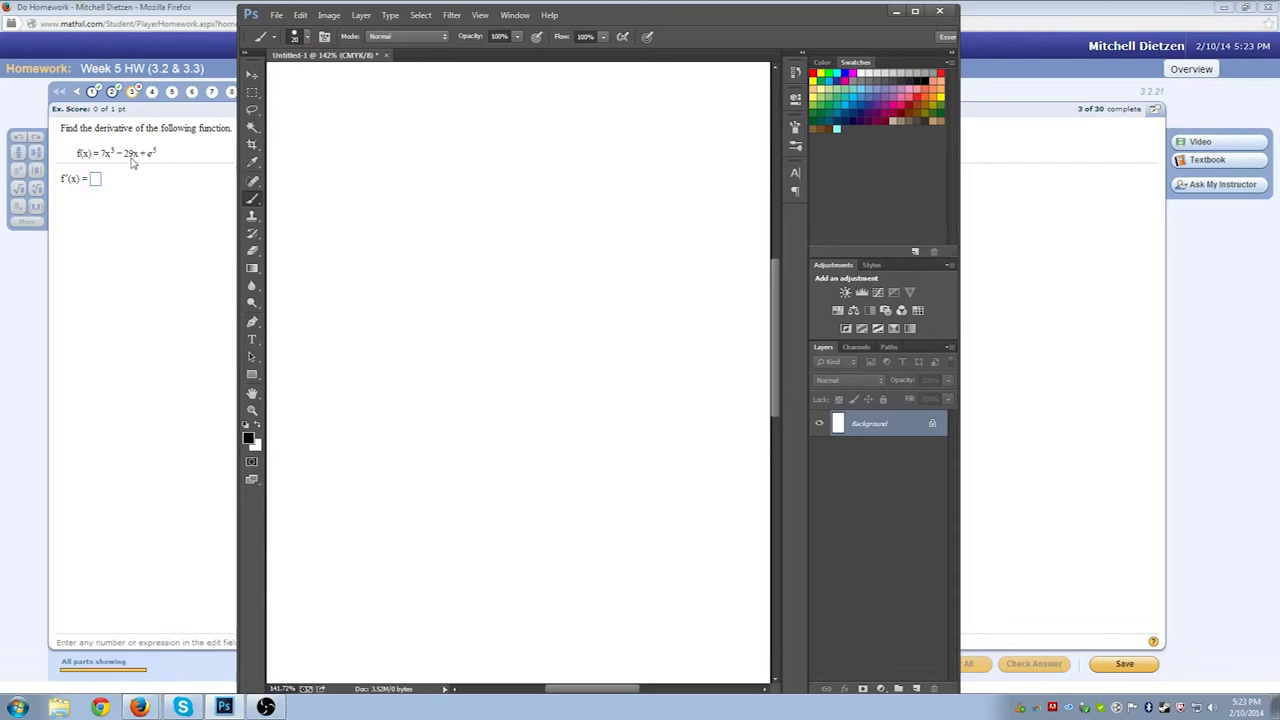
mouse_move(336, 150)
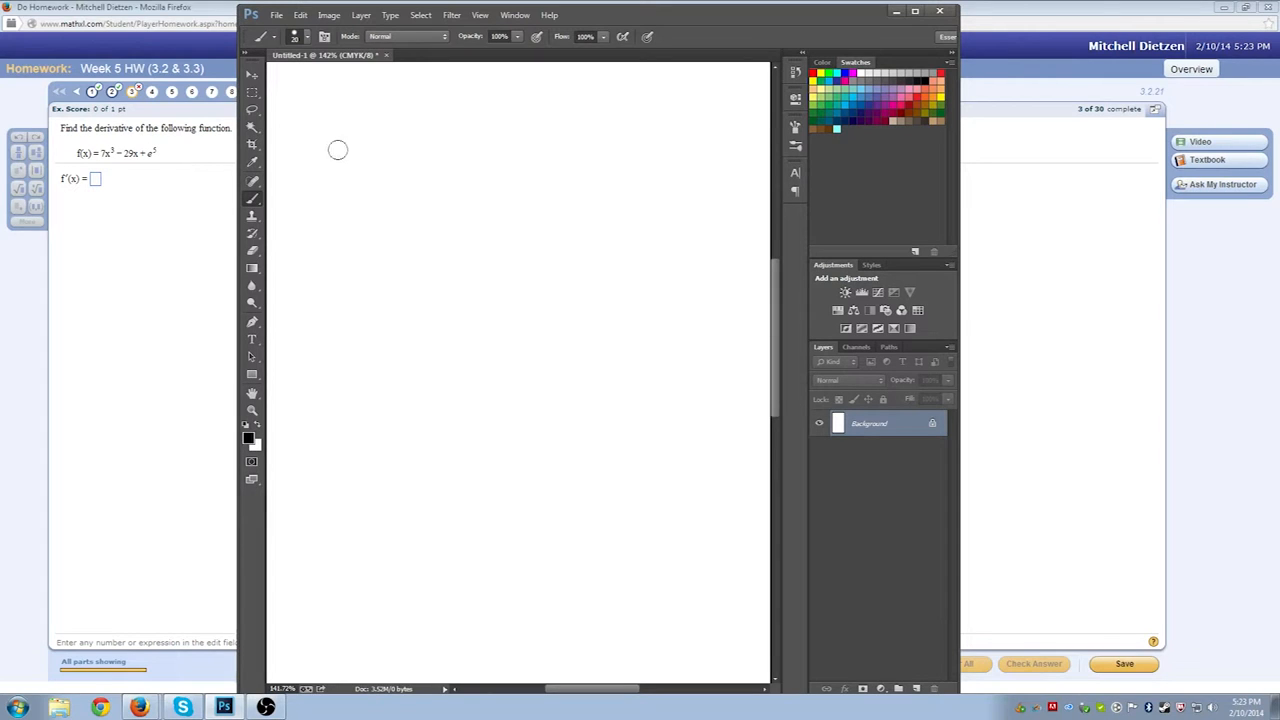
mouse_move(348, 152)
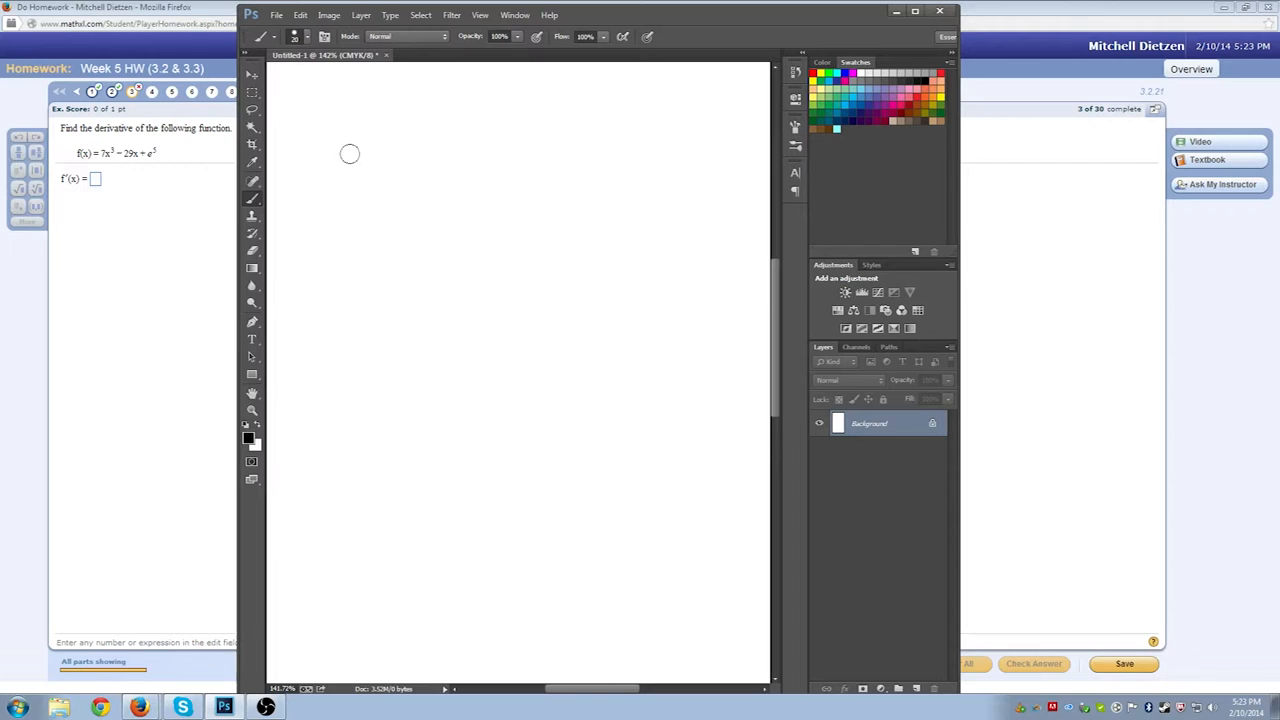
mouse_move(380, 182)
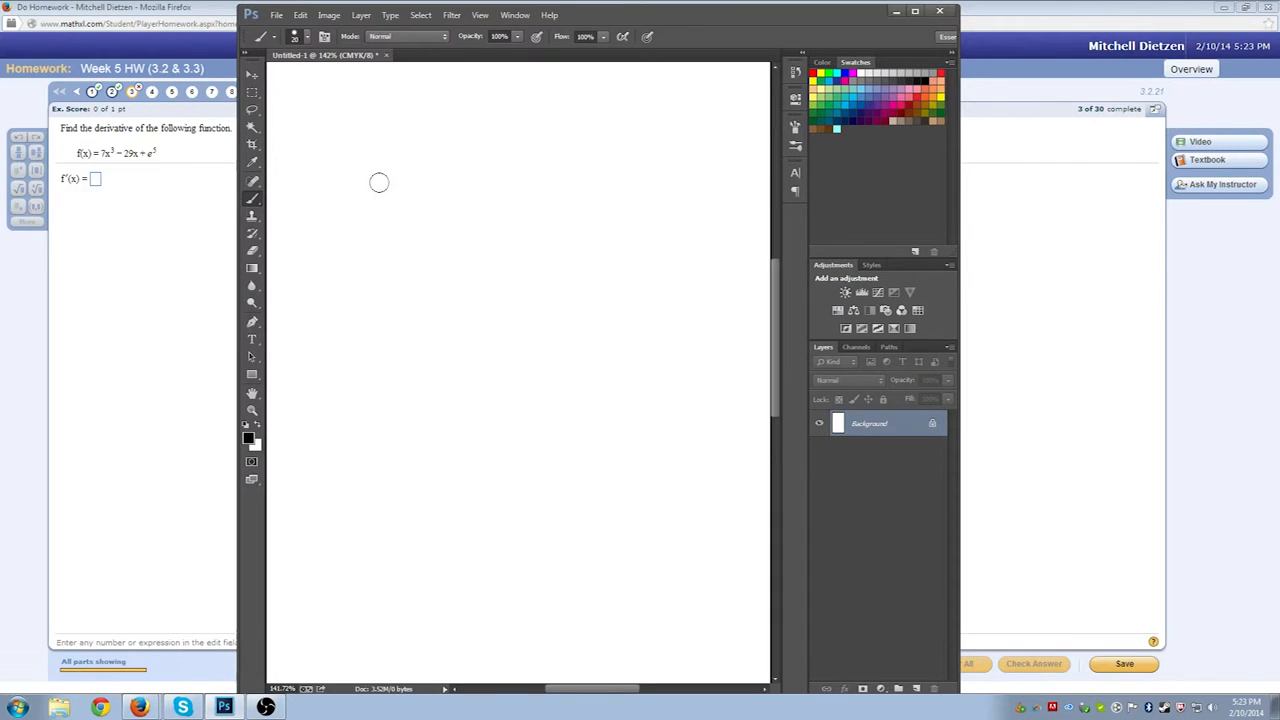
mouse_move(364, 172)
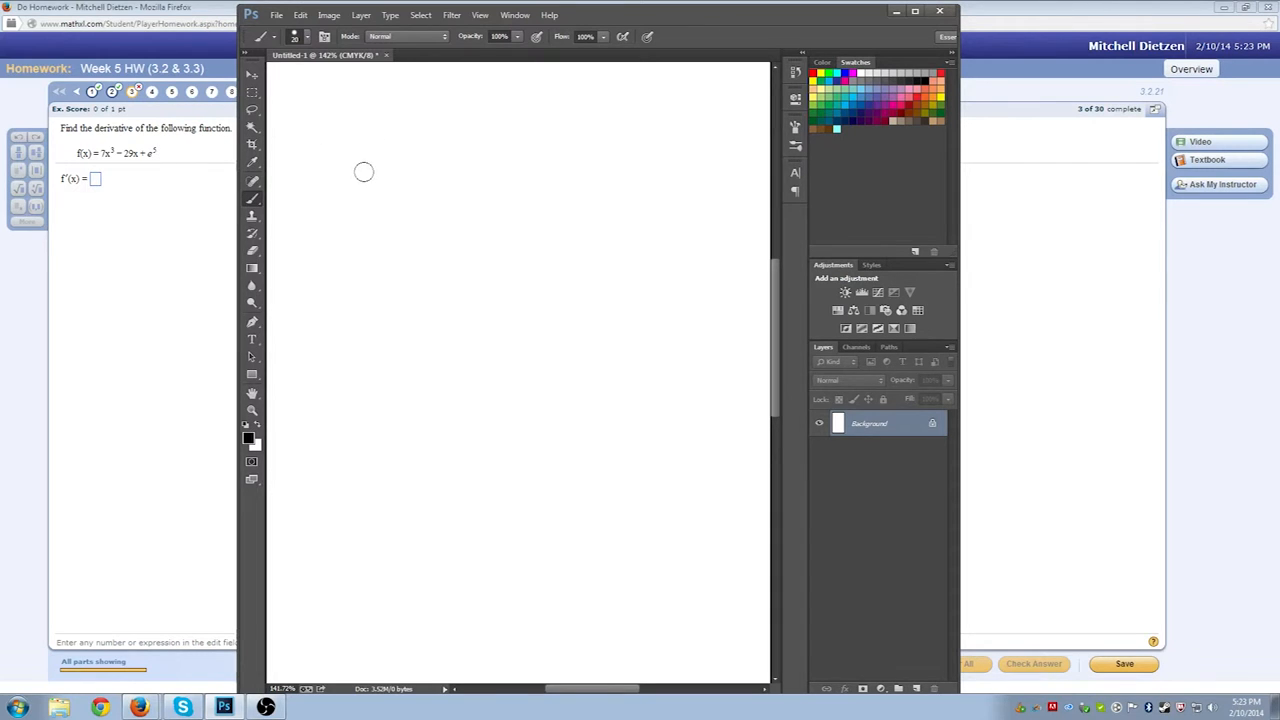
mouse_move(364, 156)
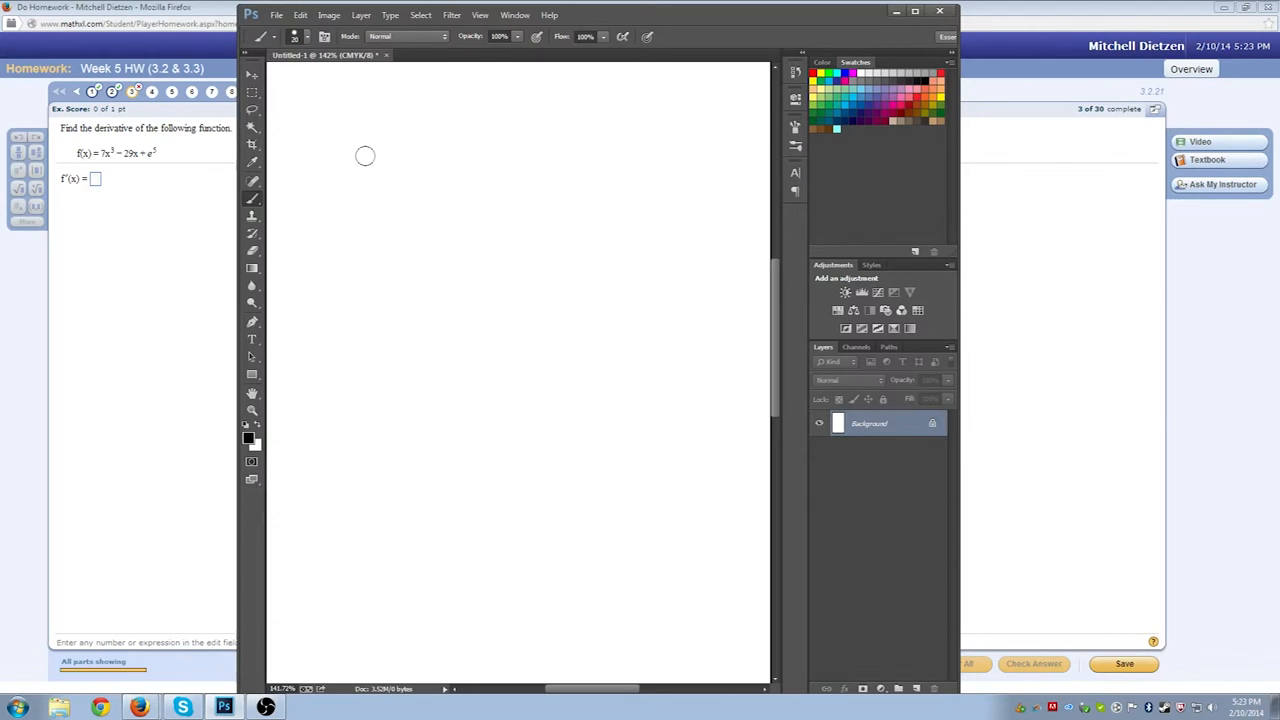
mouse_move(360, 174)
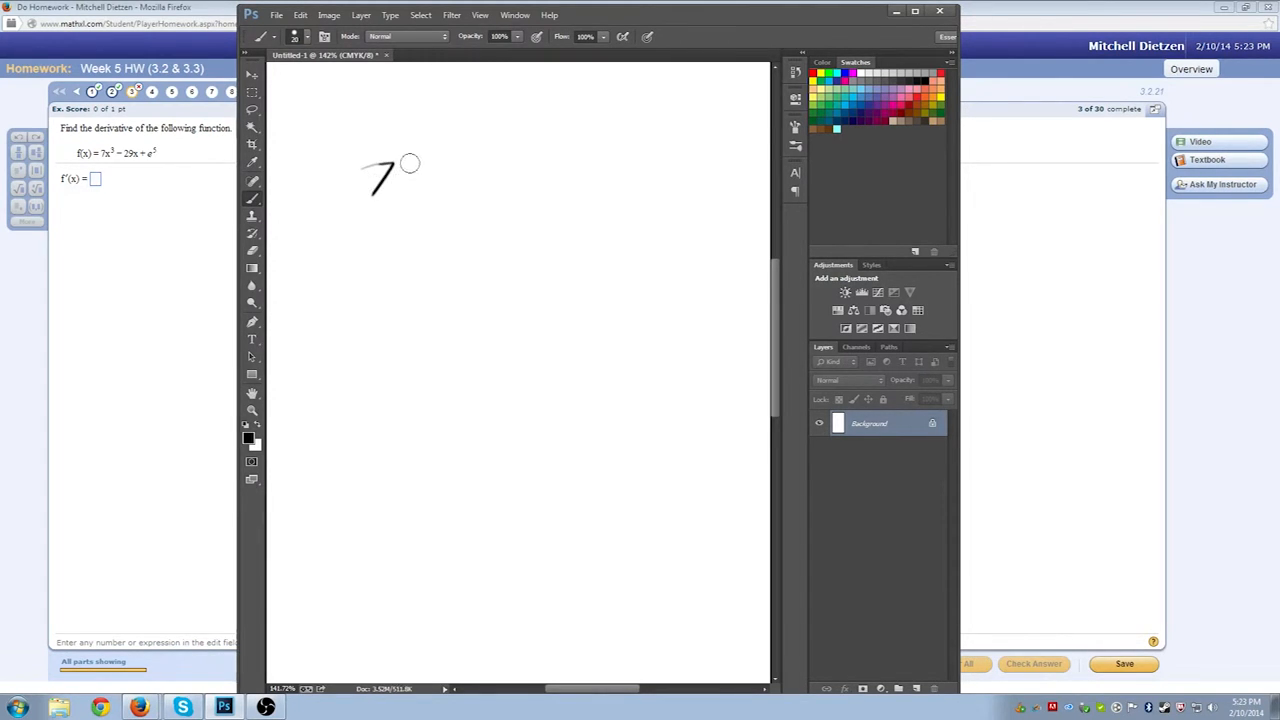
- Hand-write 7(3)x² − 29 on the canvas and start the 21x line below it
left_click_drag(404, 164, 404, 190)
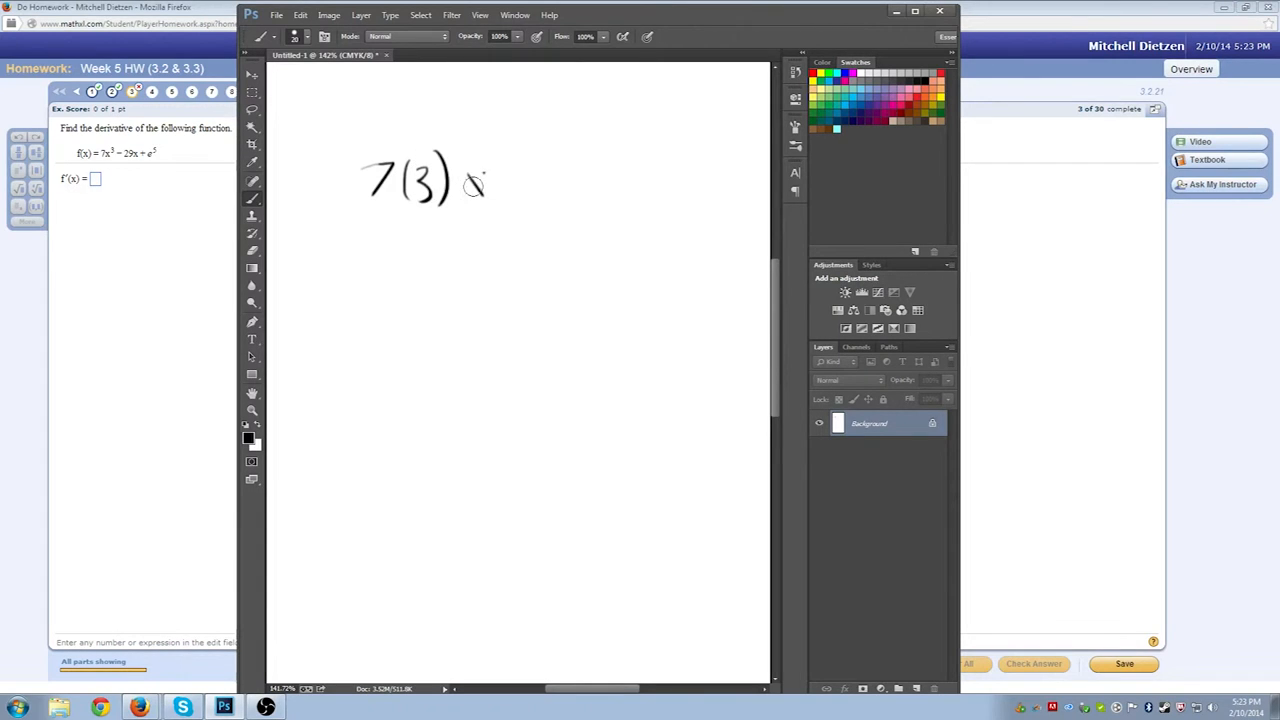
left_click_drag(464, 184, 510, 150)
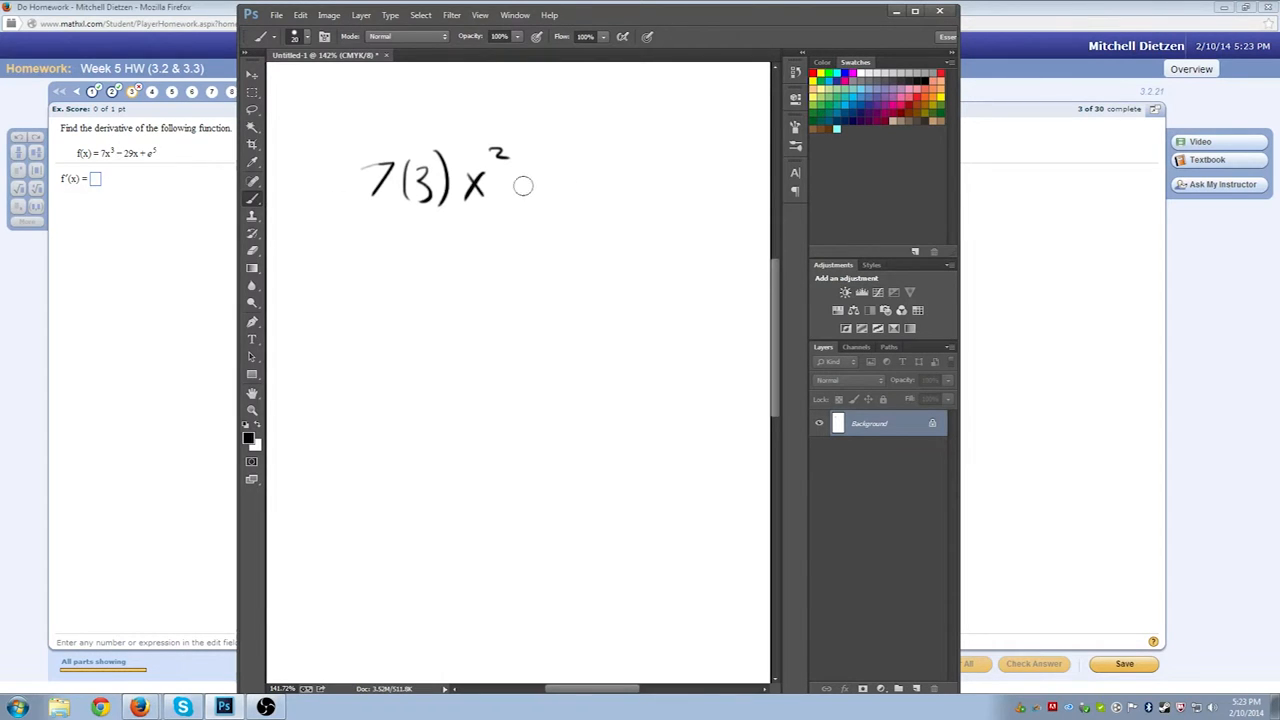
left_click_drag(520, 180, 548, 180)
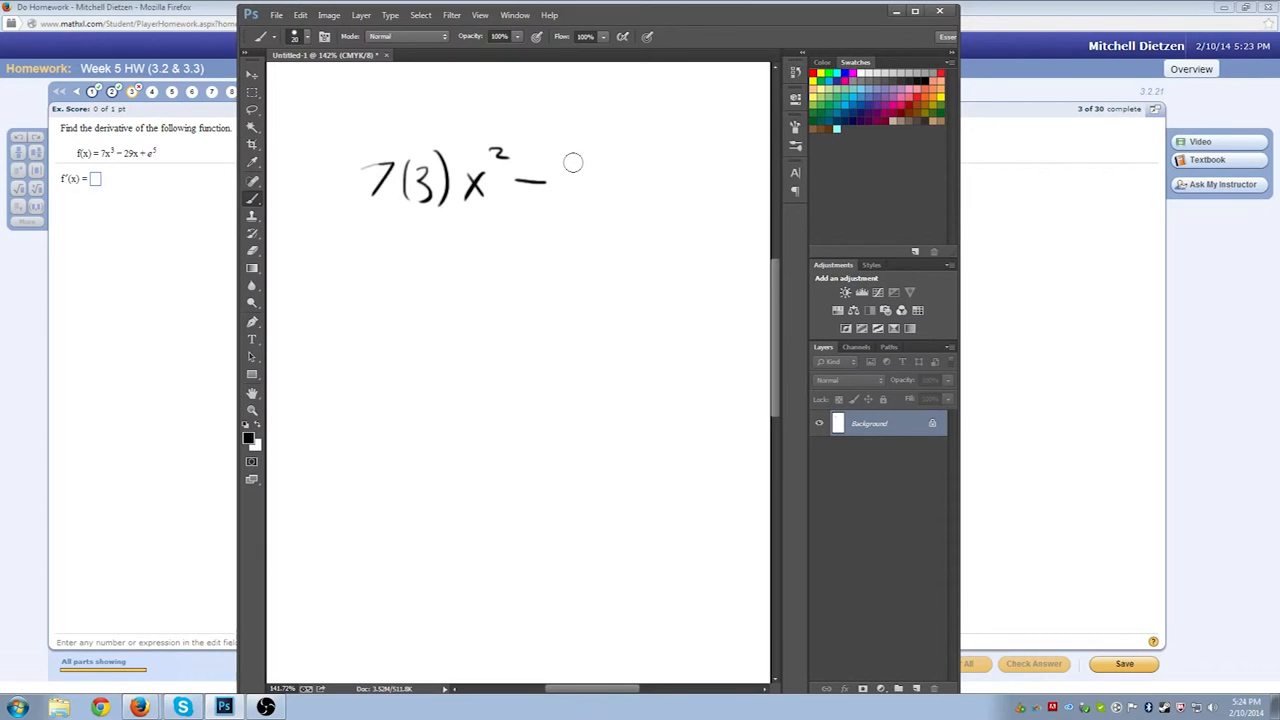
left_click_drag(564, 176, 616, 200)
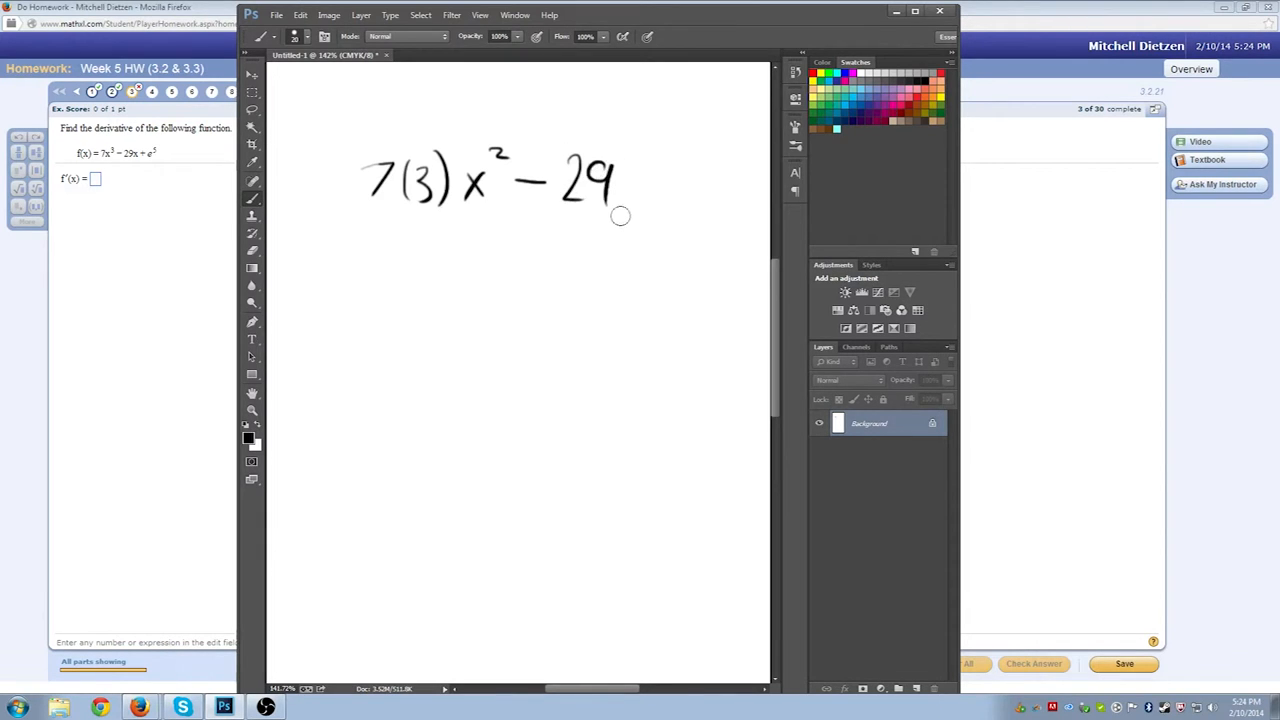
mouse_move(630, 188)
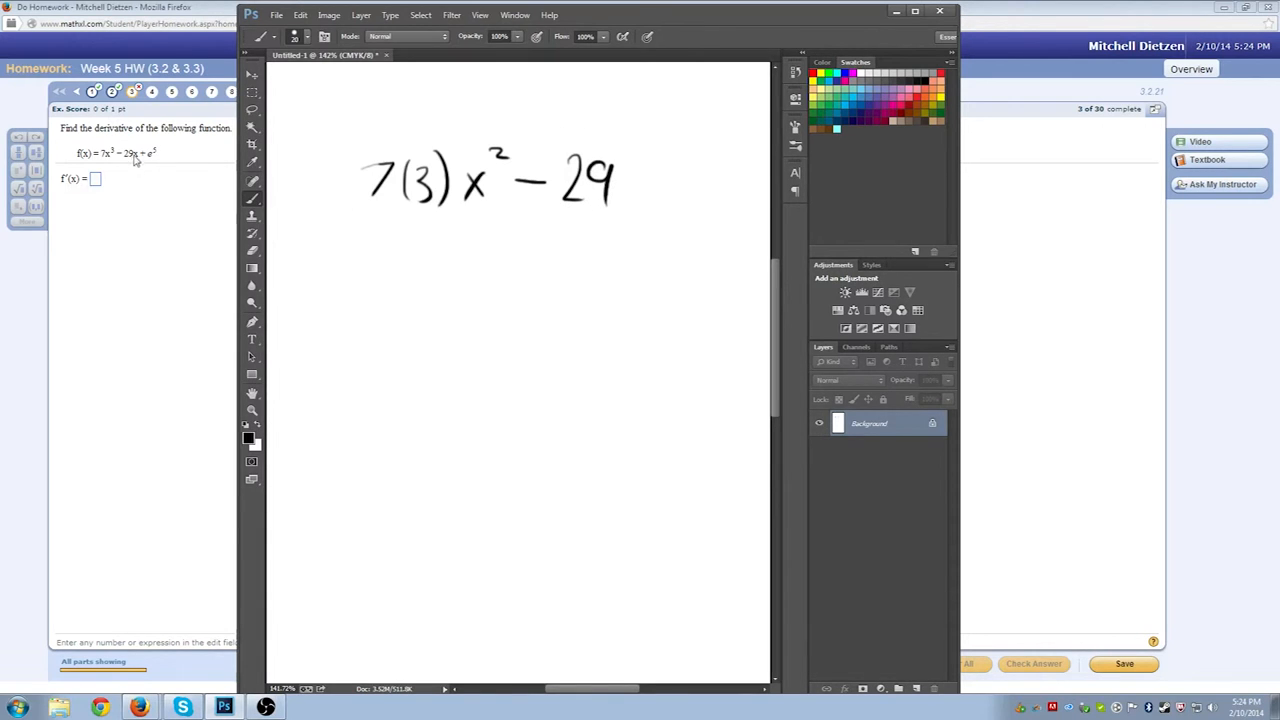
mouse_move(136, 160)
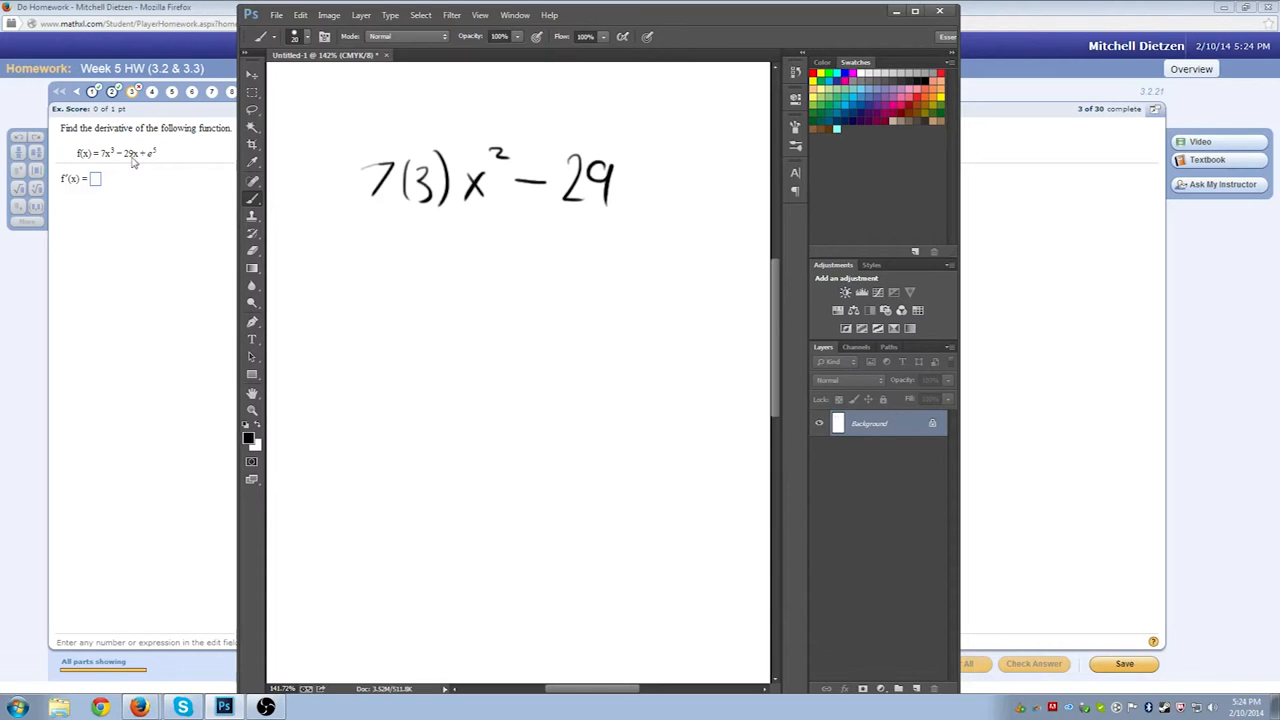
mouse_move(136, 166)
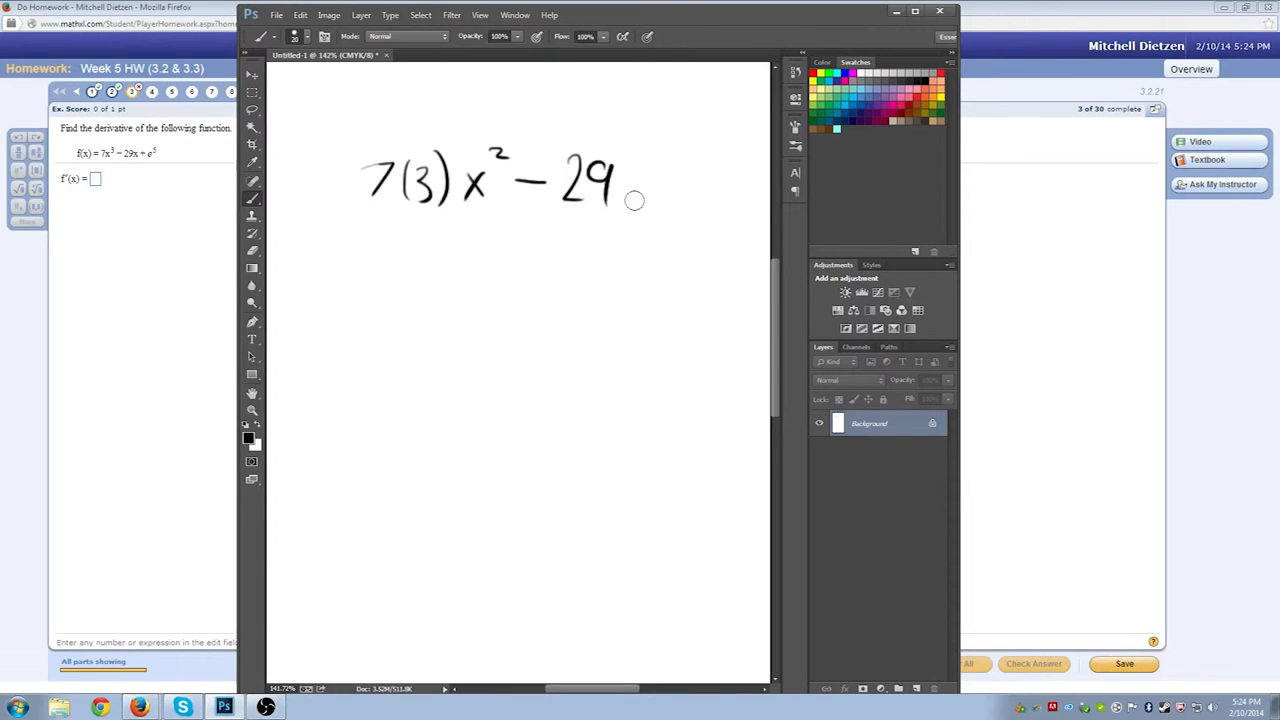
mouse_move(620, 196)
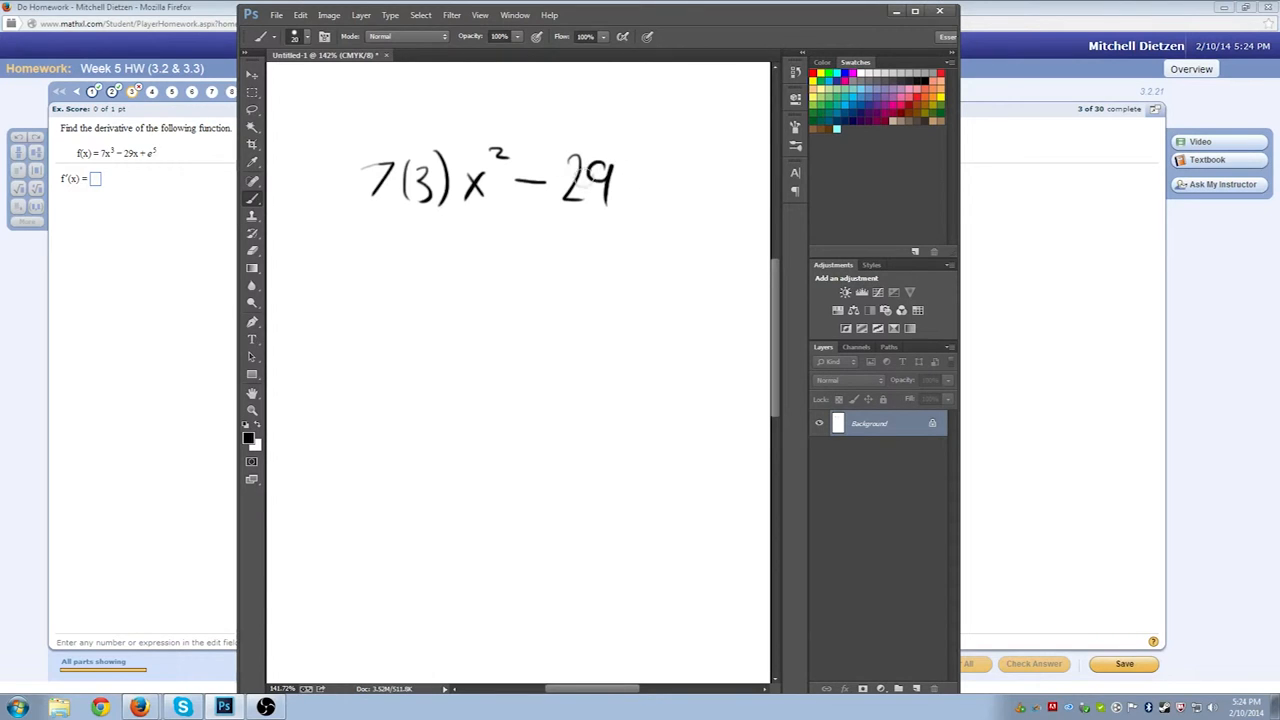
mouse_move(432, 212)
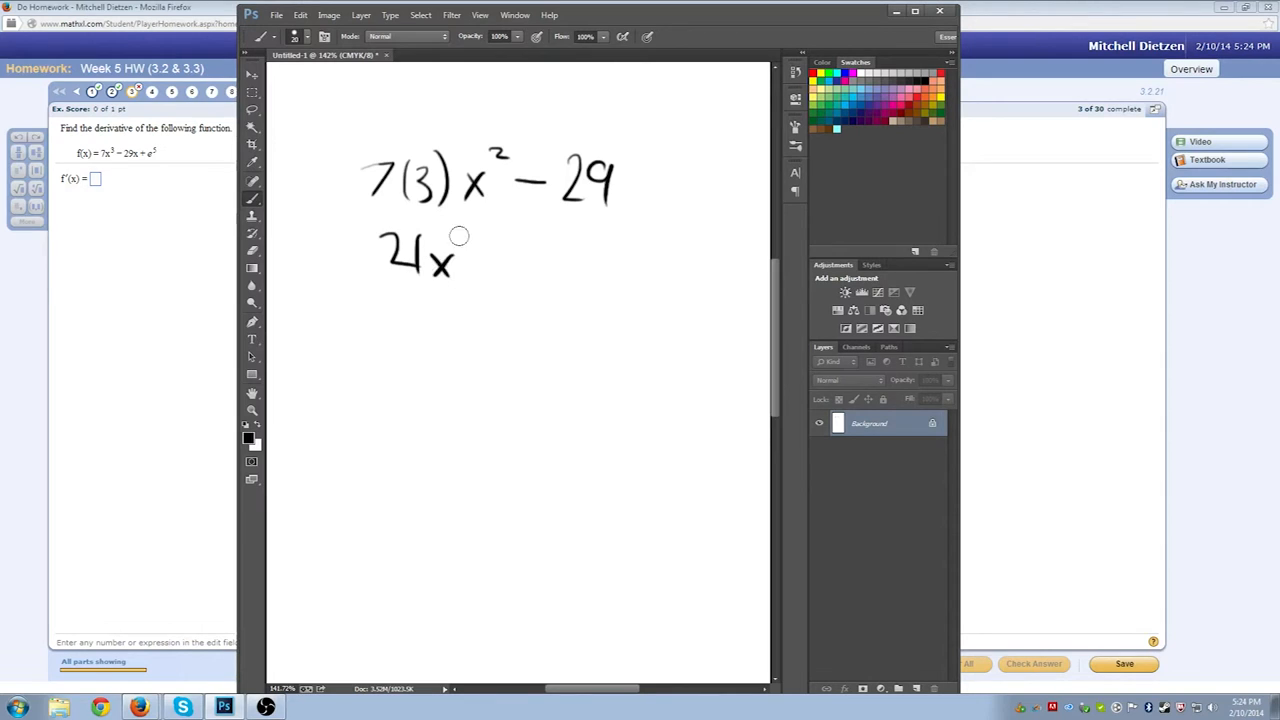
left_click_drag(456, 250, 544, 256)
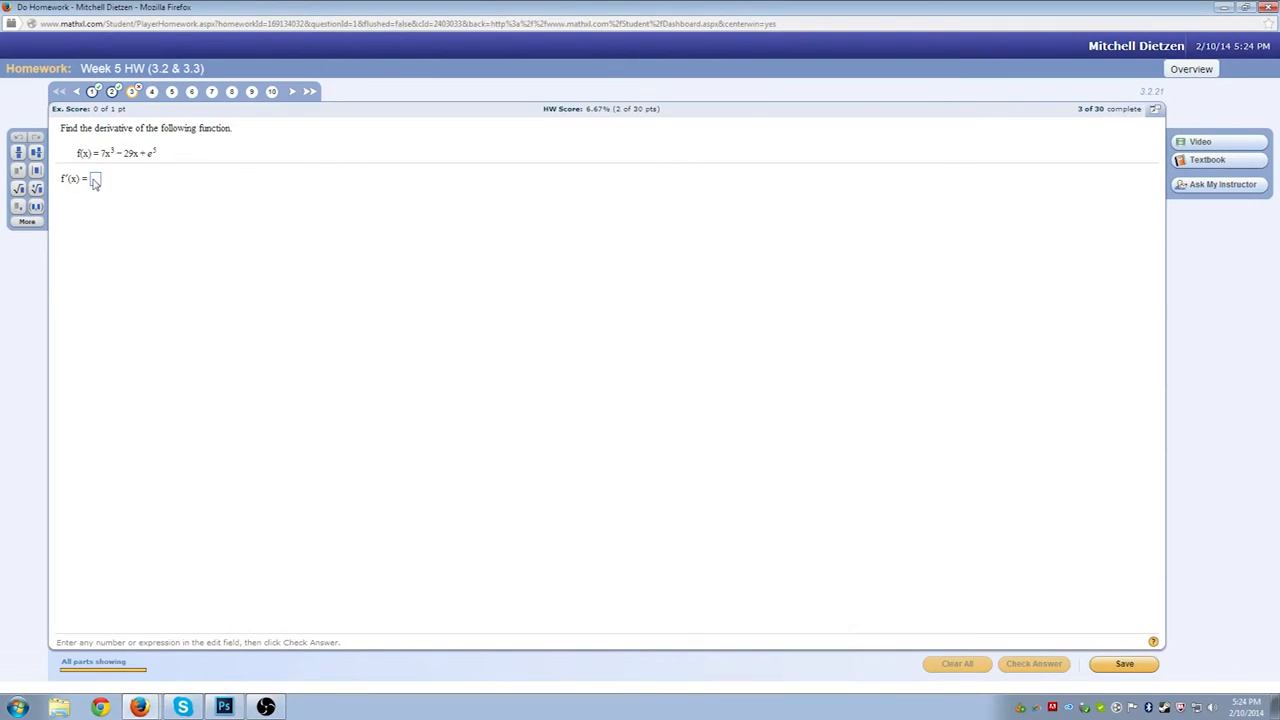
- Enter 21x^2 − 29, get it marked correct, and continue
type("21")
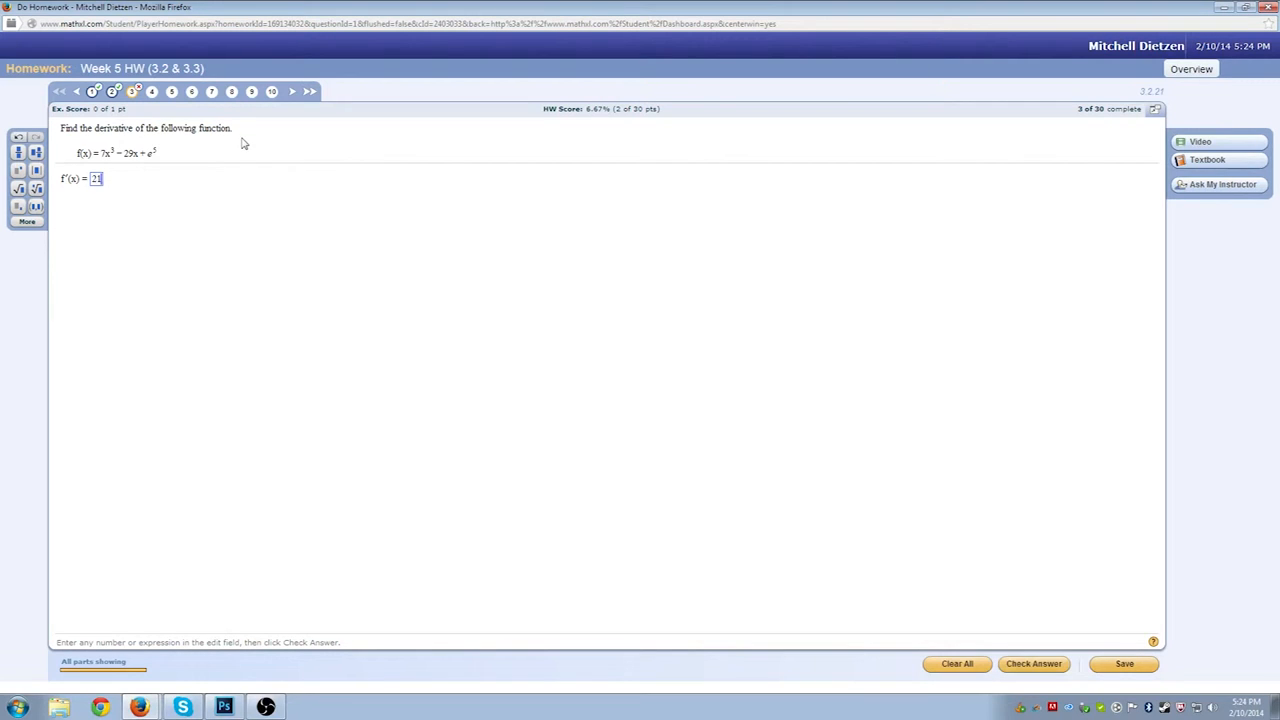
type("x^")
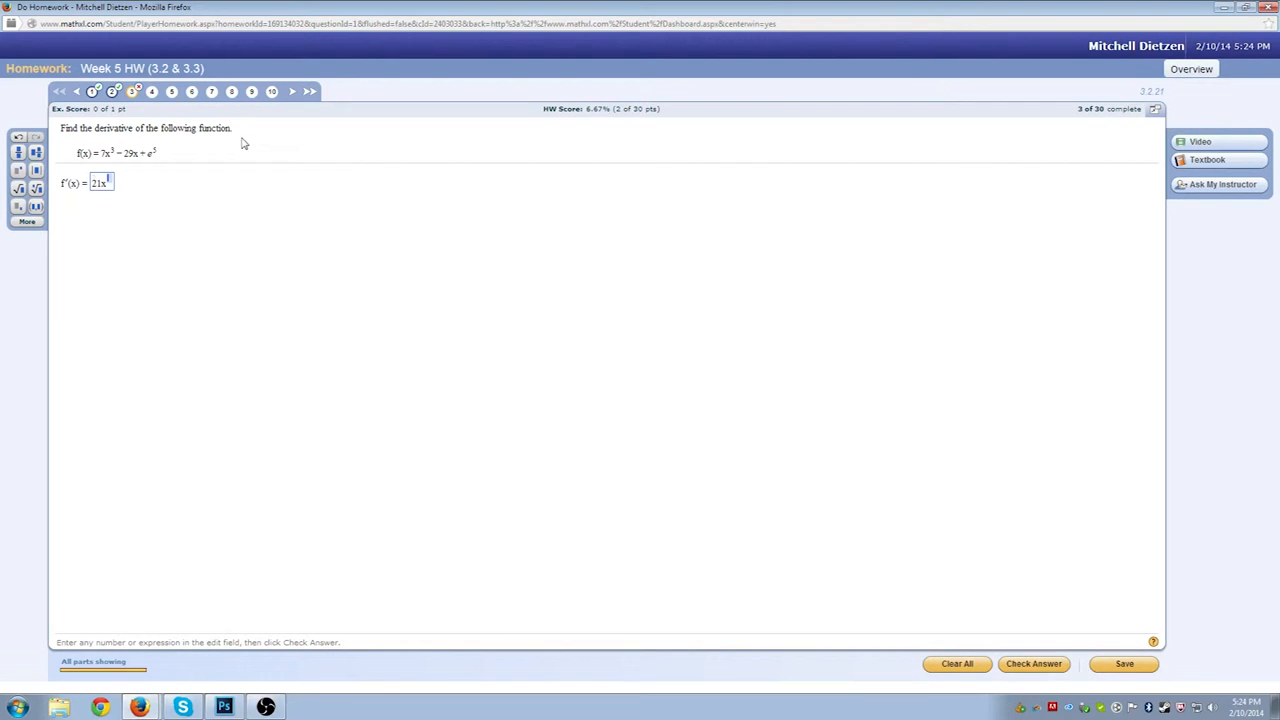
type("2")
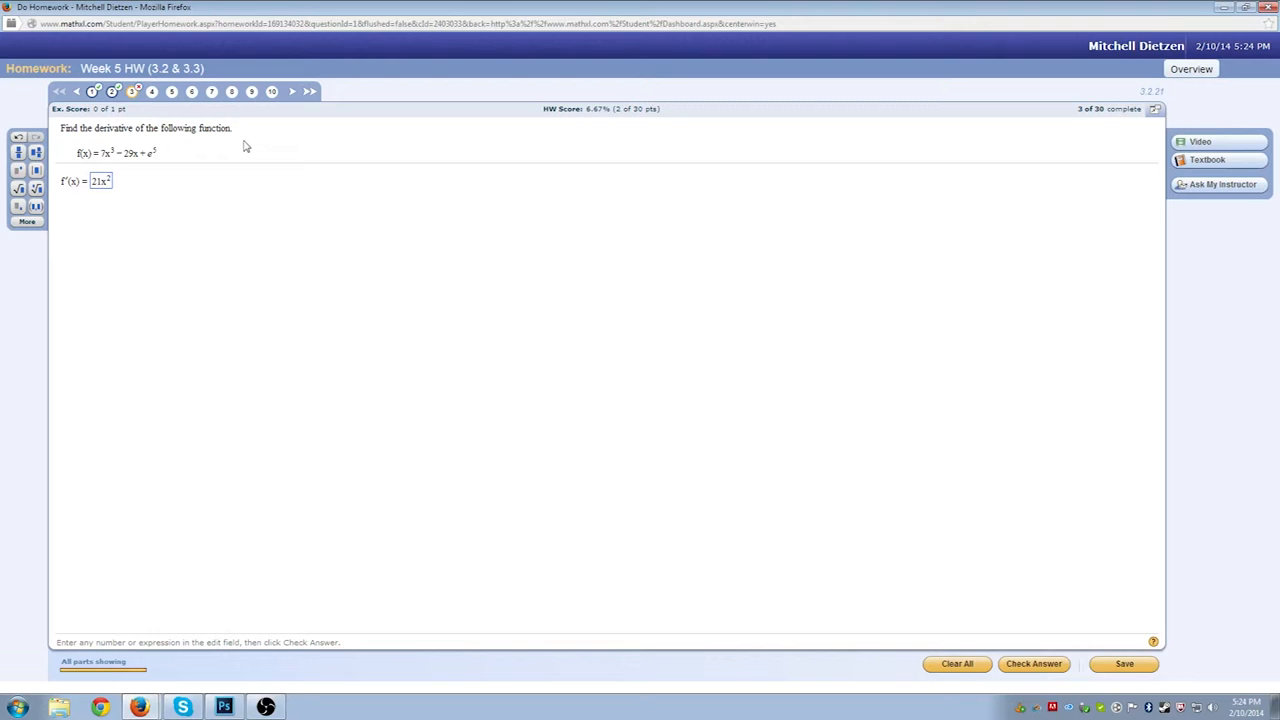
left_click(226, 704)
type(" − 2")
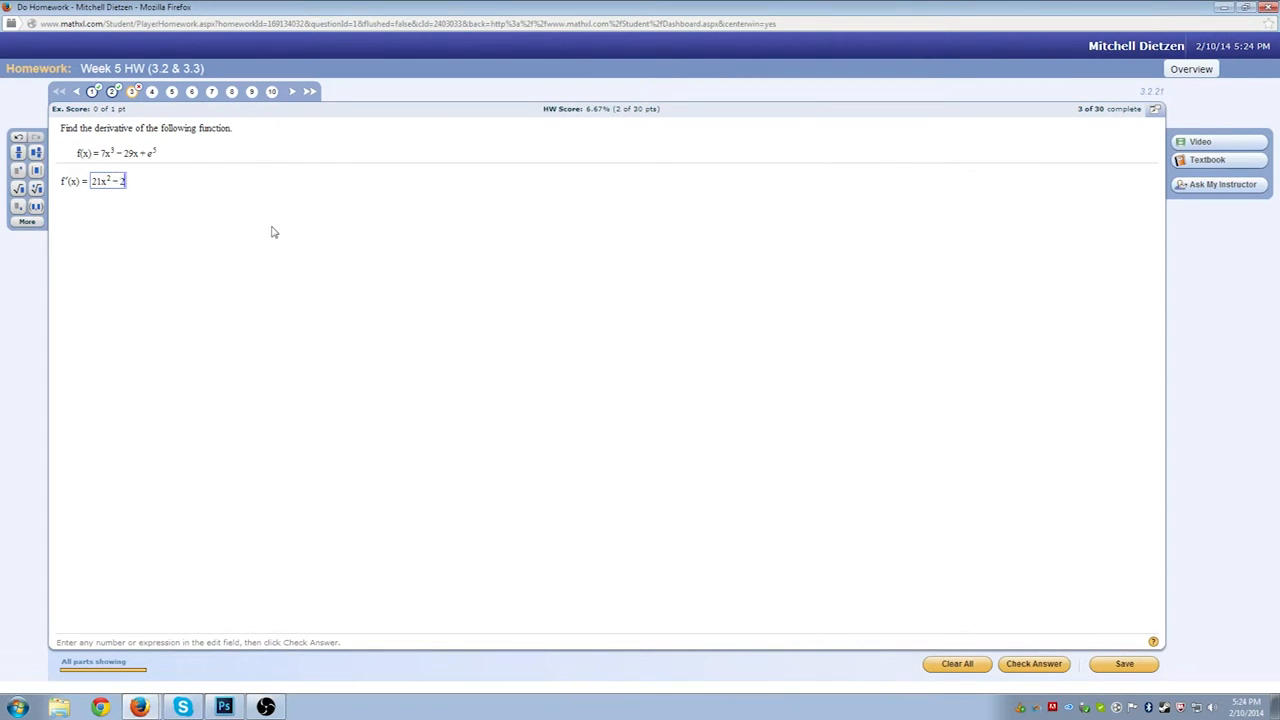
left_click(1032, 664)
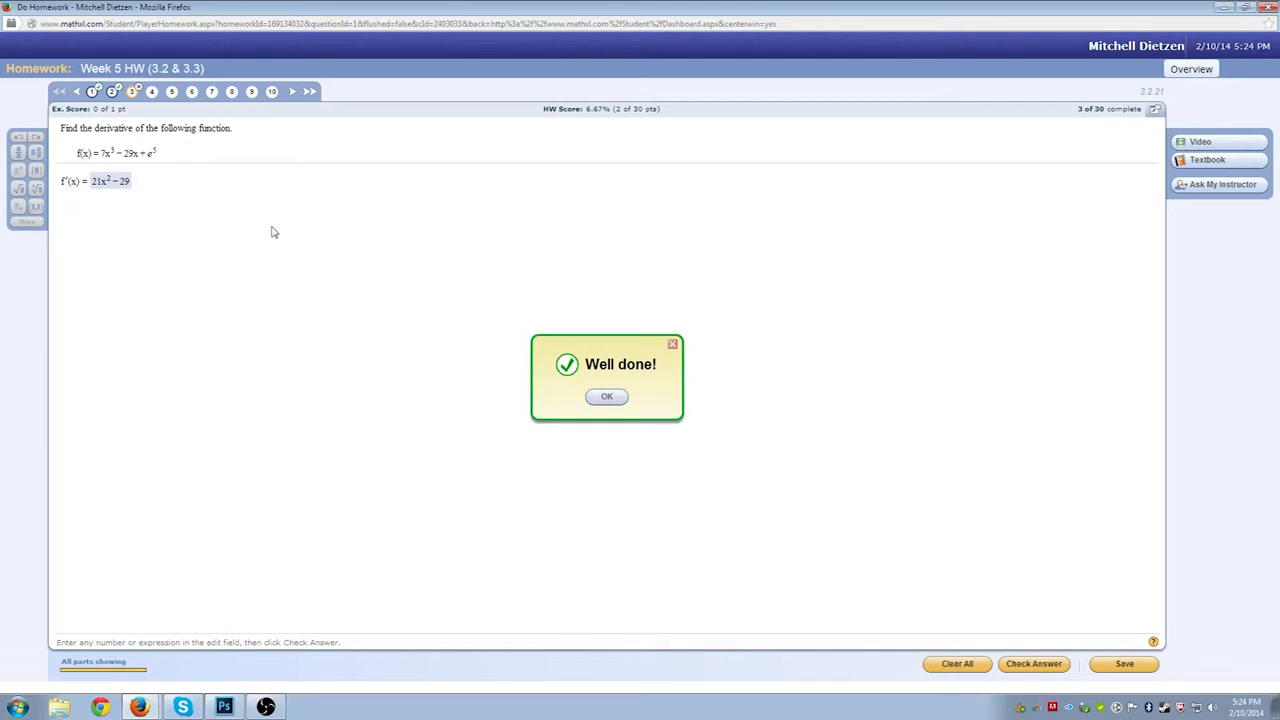
left_click(606, 396)
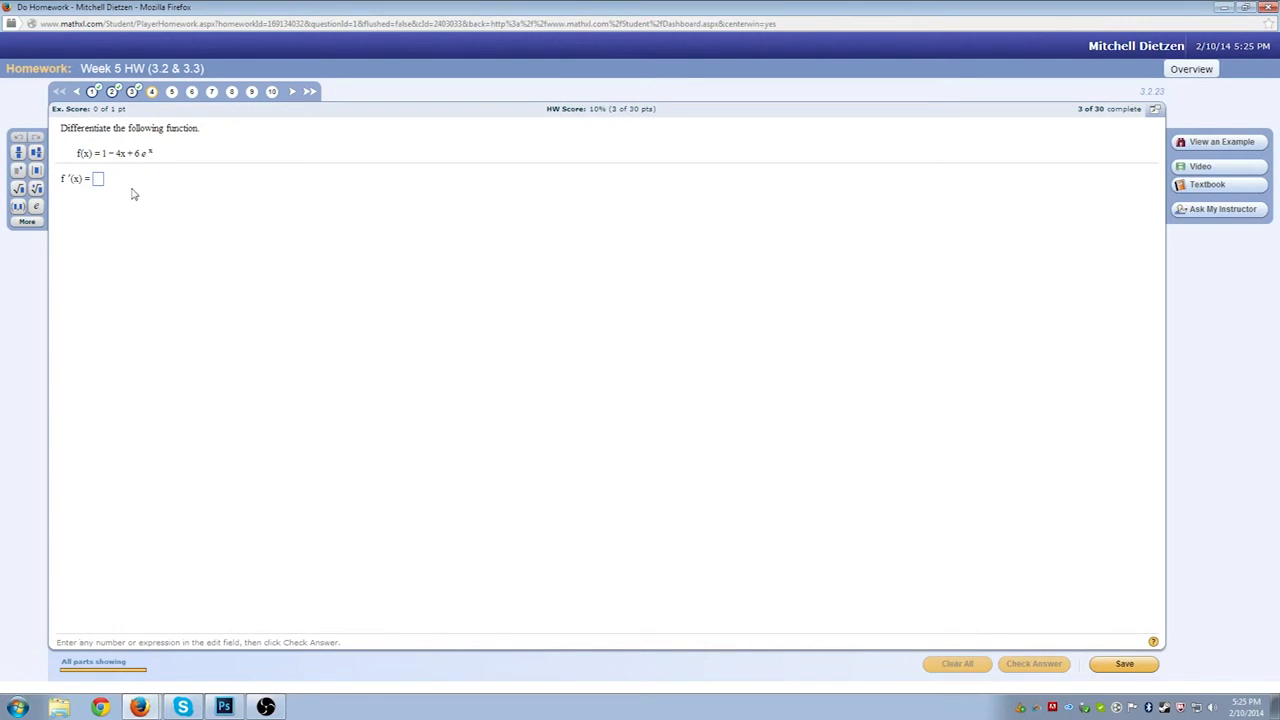
- Submit −4, dismiss the incorrect feedback, and submit the corrected −4 + 6eˣ
left_click(1034, 664)
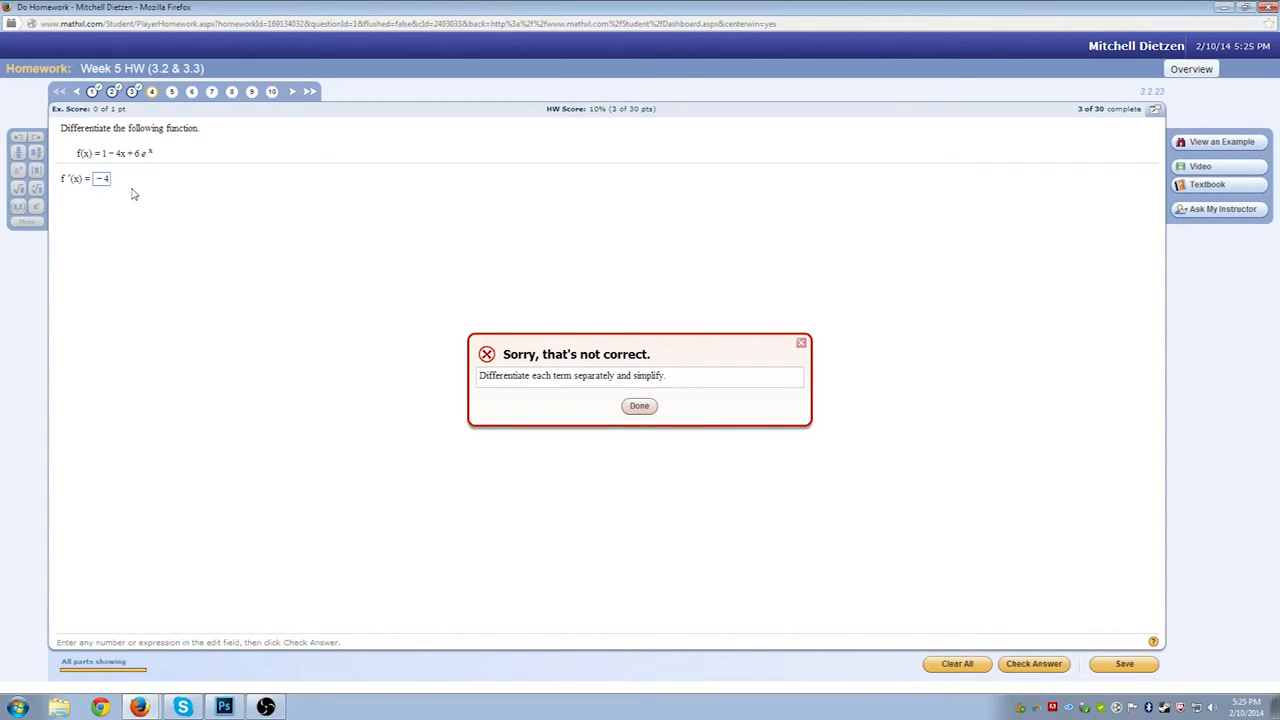
left_click(640, 406)
type("+6e^x")
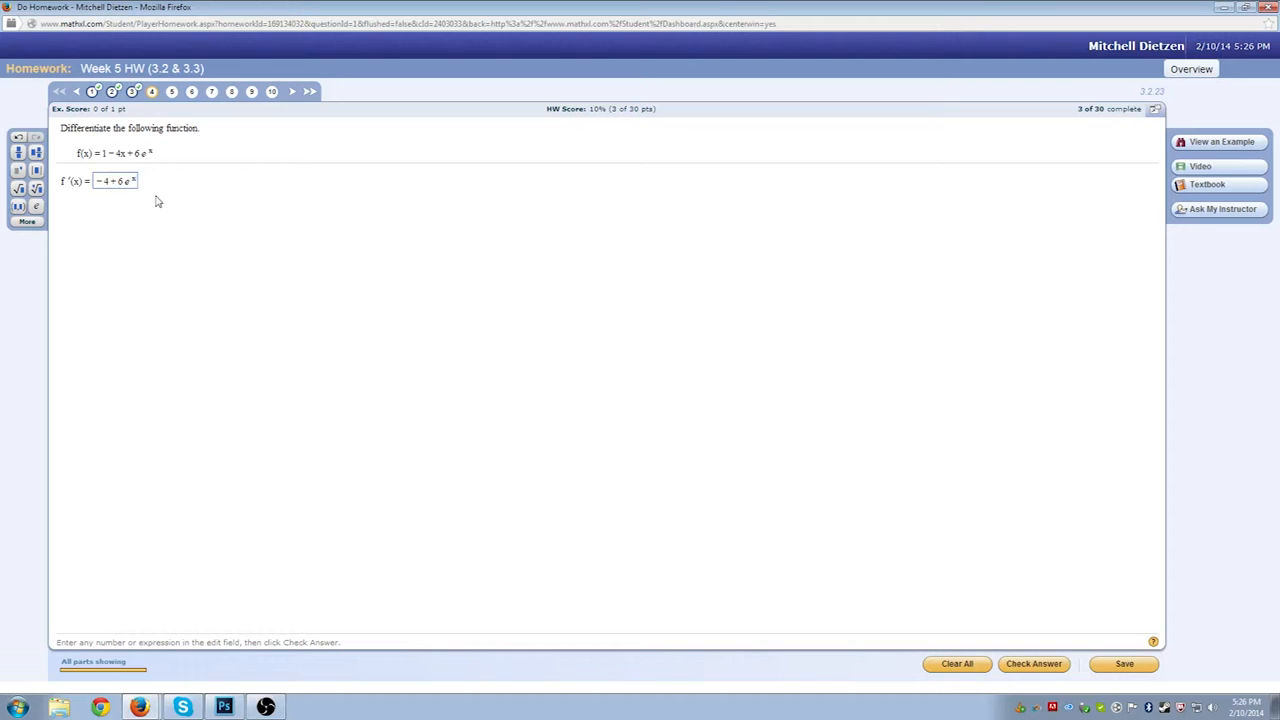
left_click(1042, 664)
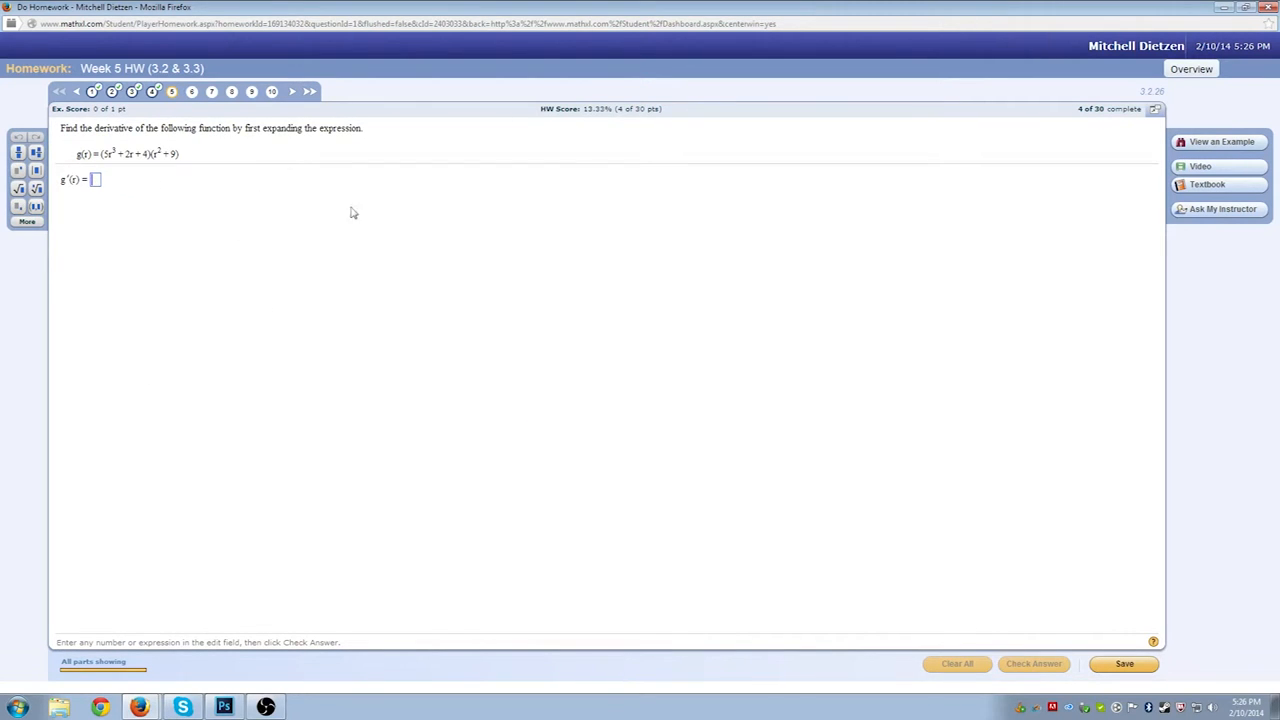
mouse_move(1062, 186)
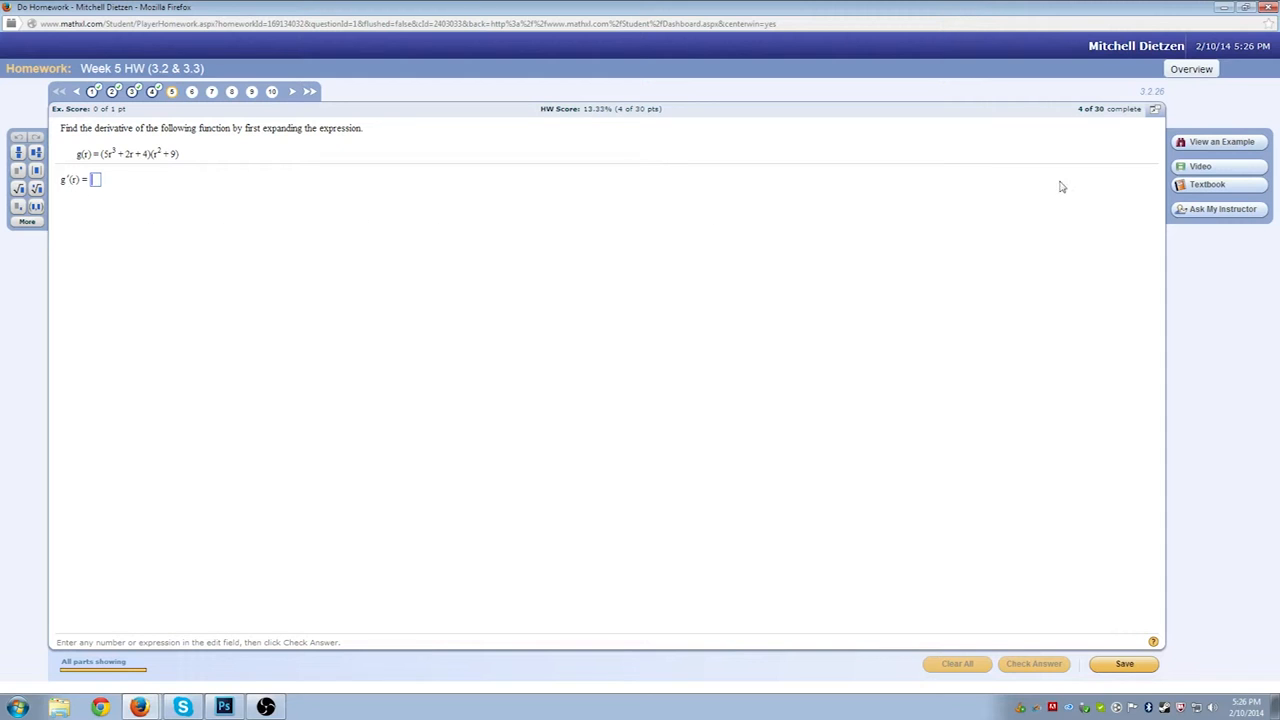
mouse_move(170, 236)
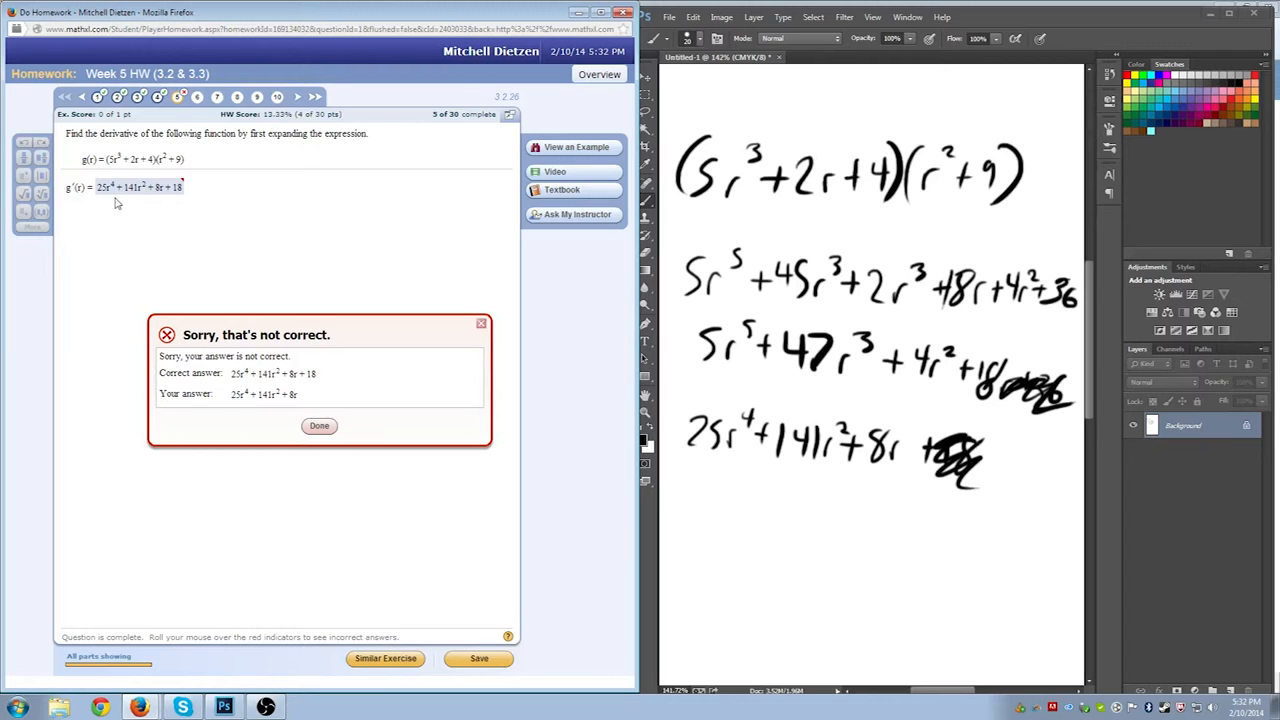
mouse_move(1076, 316)
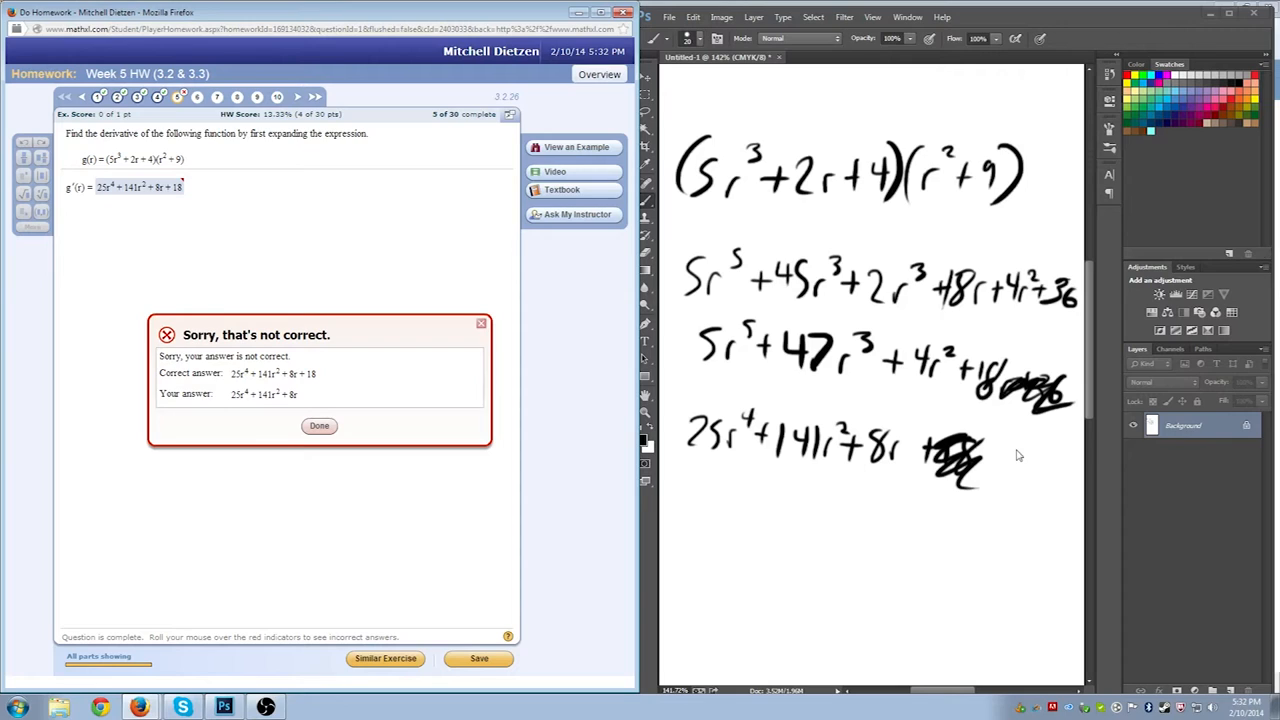
- Hand-write (2r³+4r+3)(r²+3) and expand it, combining the r³ terms into 10r³ with 12r and 3r²
left_click(320, 426)
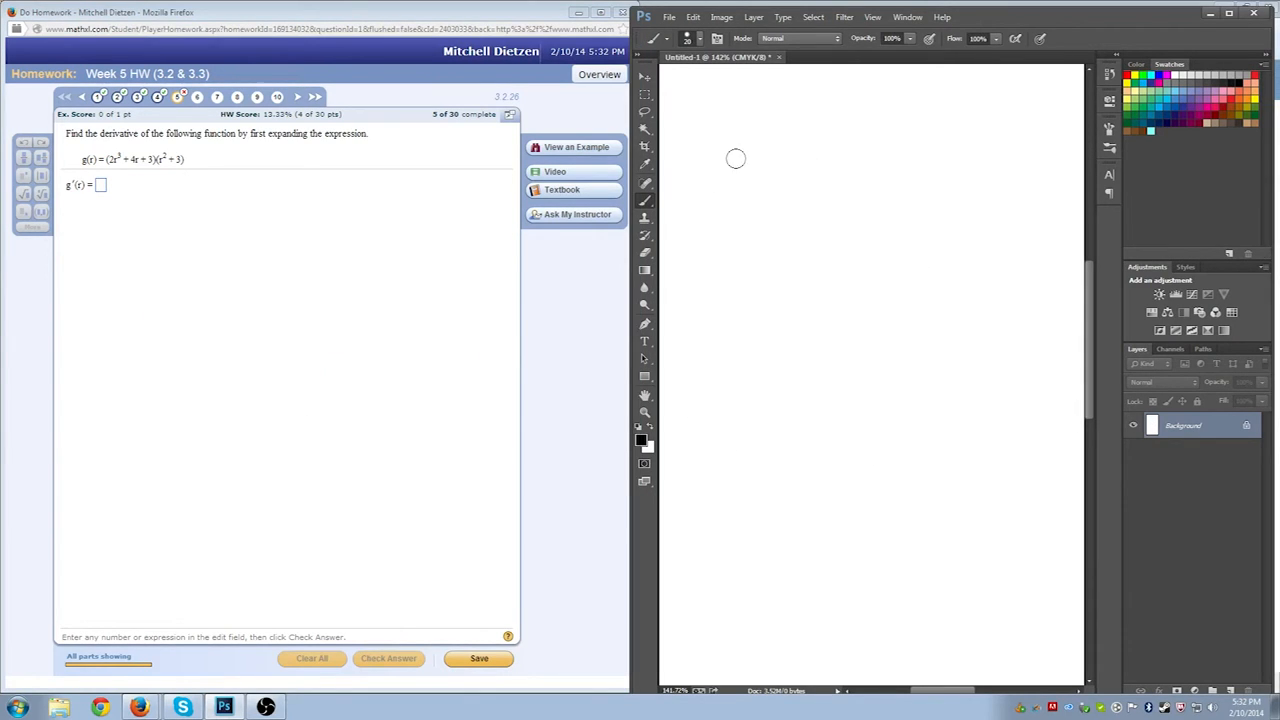
left_click_drag(704, 130, 756, 160)
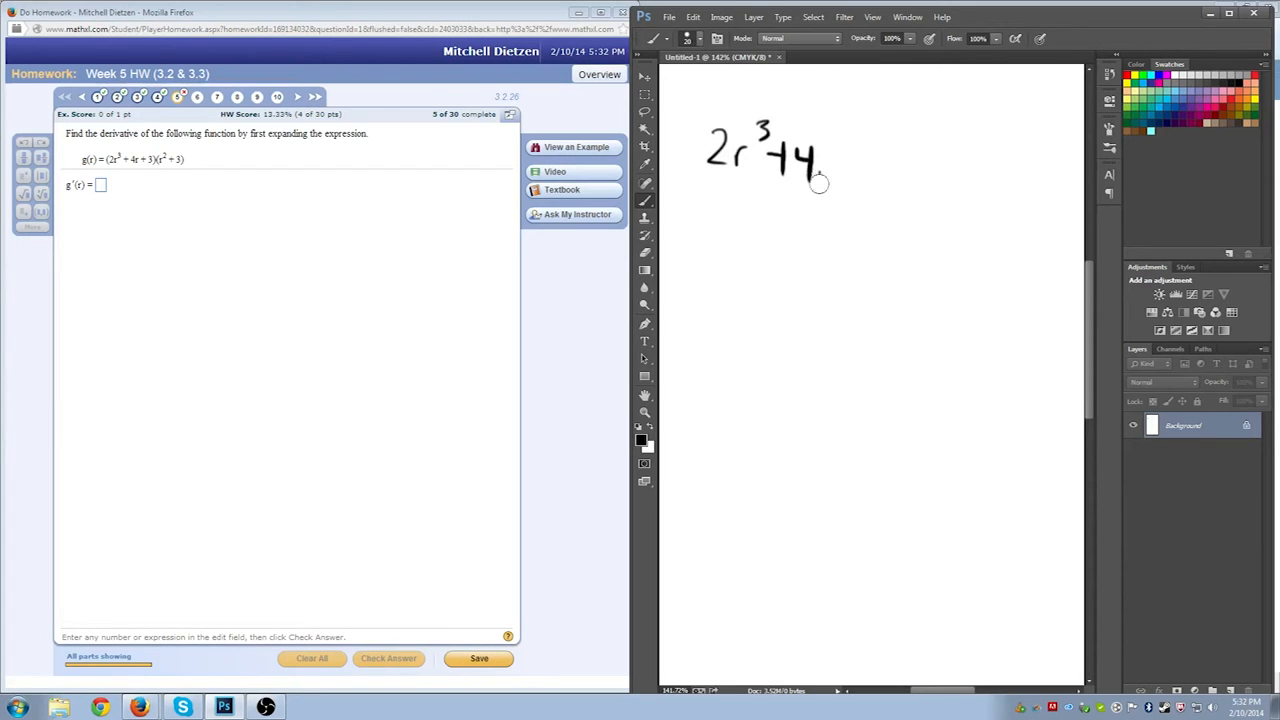
left_click_drag(824, 176, 880, 160)
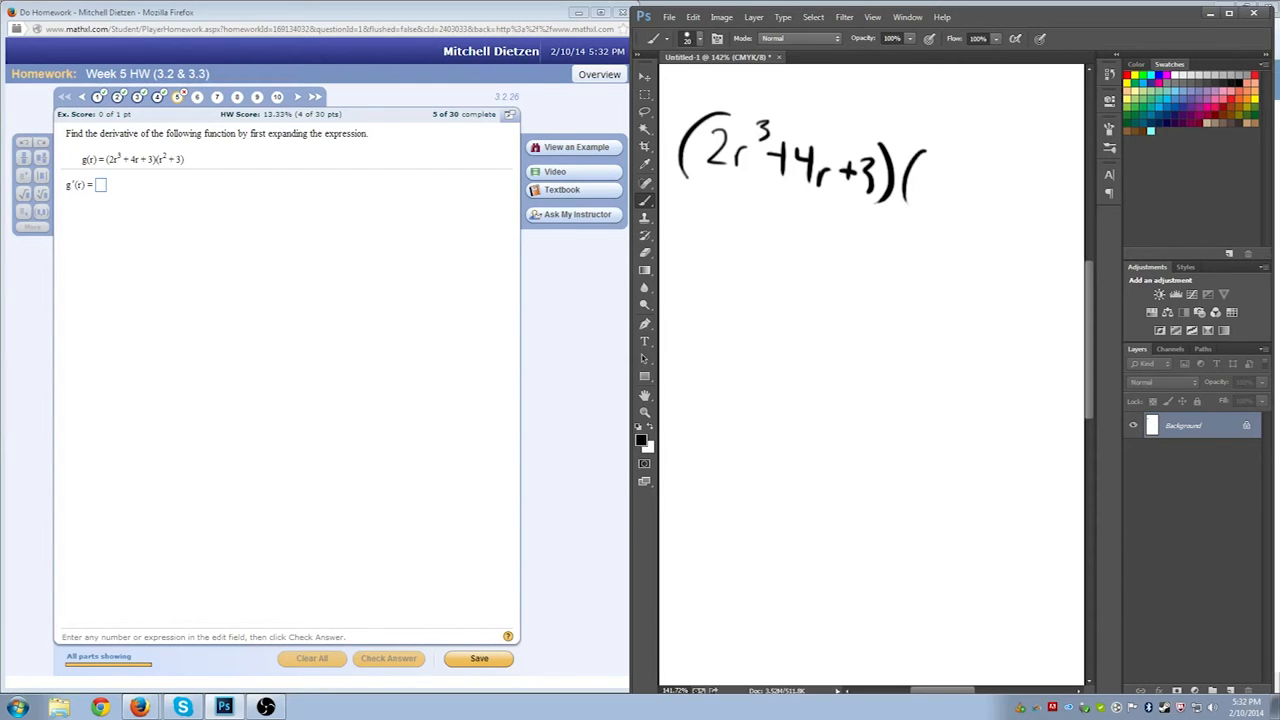
left_click_drag(910, 180, 984, 170)
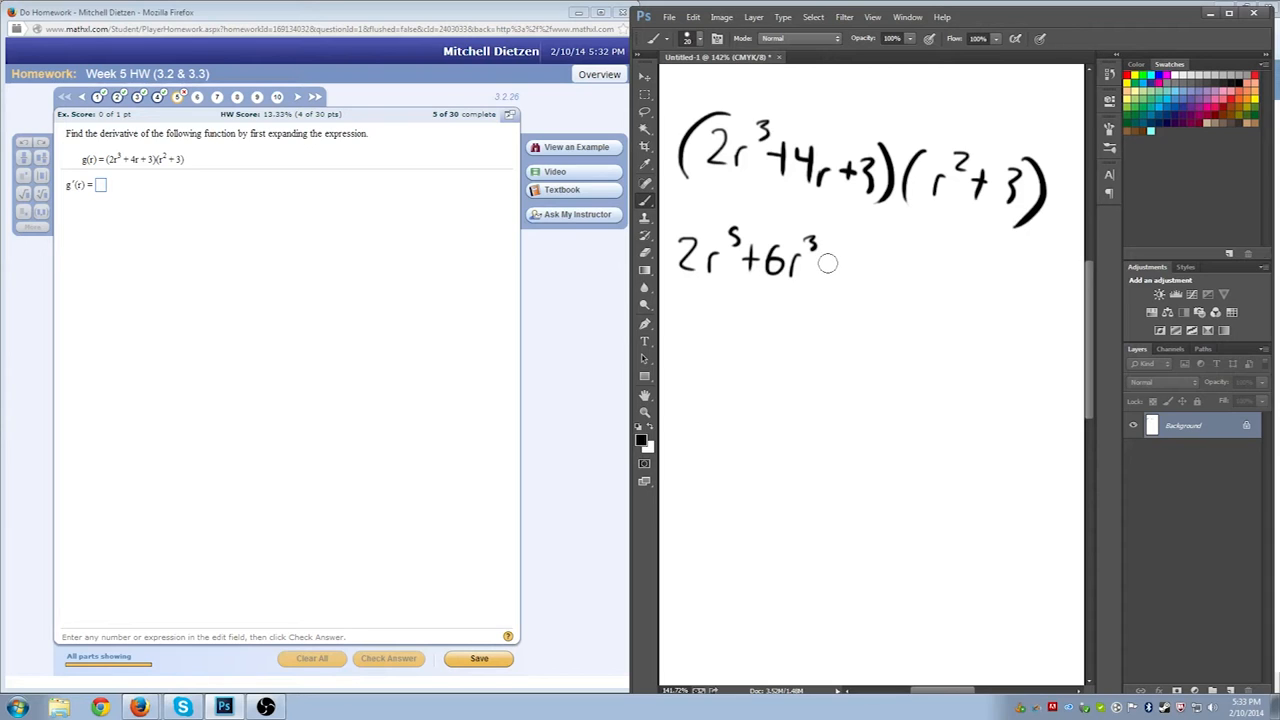
left_click_drag(824, 262, 870, 262)
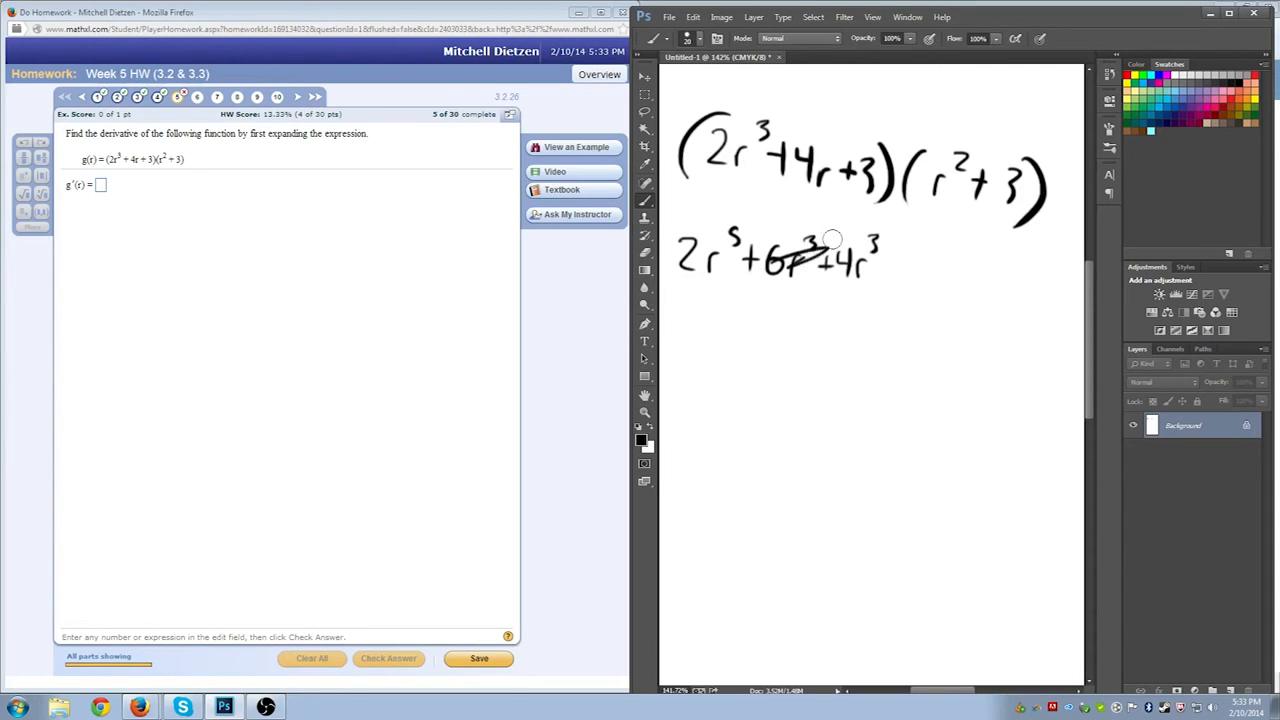
left_click_drag(800, 250, 860, 264)
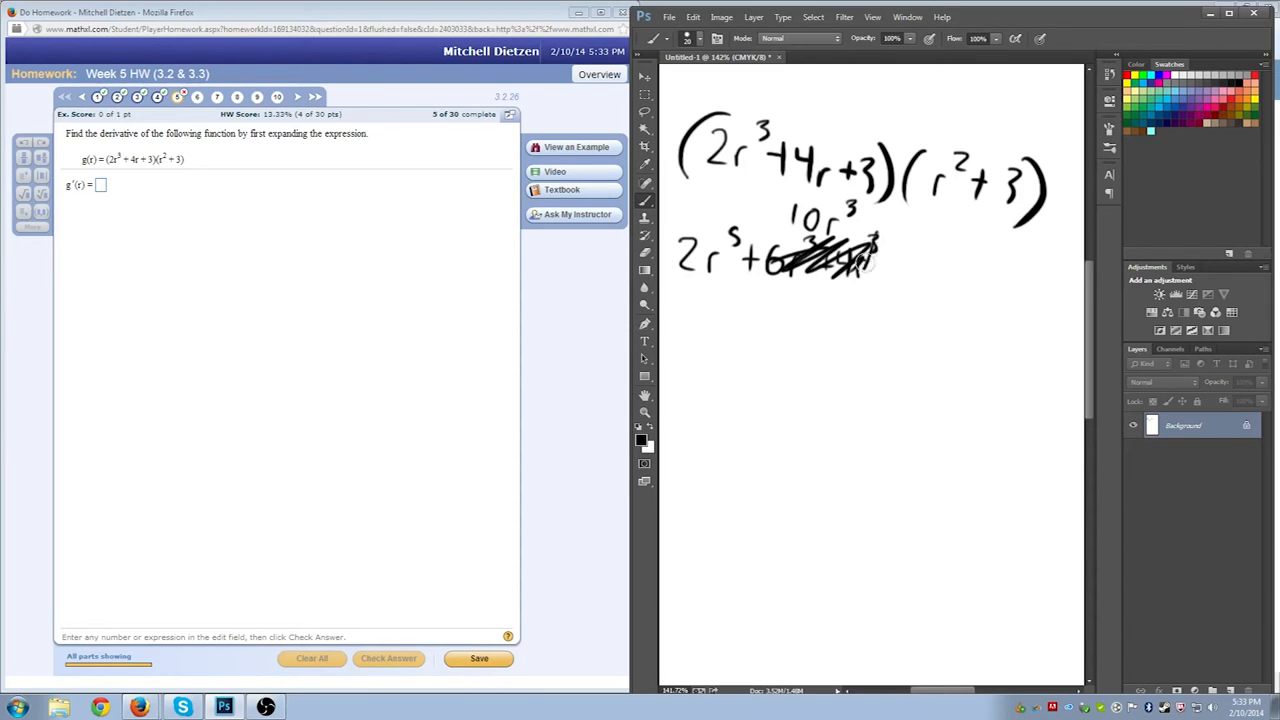
left_click_drag(760, 264, 870, 256)
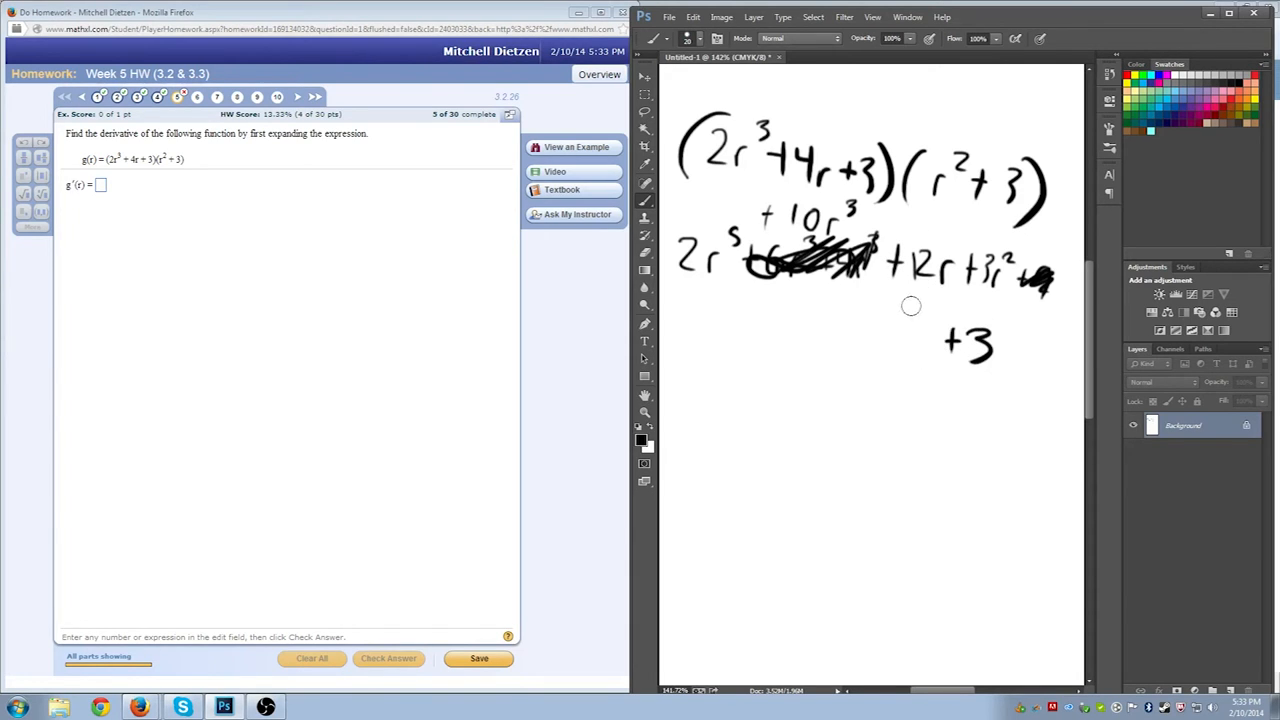
mouse_move(912, 334)
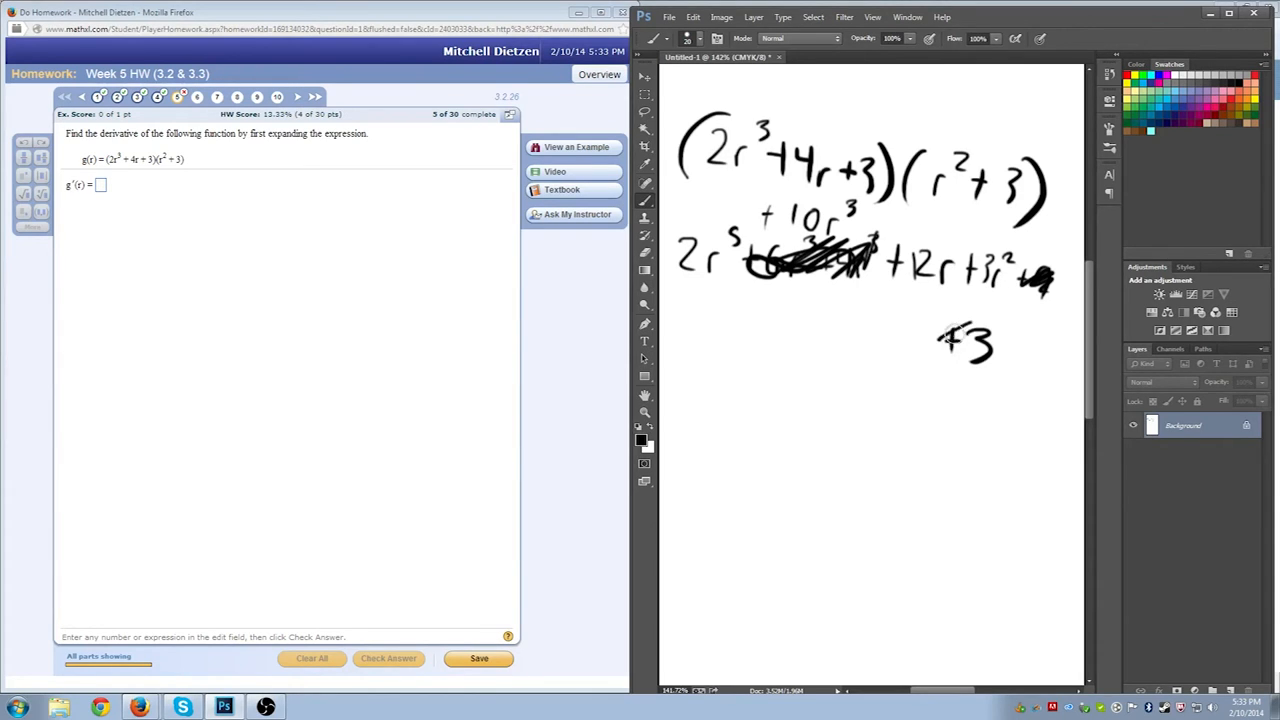
- Strike out finished terms and write the derivative 10r⁴ + 30r² + 6r + 12
left_click_drag(950, 336, 990, 356)
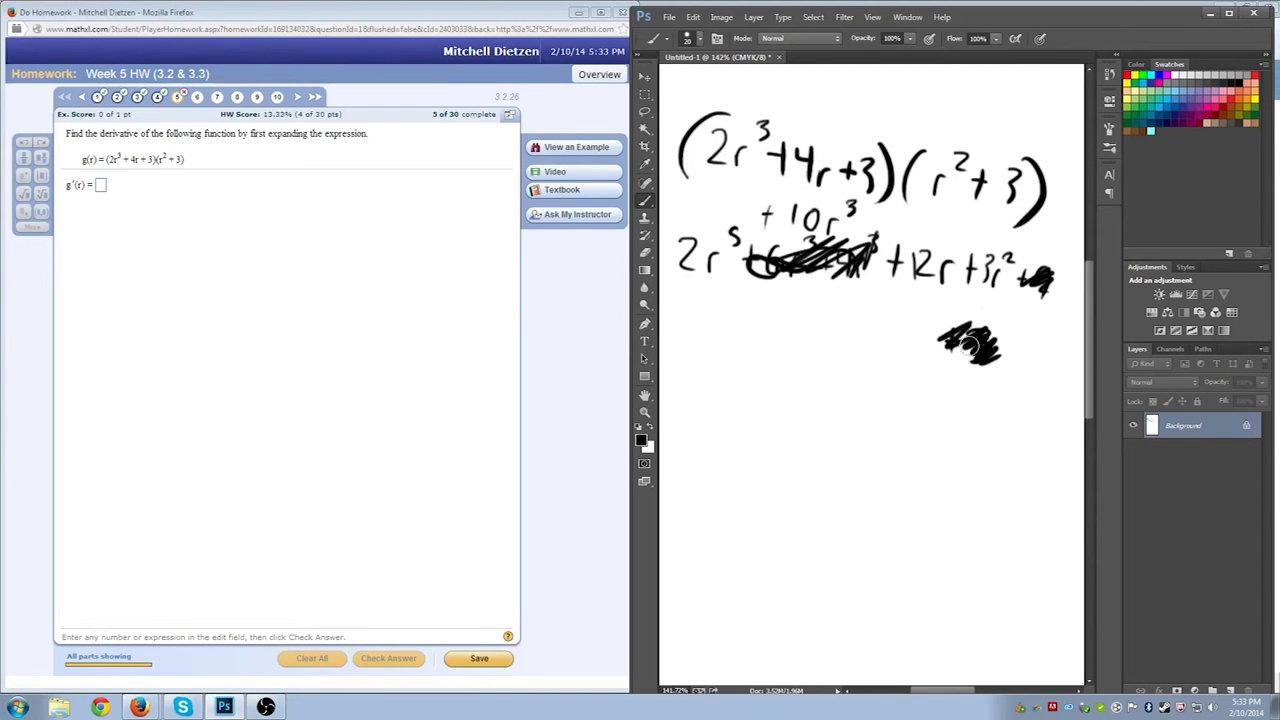
left_click_drag(990, 396, 1030, 410)
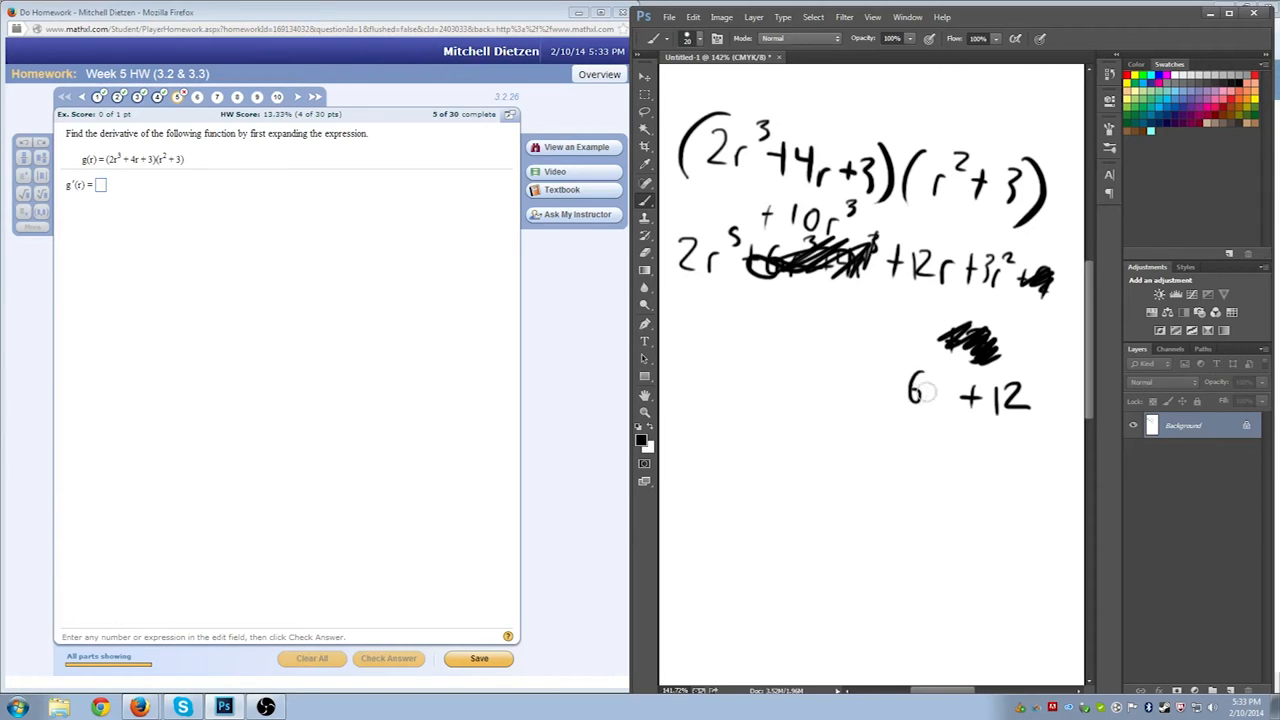
left_click_drag(928, 390, 944, 396)
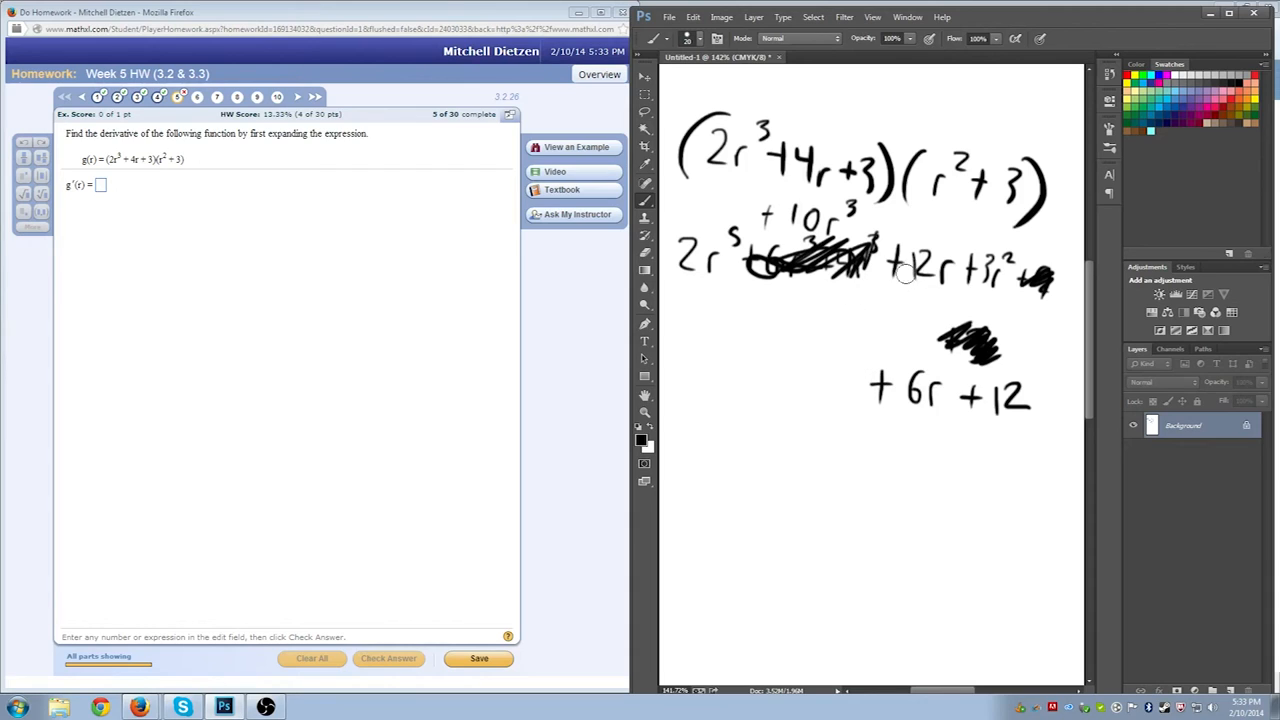
left_click_drag(890, 270, 1020, 268)
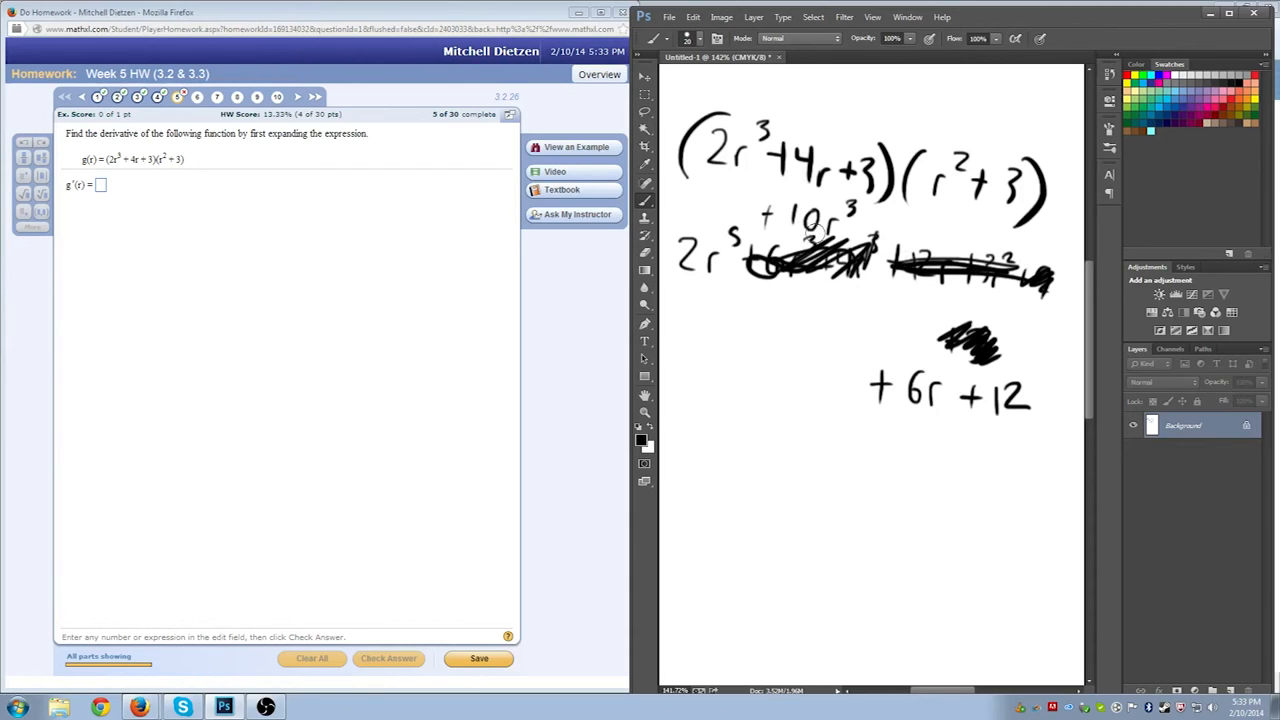
mouse_move(796, 364)
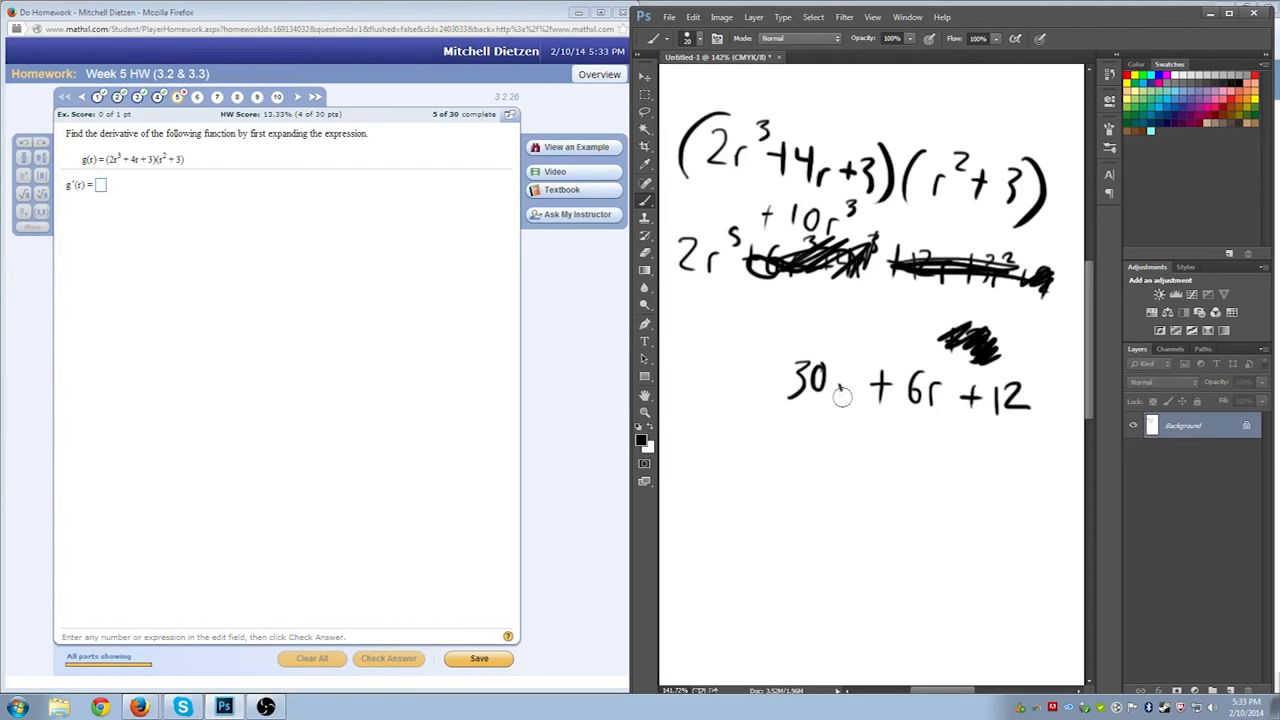
left_click_drag(844, 380, 870, 360)
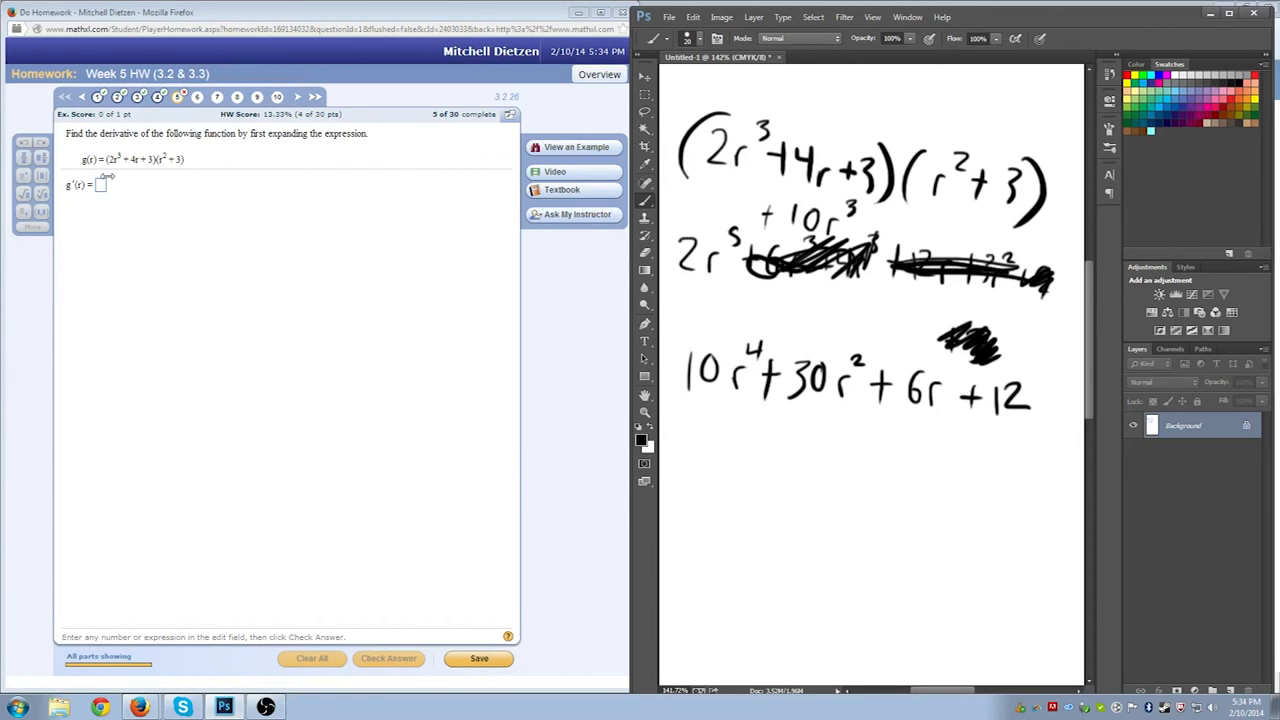
- Enter g'(r) = 10r^4+30r^2+6r+12, get it marked correct, and continue
type("10r^4+30r^2+6r+12")
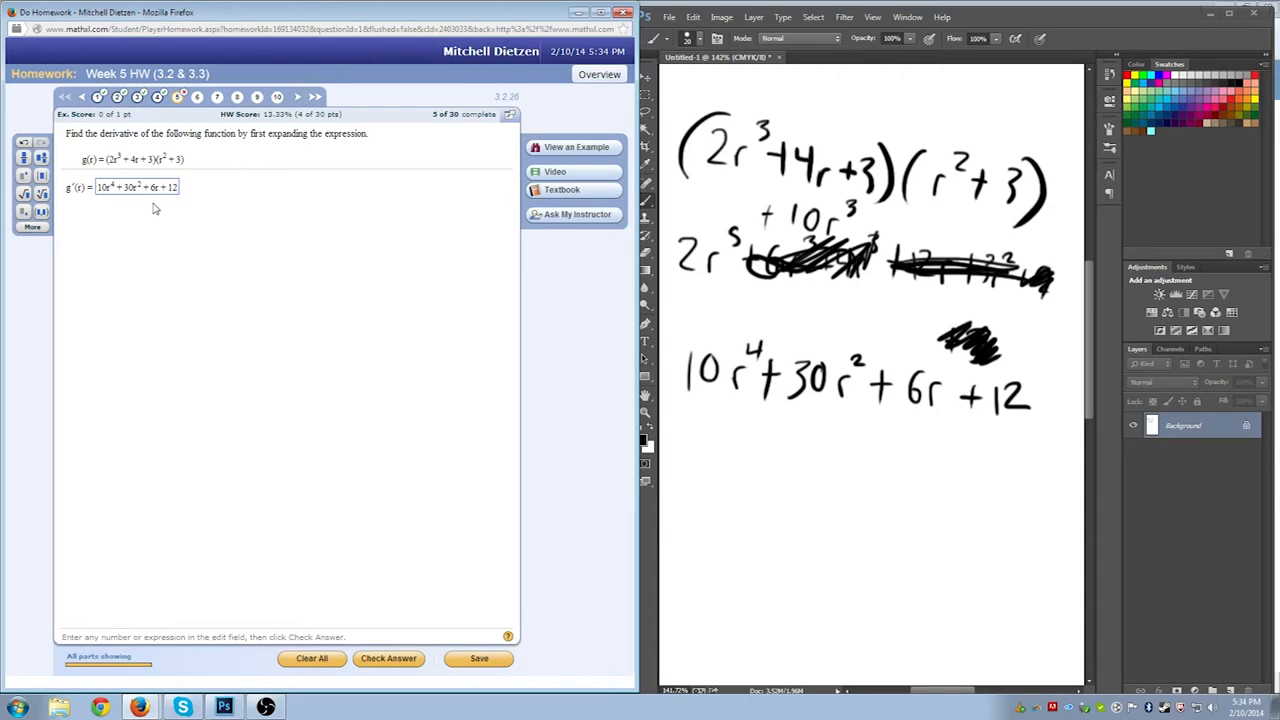
left_click(388, 660)
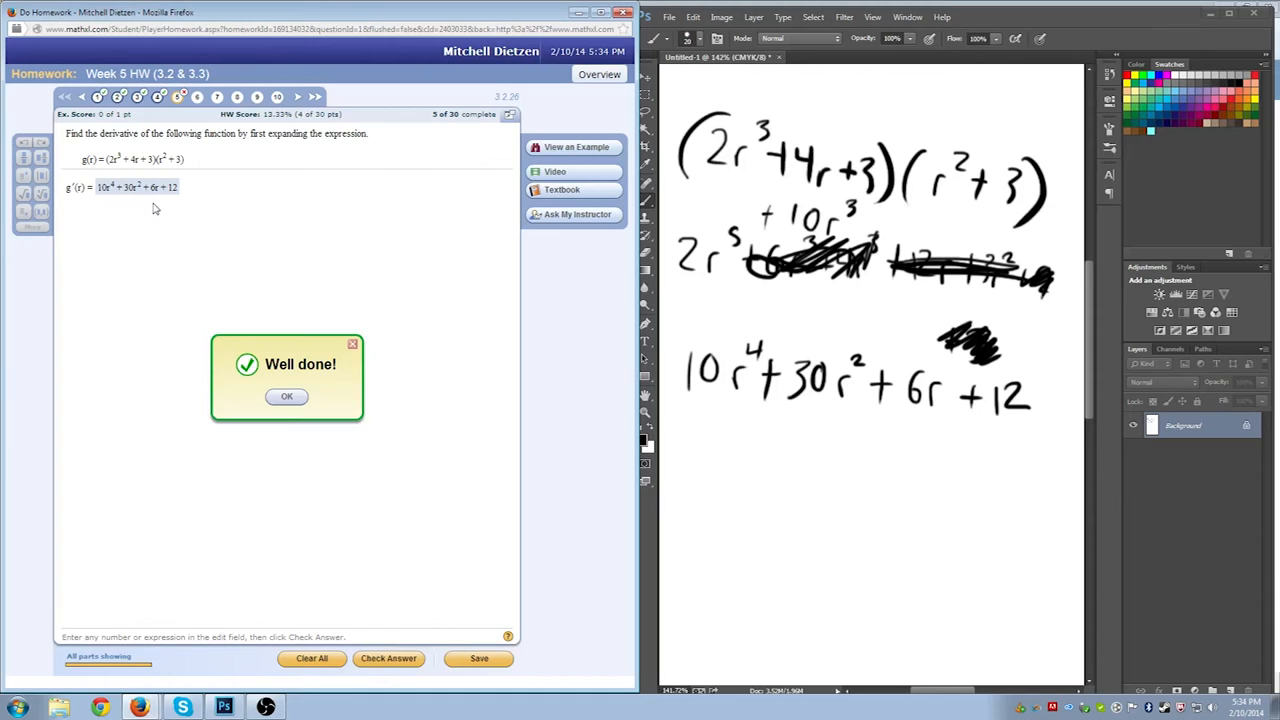
left_click(288, 396)
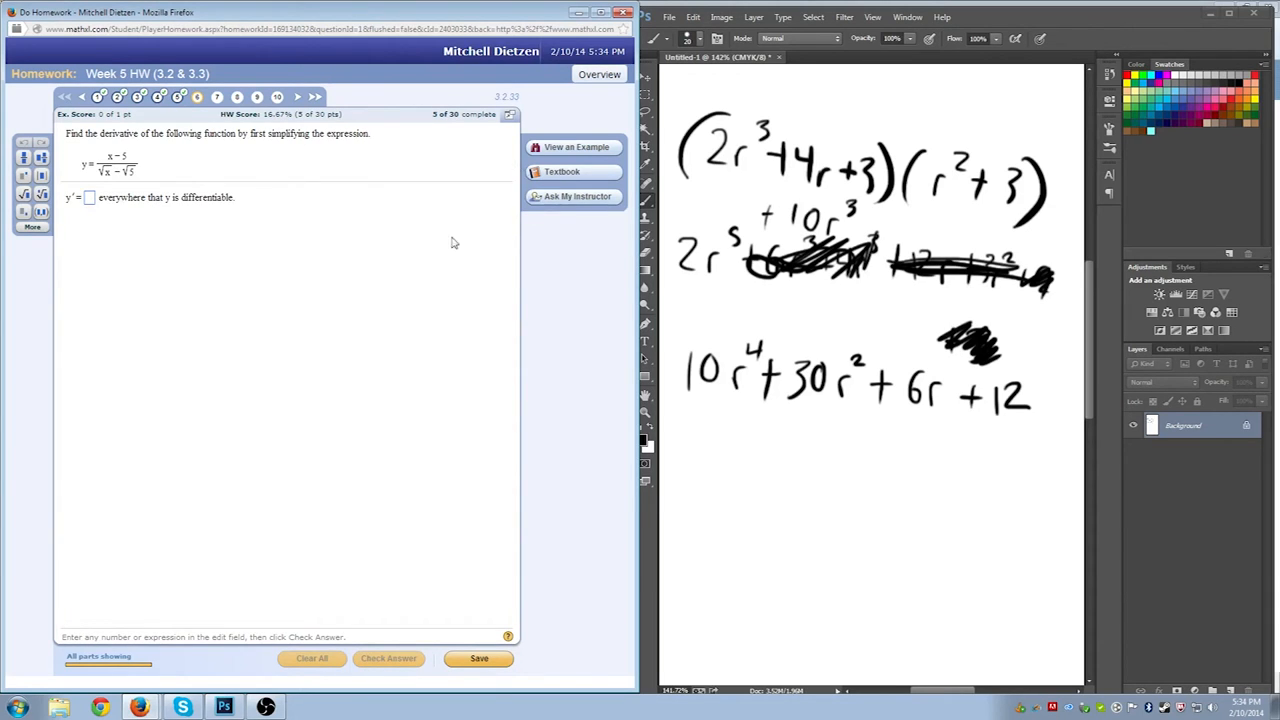
mouse_move(232, 176)
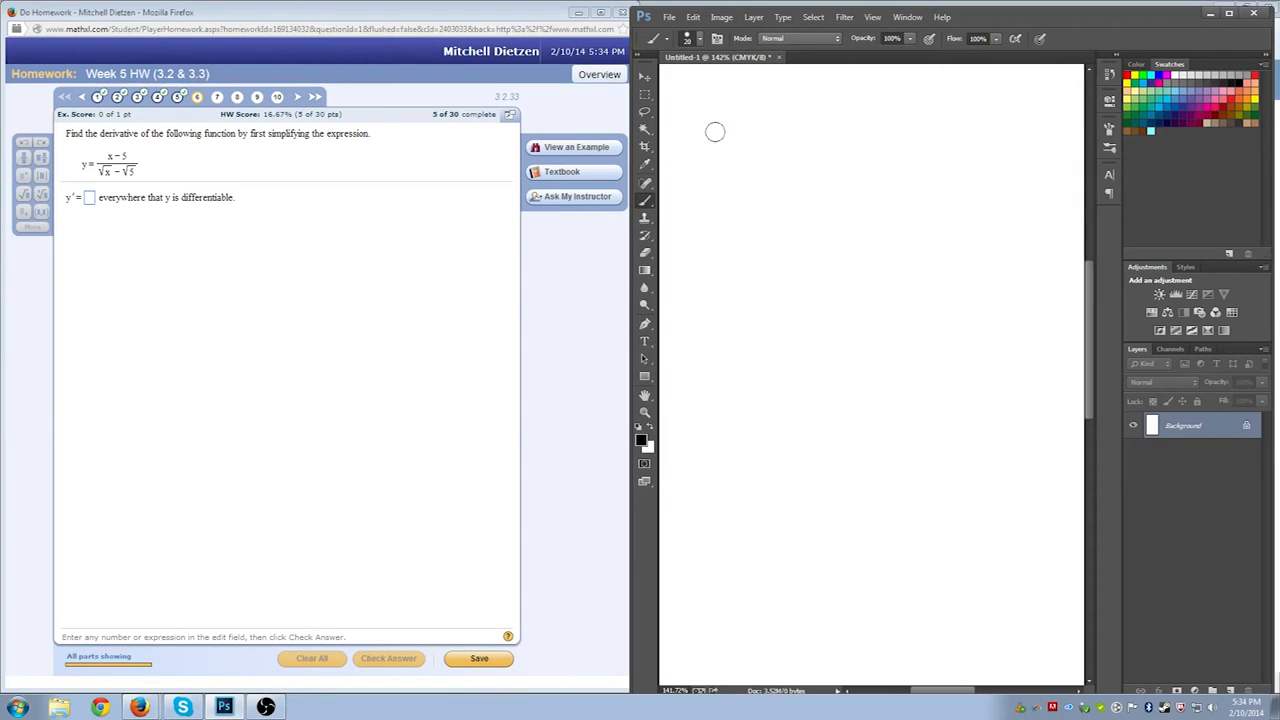
mouse_move(756, 122)
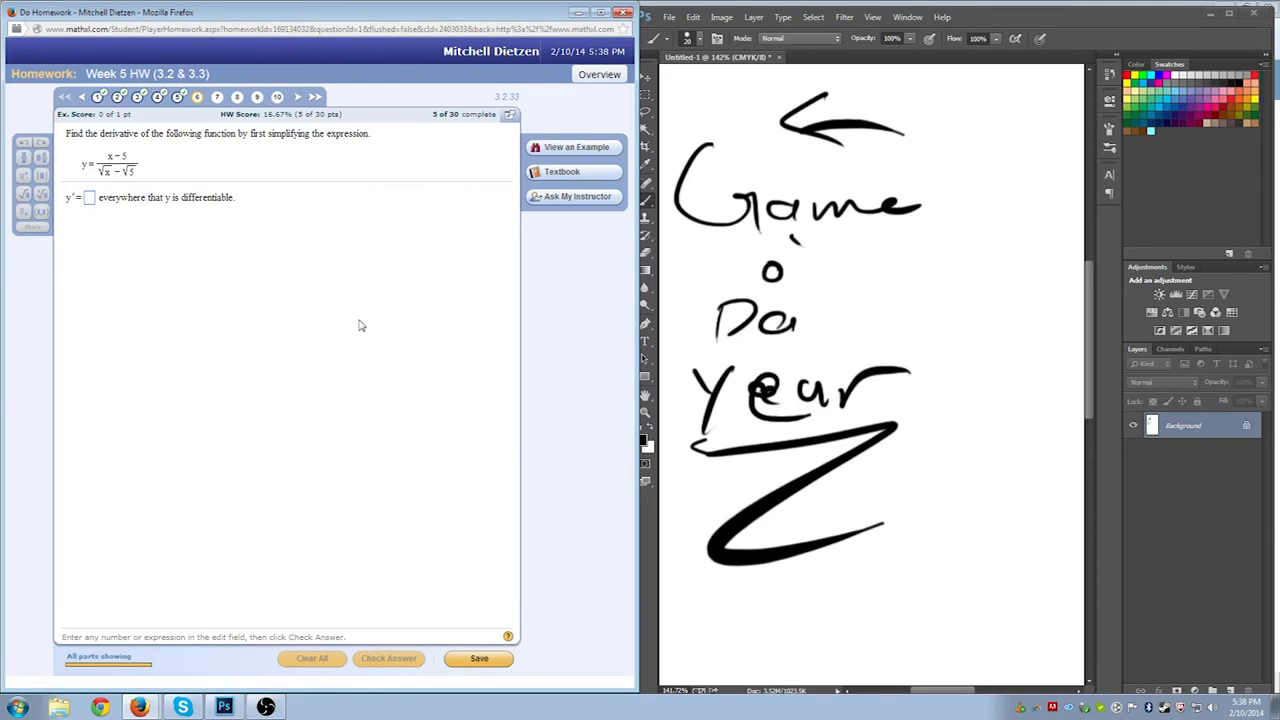
mouse_move(318, 358)
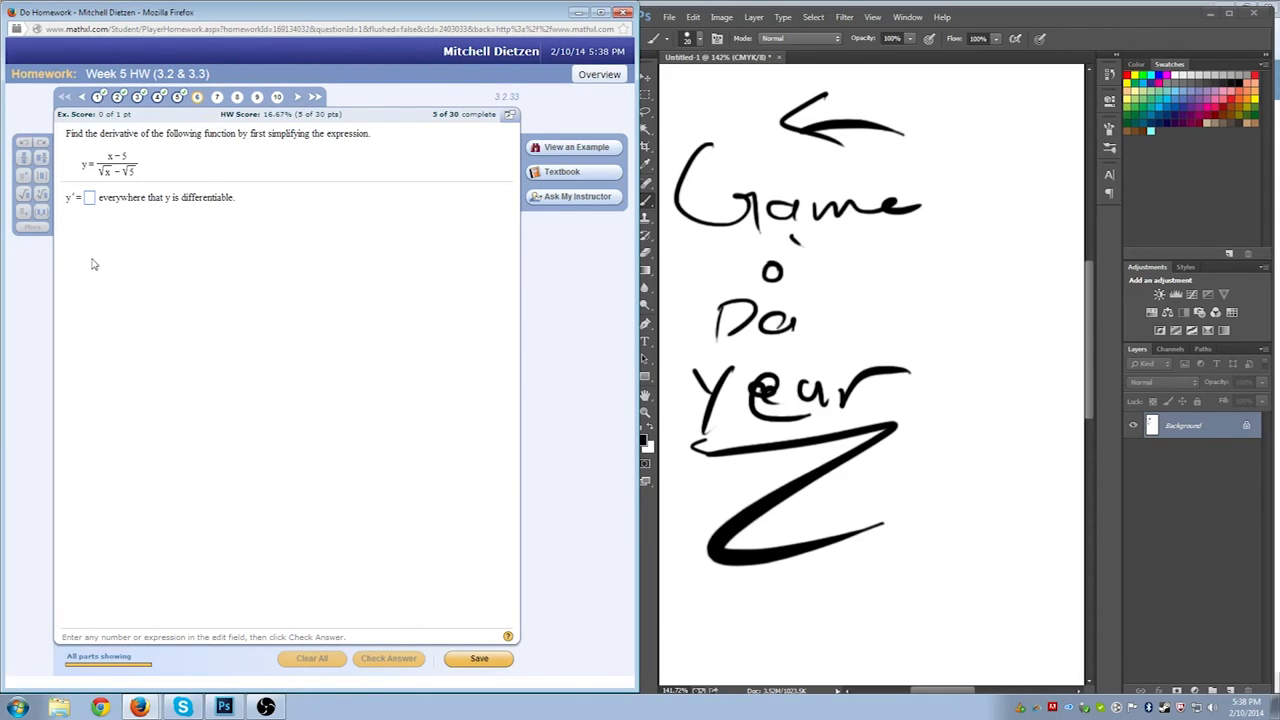
mouse_move(400, 236)
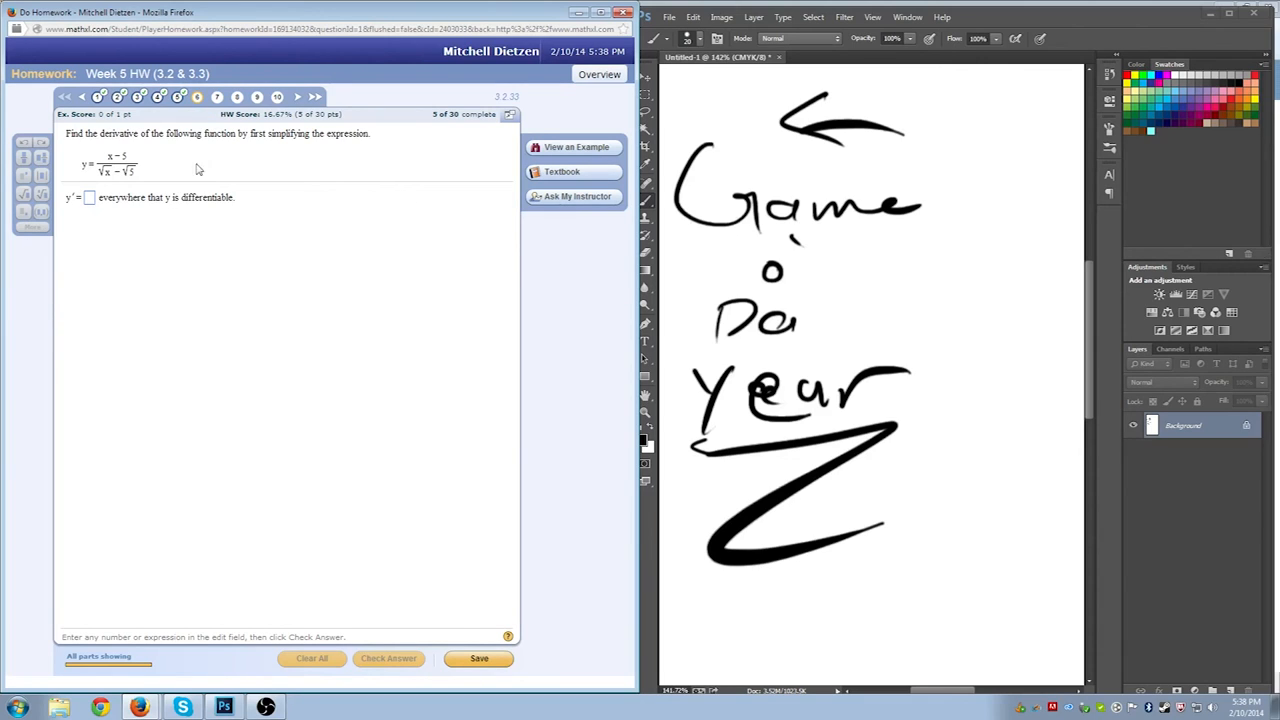
mouse_move(244, 260)
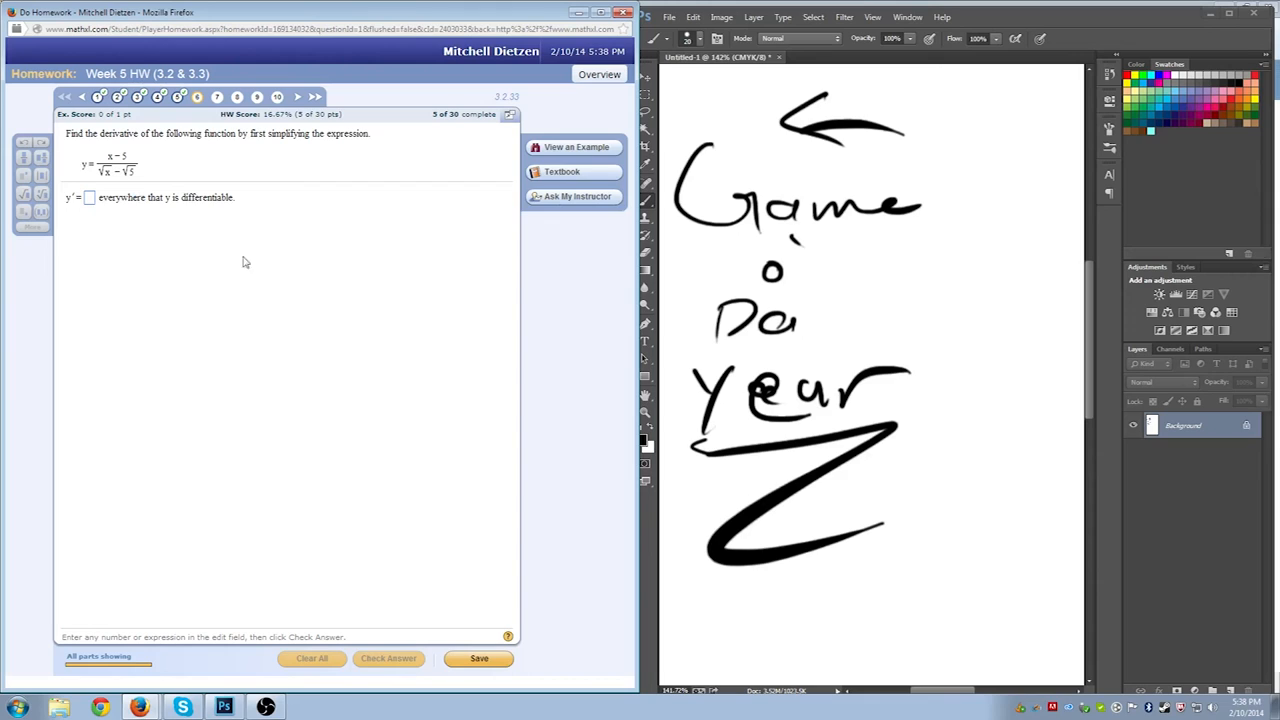
mouse_move(340, 266)
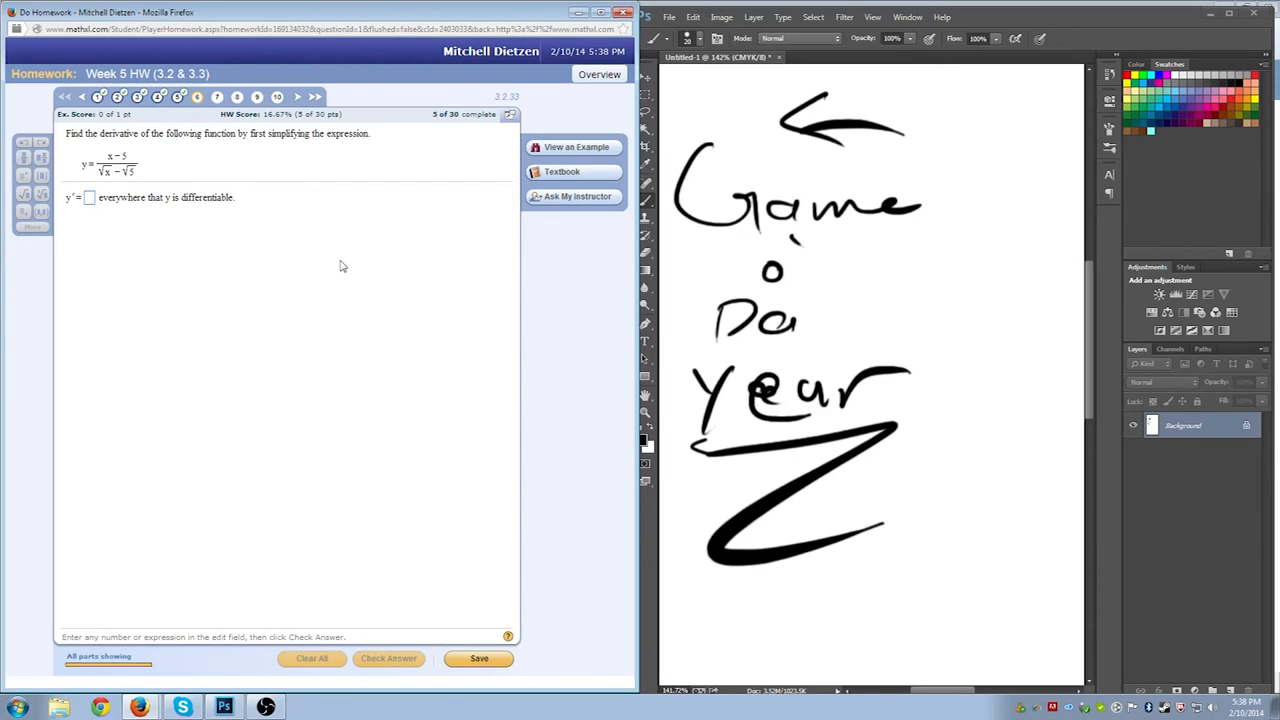
mouse_move(304, 264)
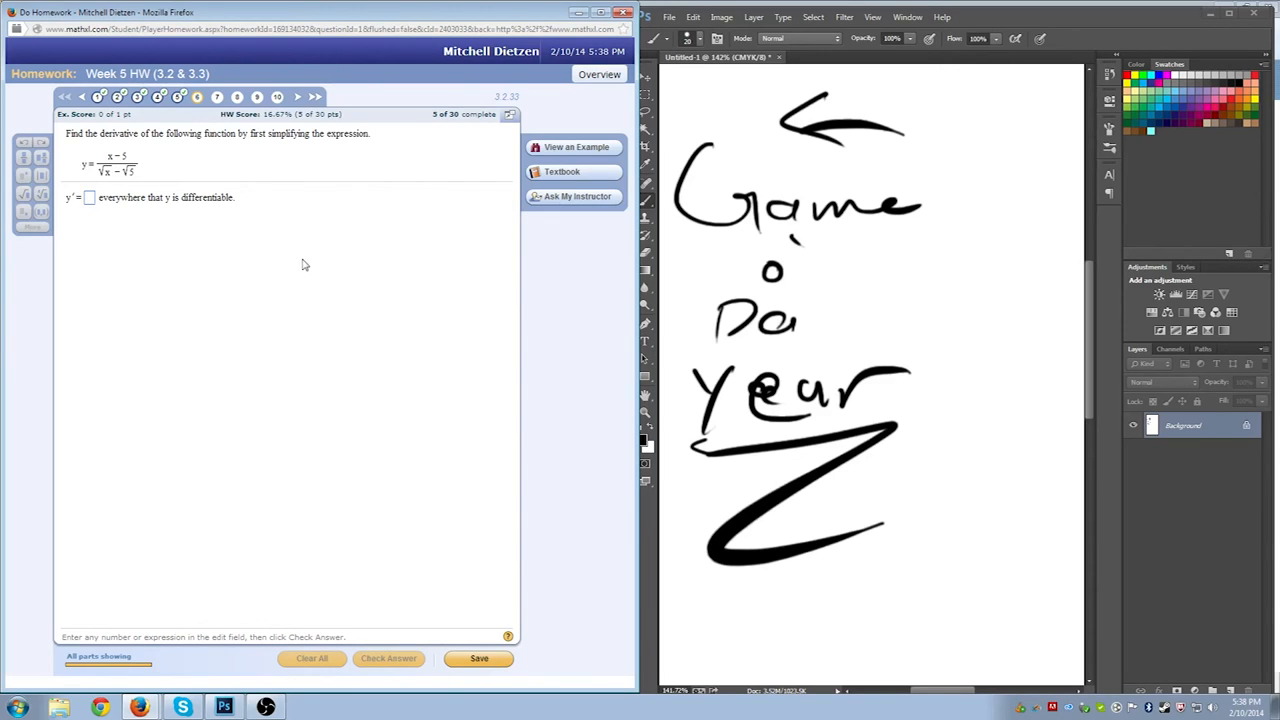
mouse_move(802, 250)
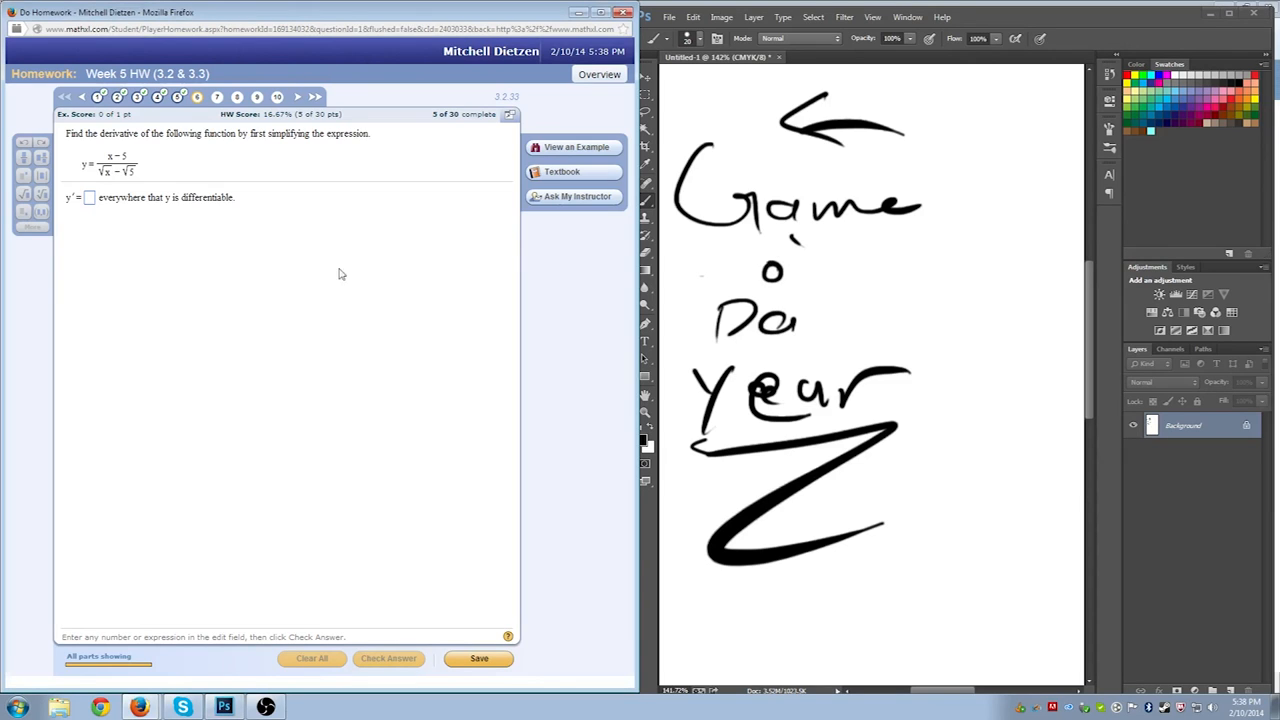
mouse_move(248, 434)
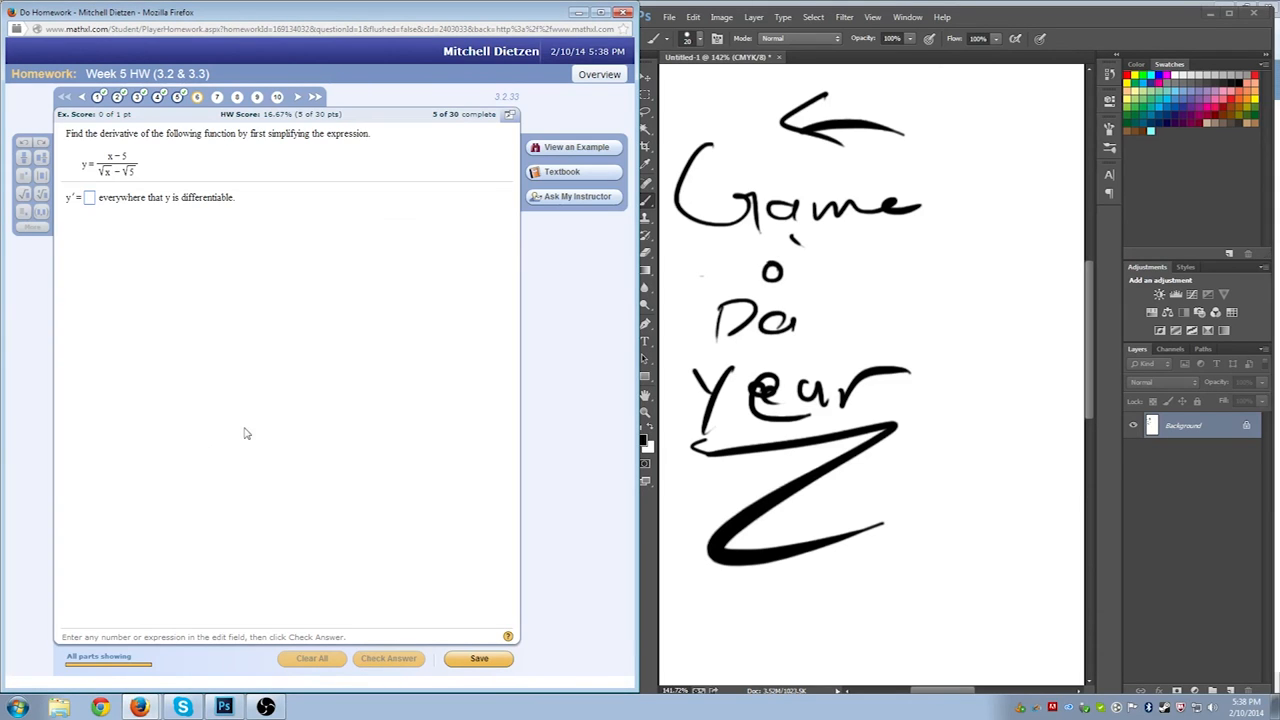
mouse_move(176, 158)
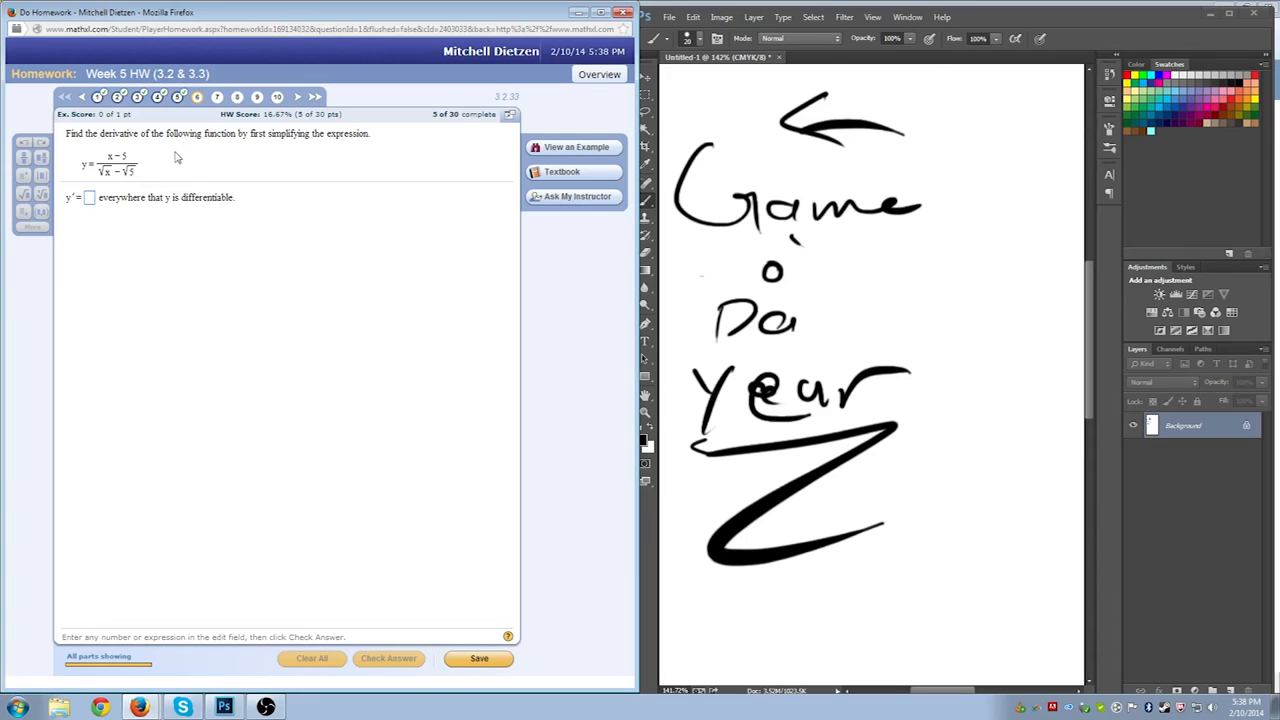
mouse_move(320, 326)
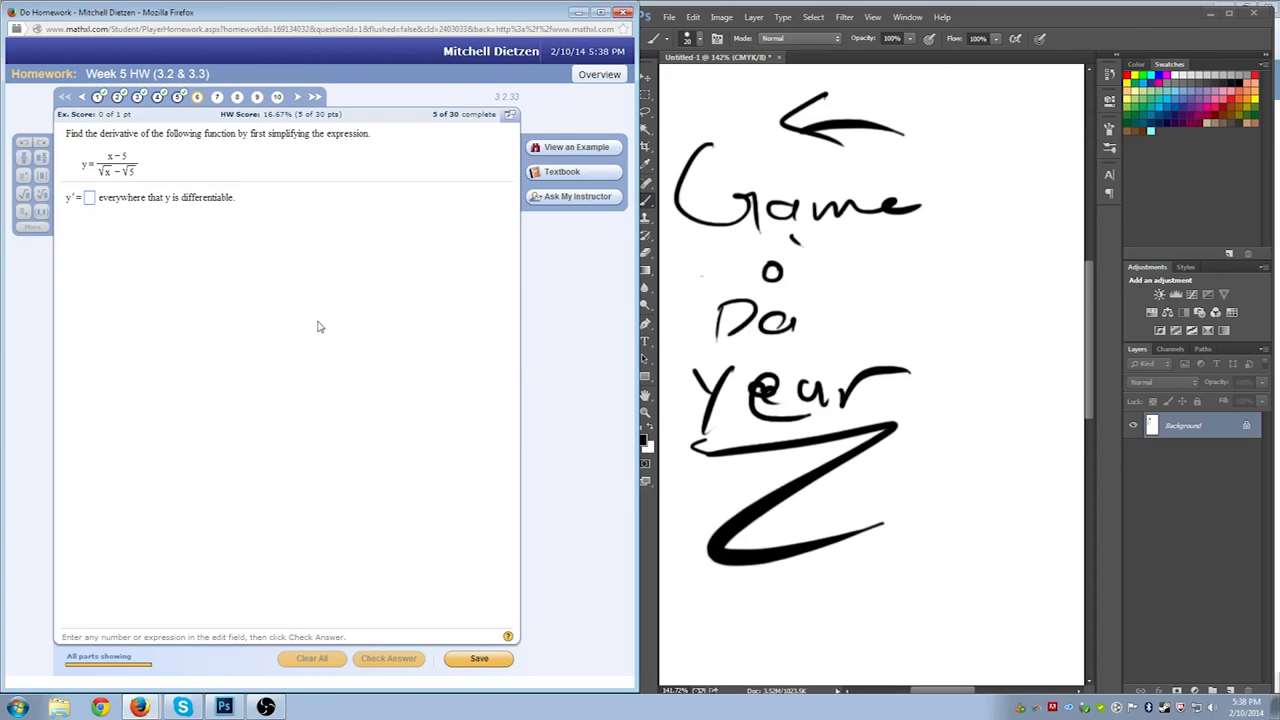
mouse_move(368, 300)
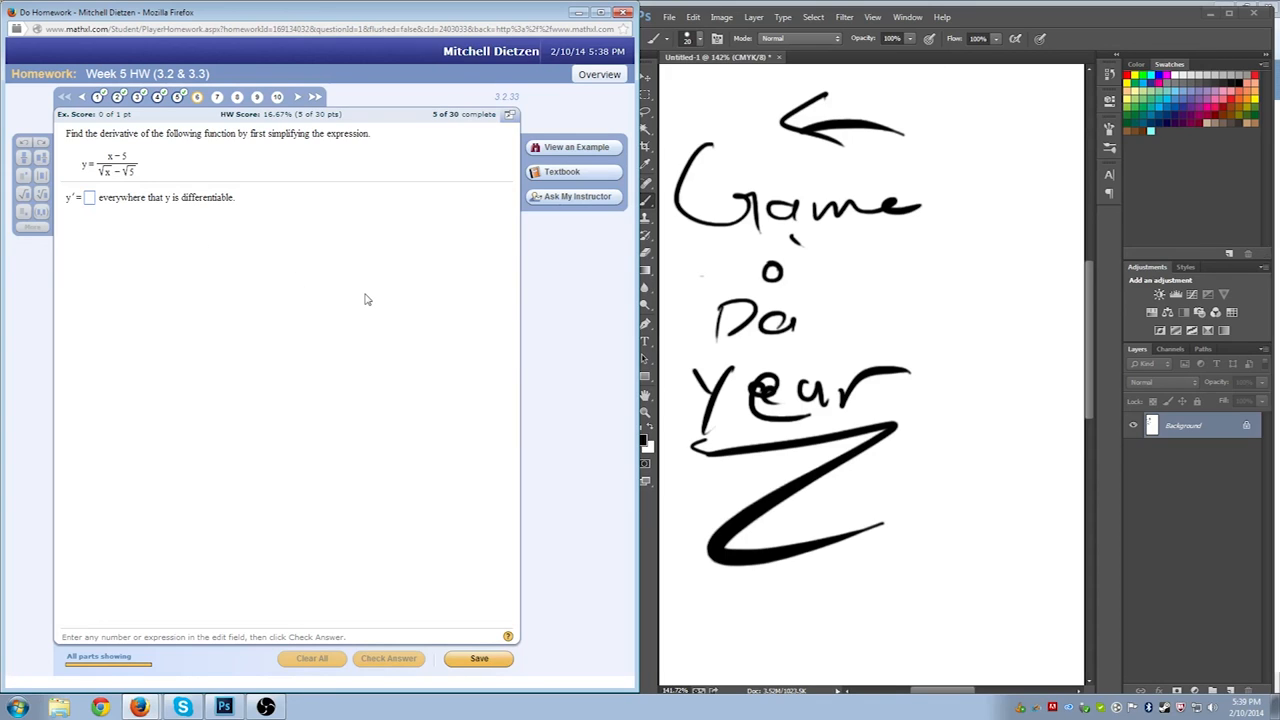